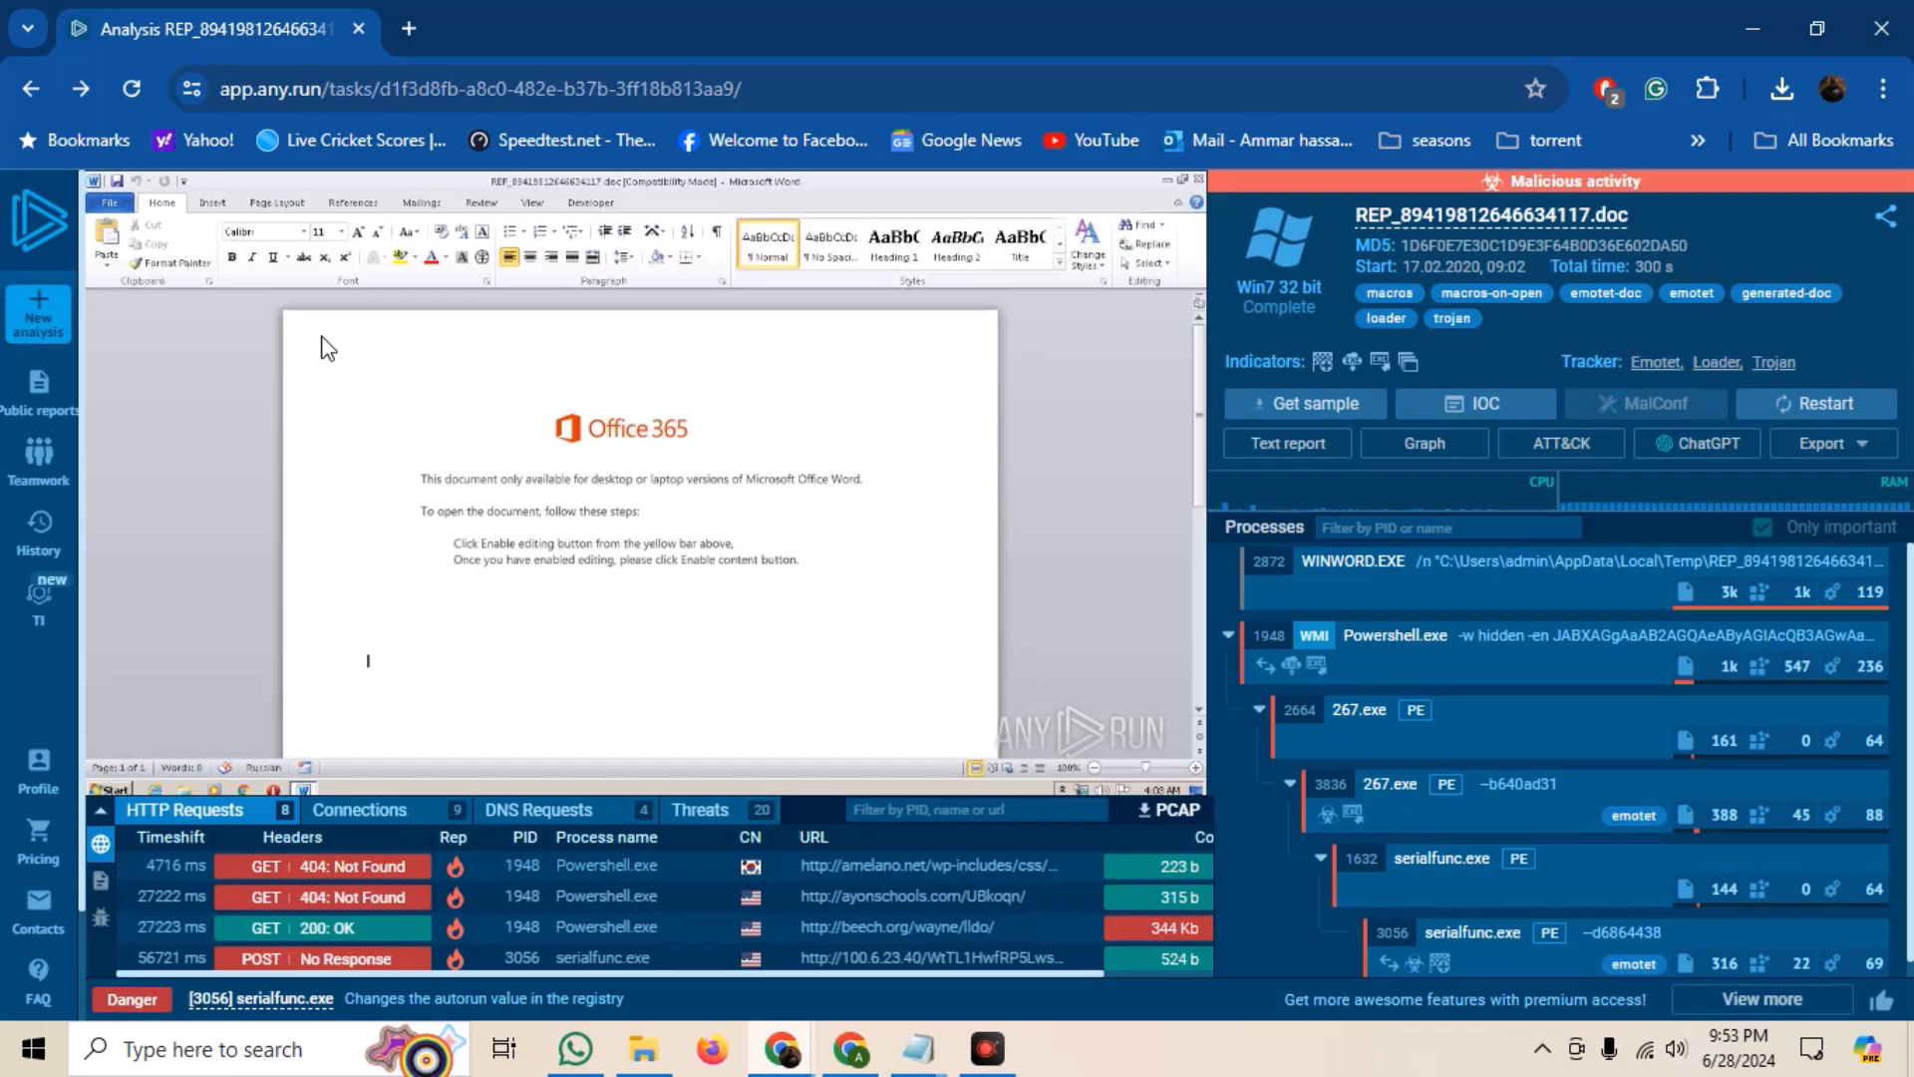
{"action": "mouse_move", "coordinate": [281, 357]}
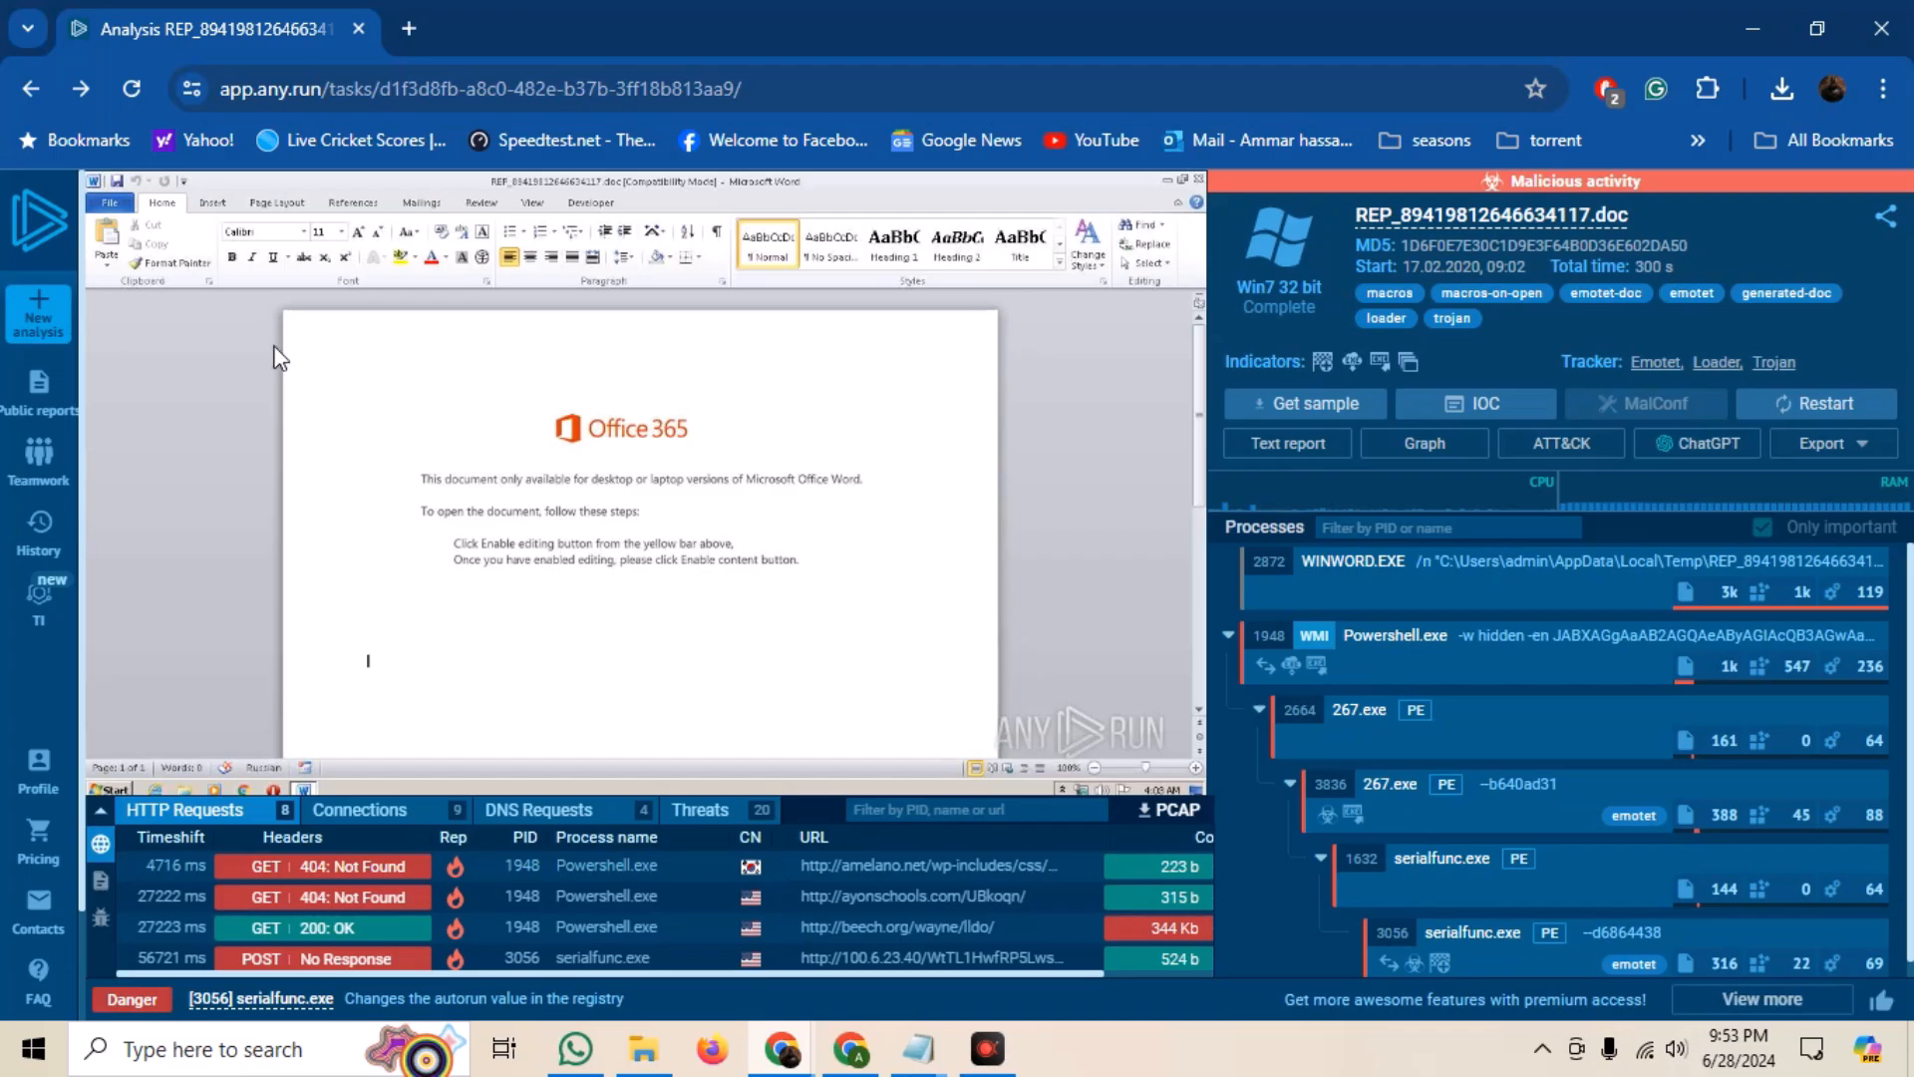
{"action": "mouse_move", "coordinate": [521, 857]}
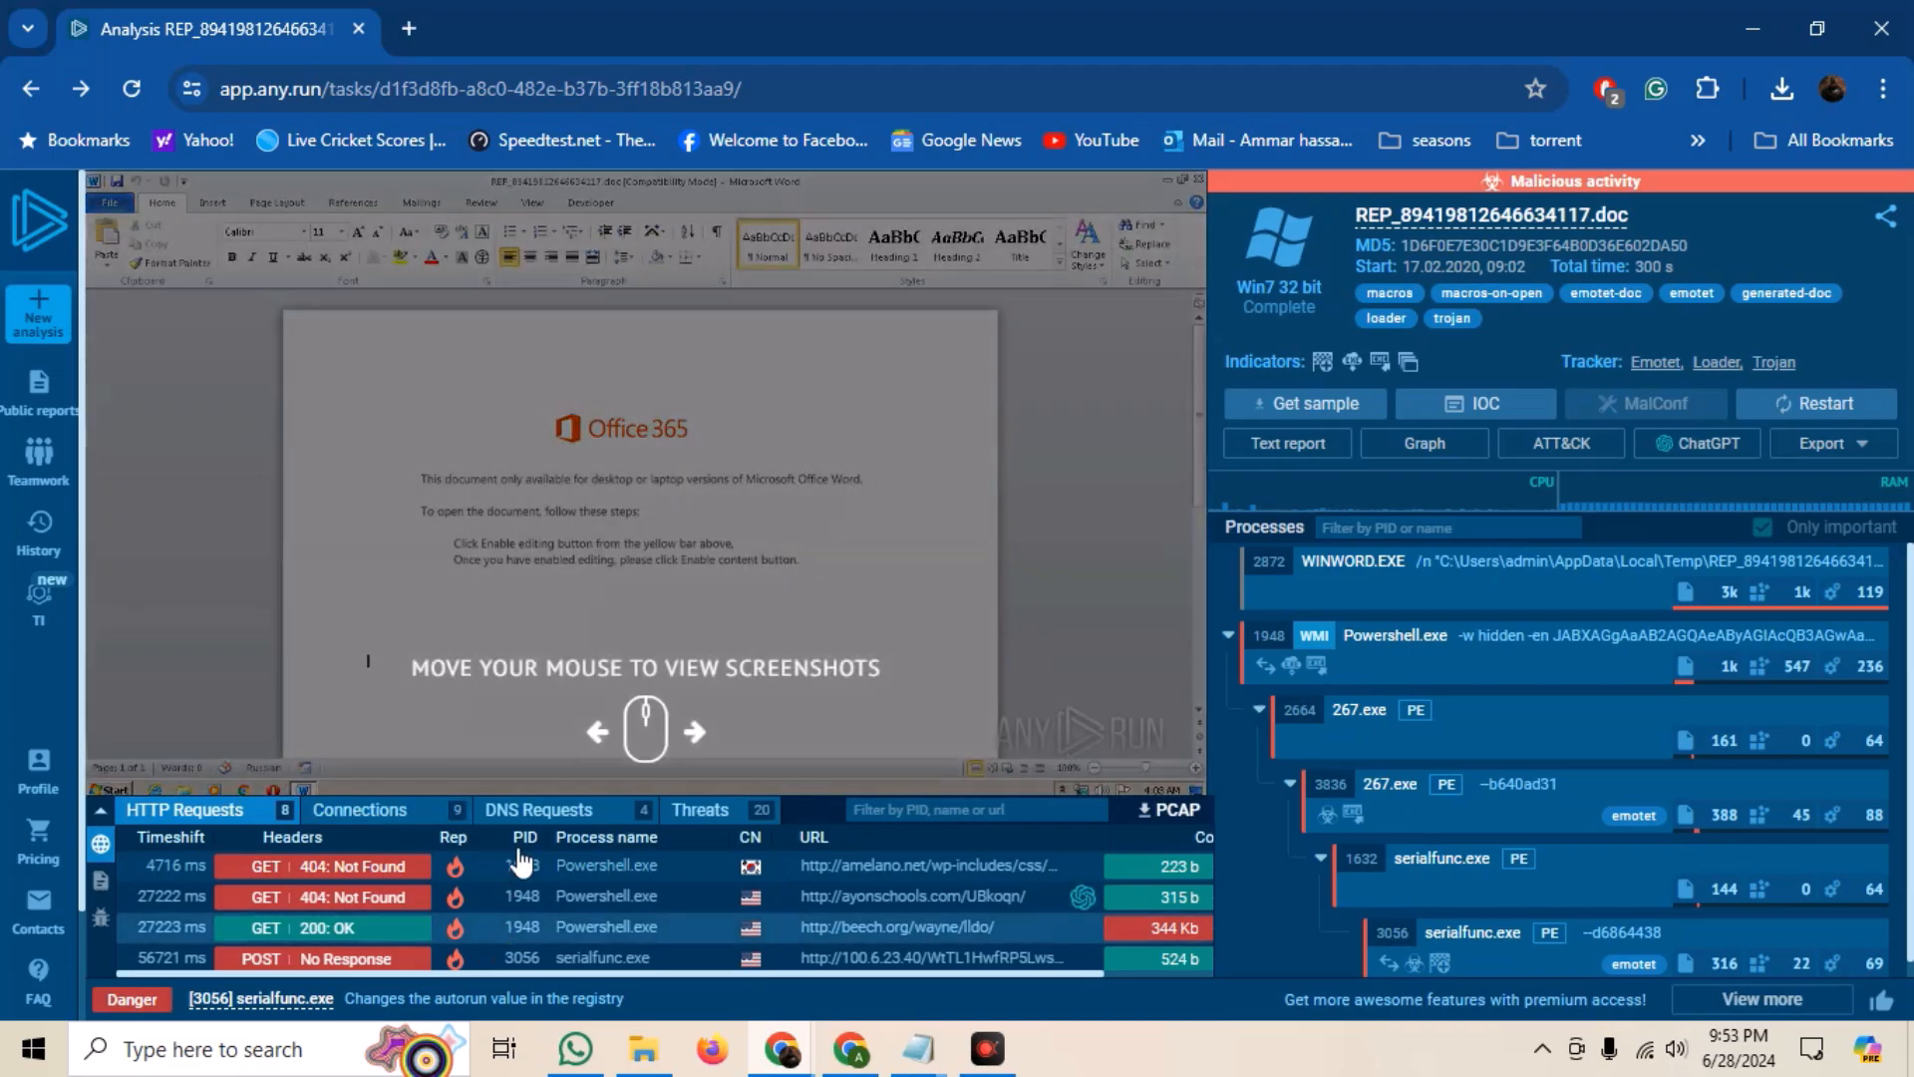
{"action": "mouse_move", "coordinate": [1055, 678]}
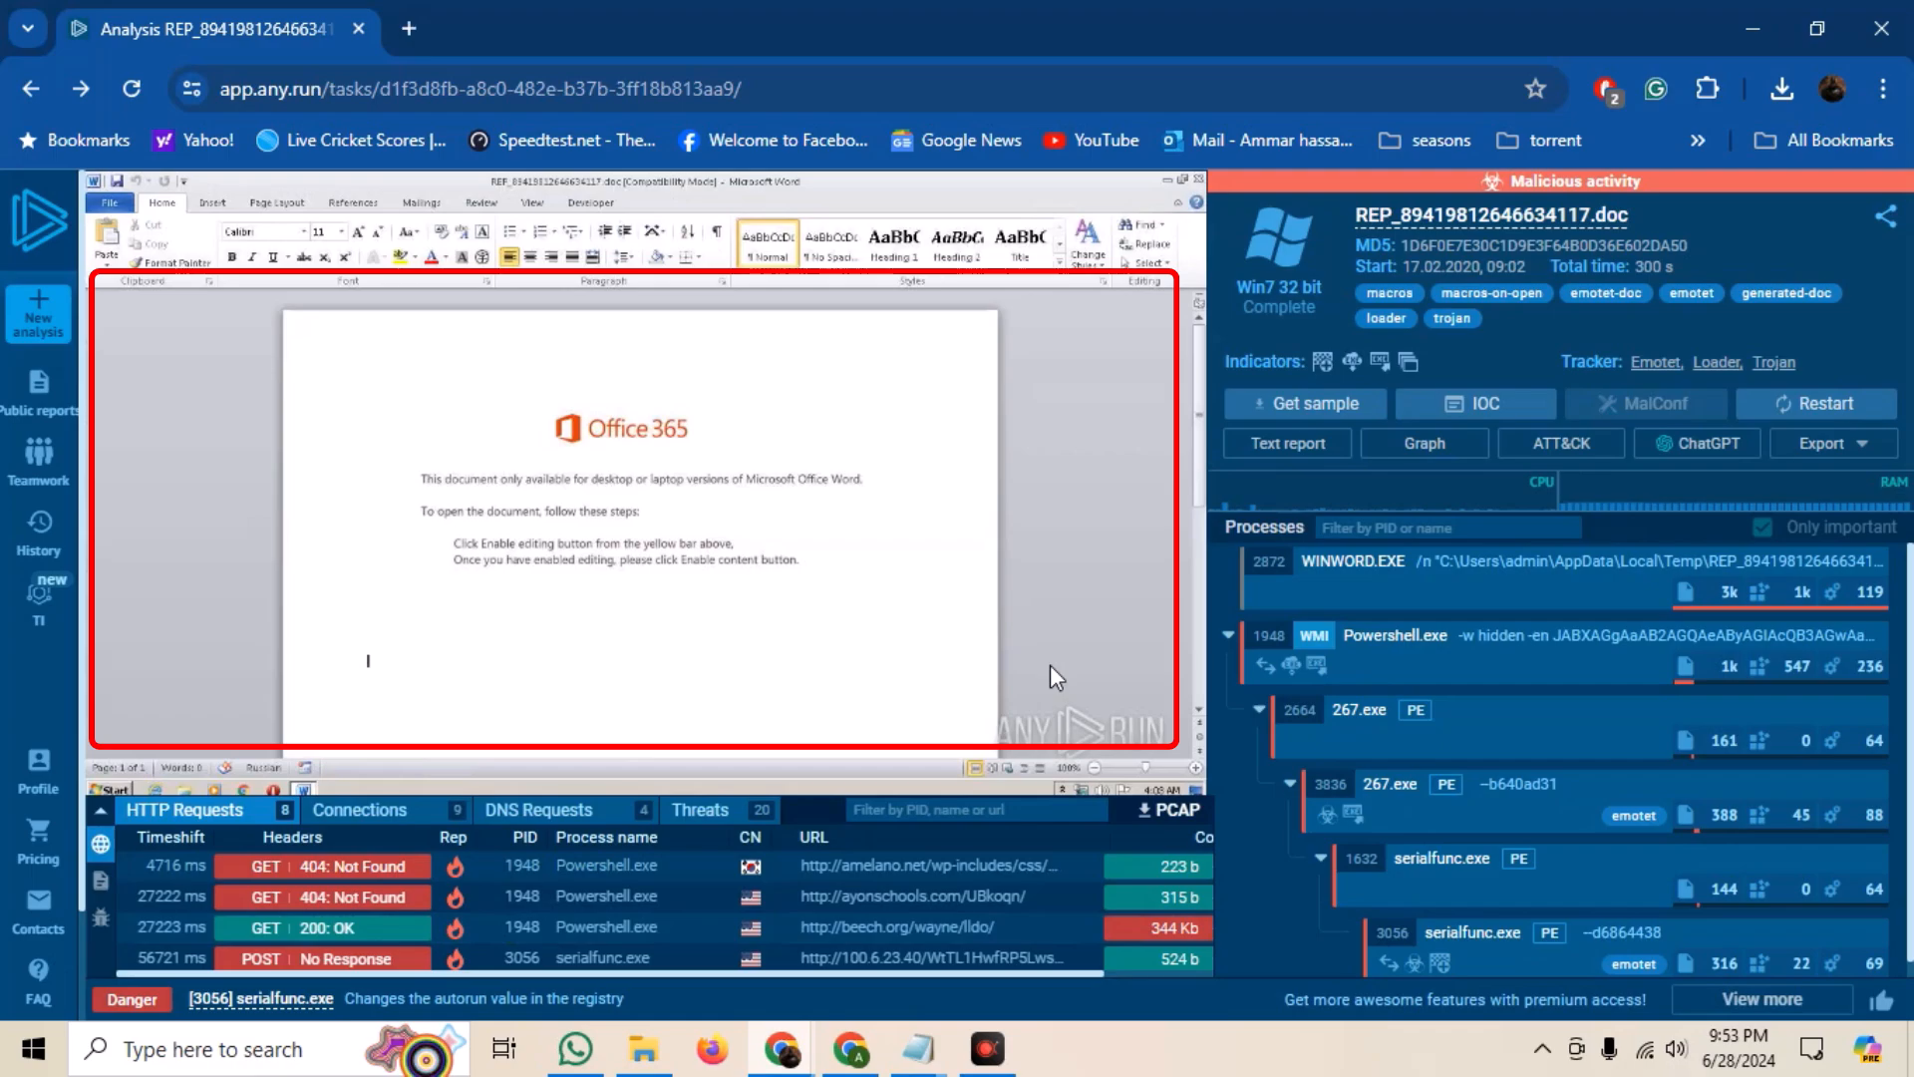
{"action": "mouse_move", "coordinate": [470, 527]}
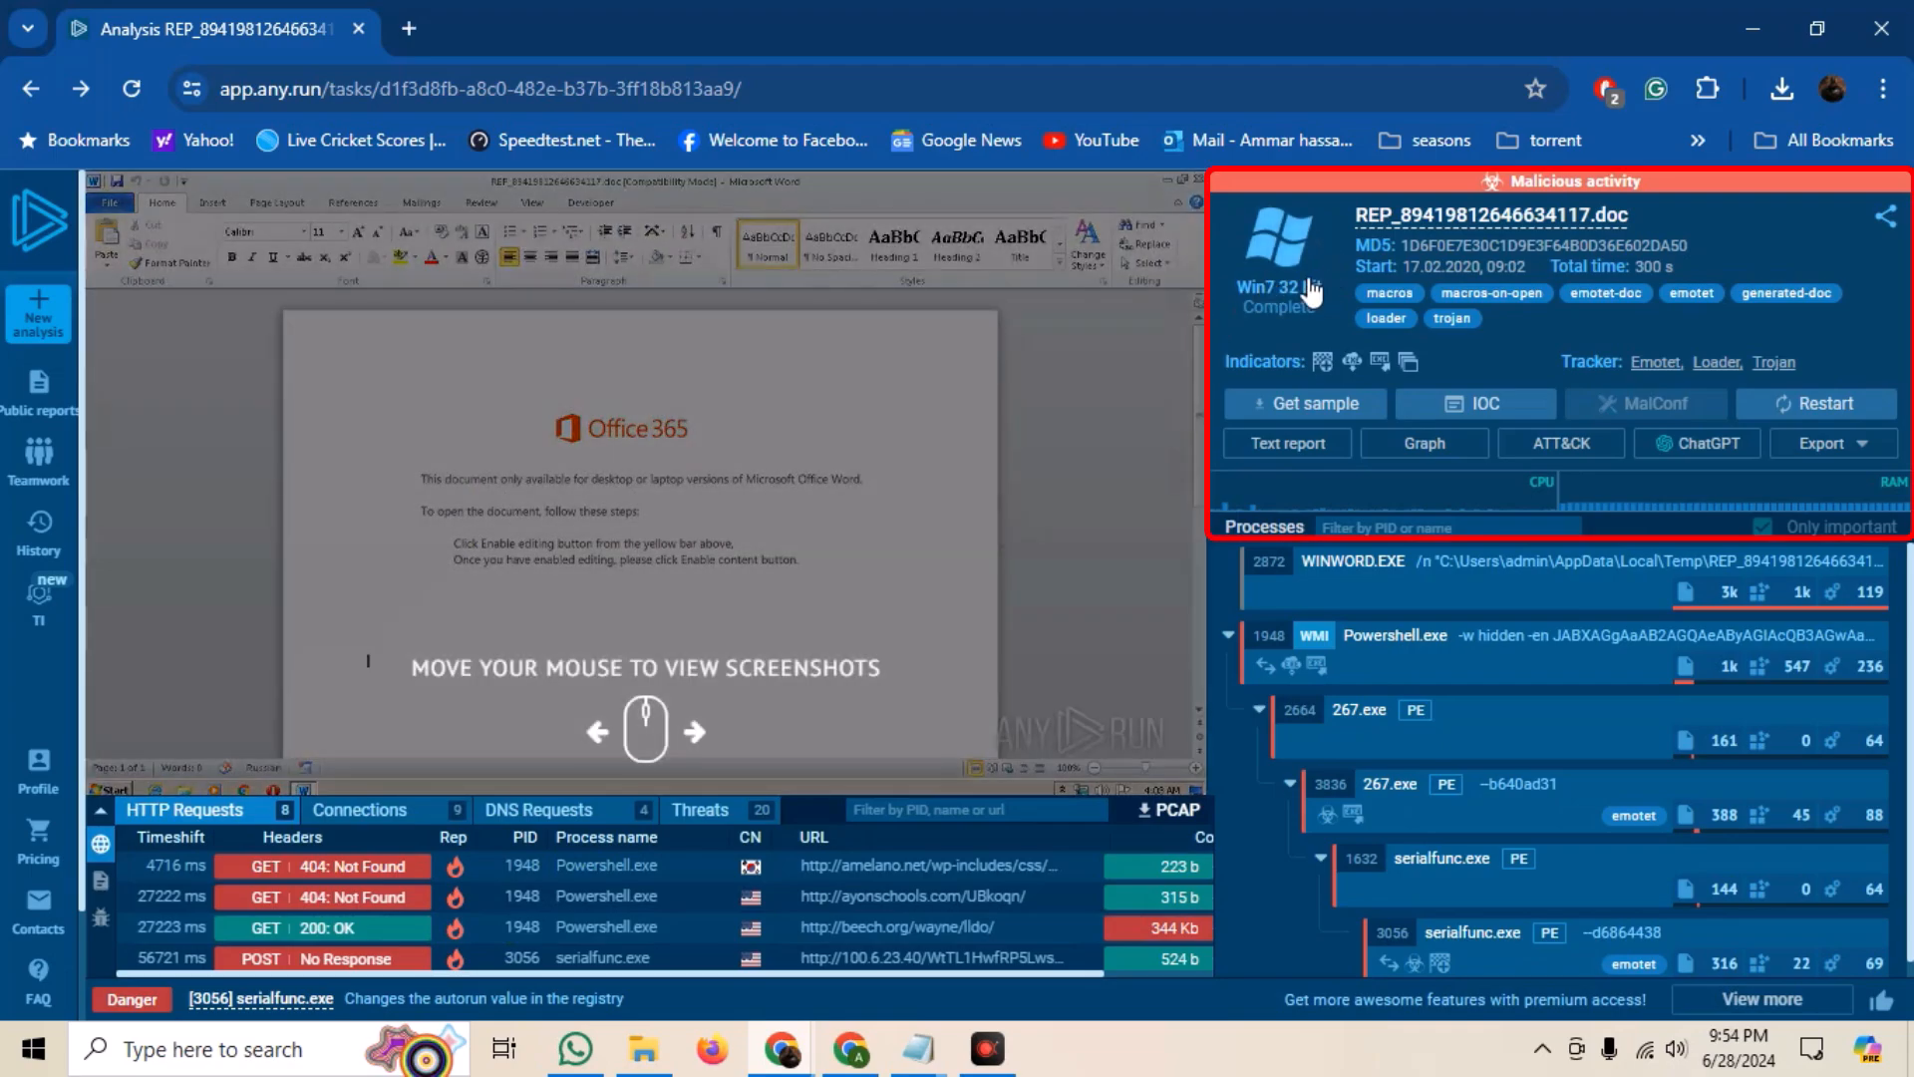
{"action": "mouse_move", "coordinate": [1292, 317]}
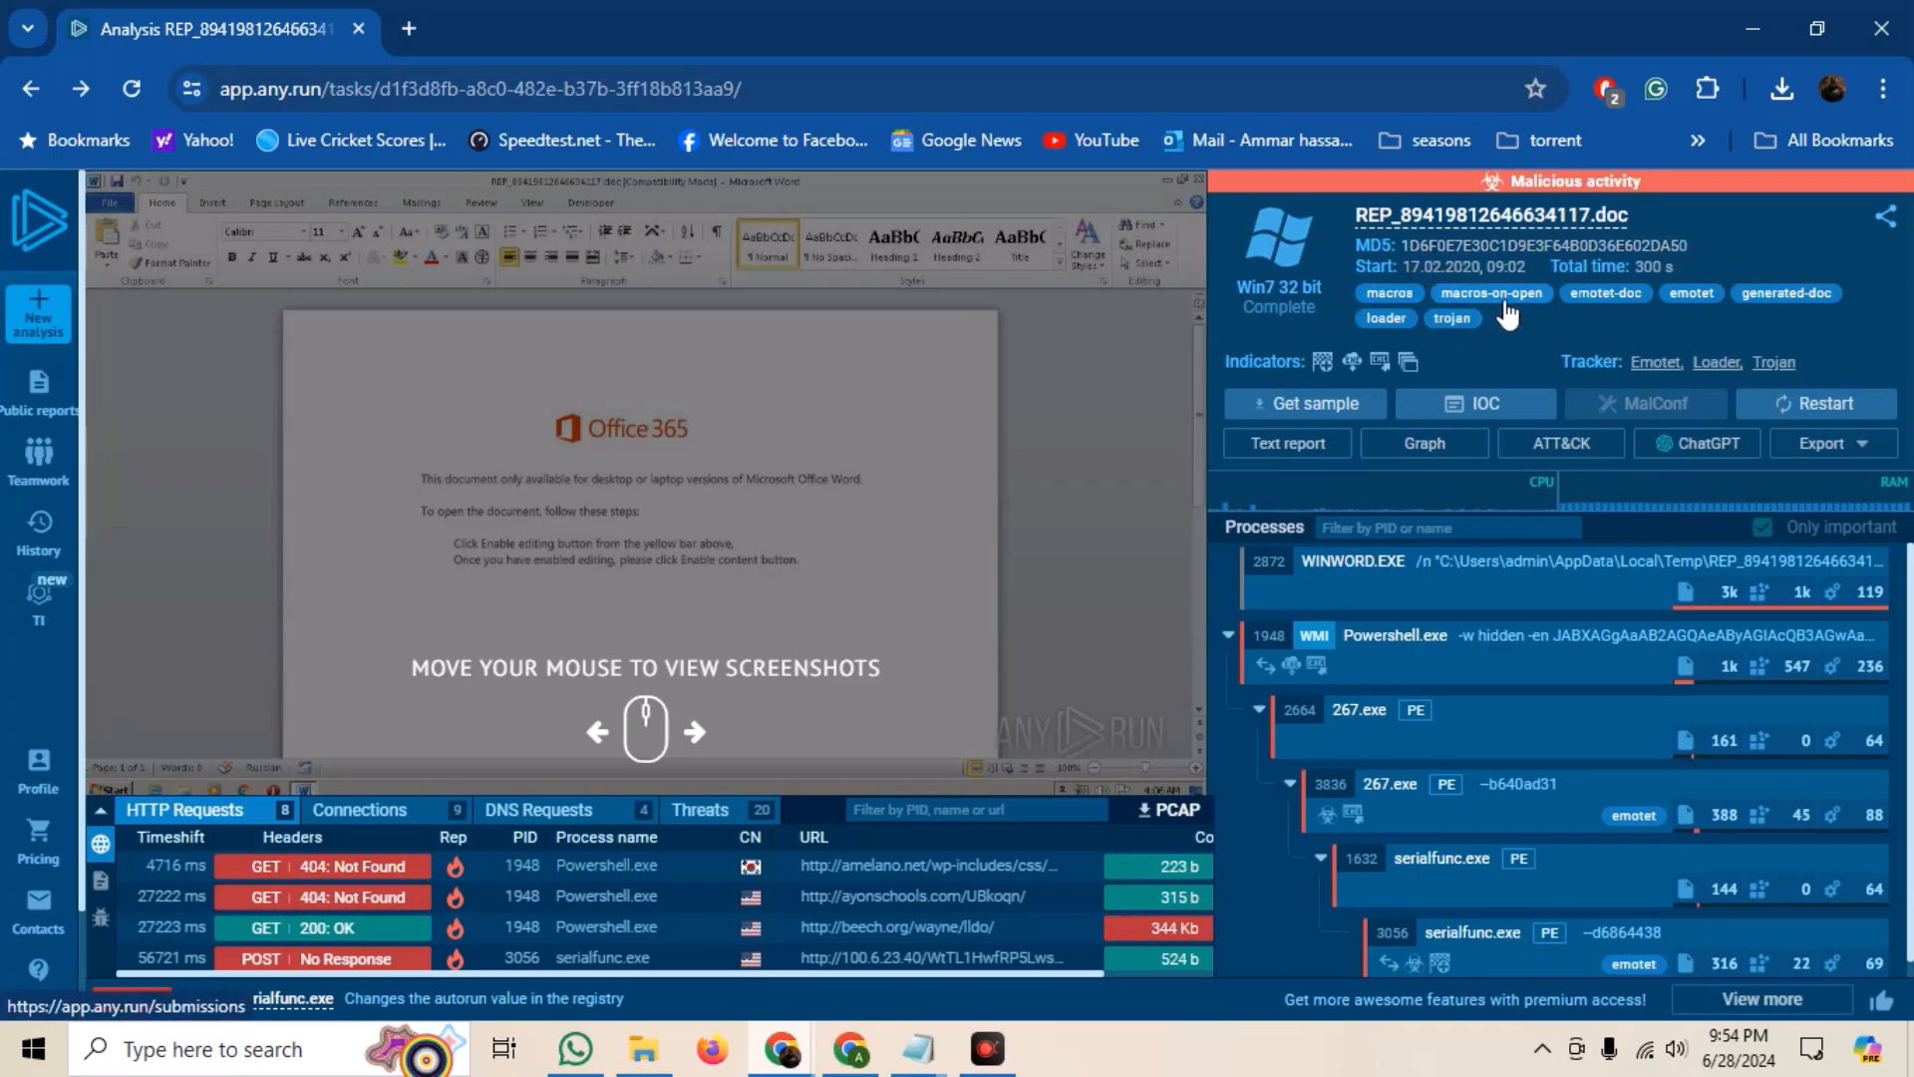
{"action": "mouse_move", "coordinate": [1705, 315]}
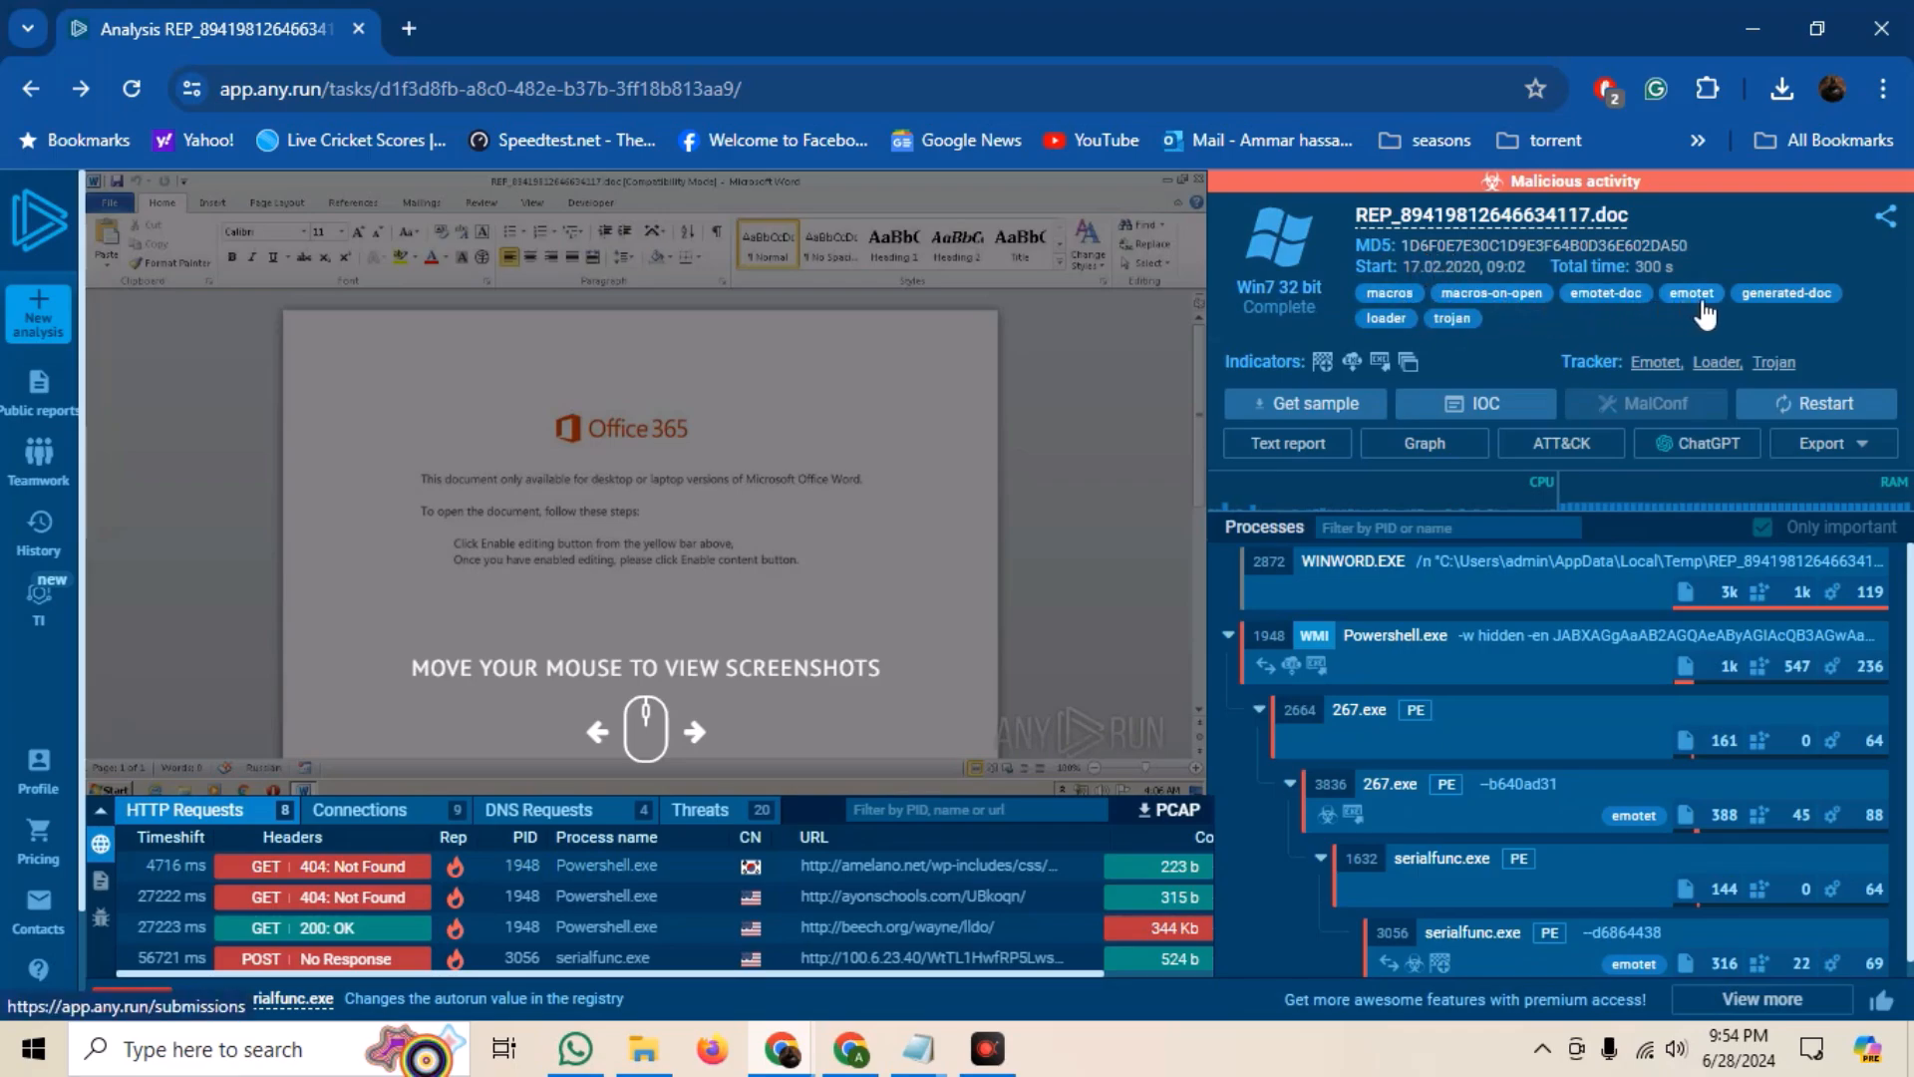
{"action": "mouse_move", "coordinate": [1420, 306]}
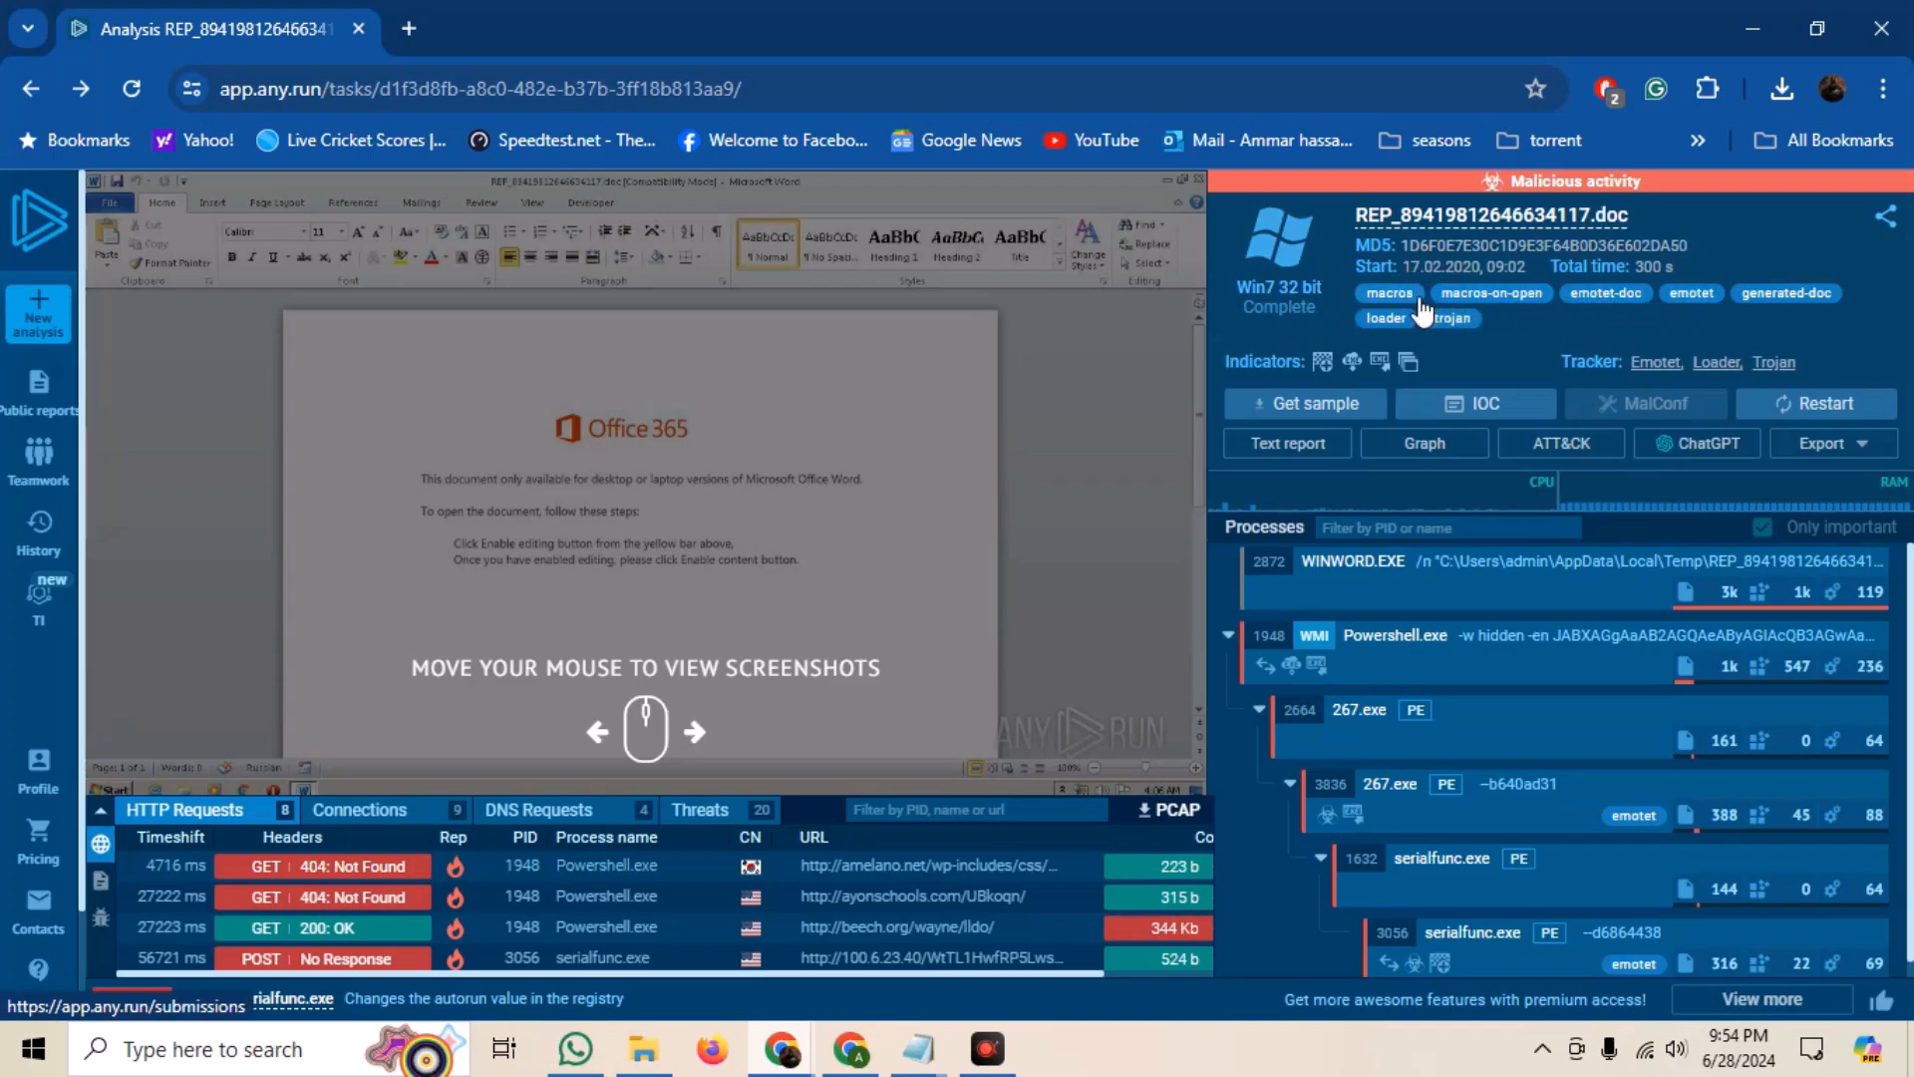
{"action": "mouse_move", "coordinate": [1422, 312]}
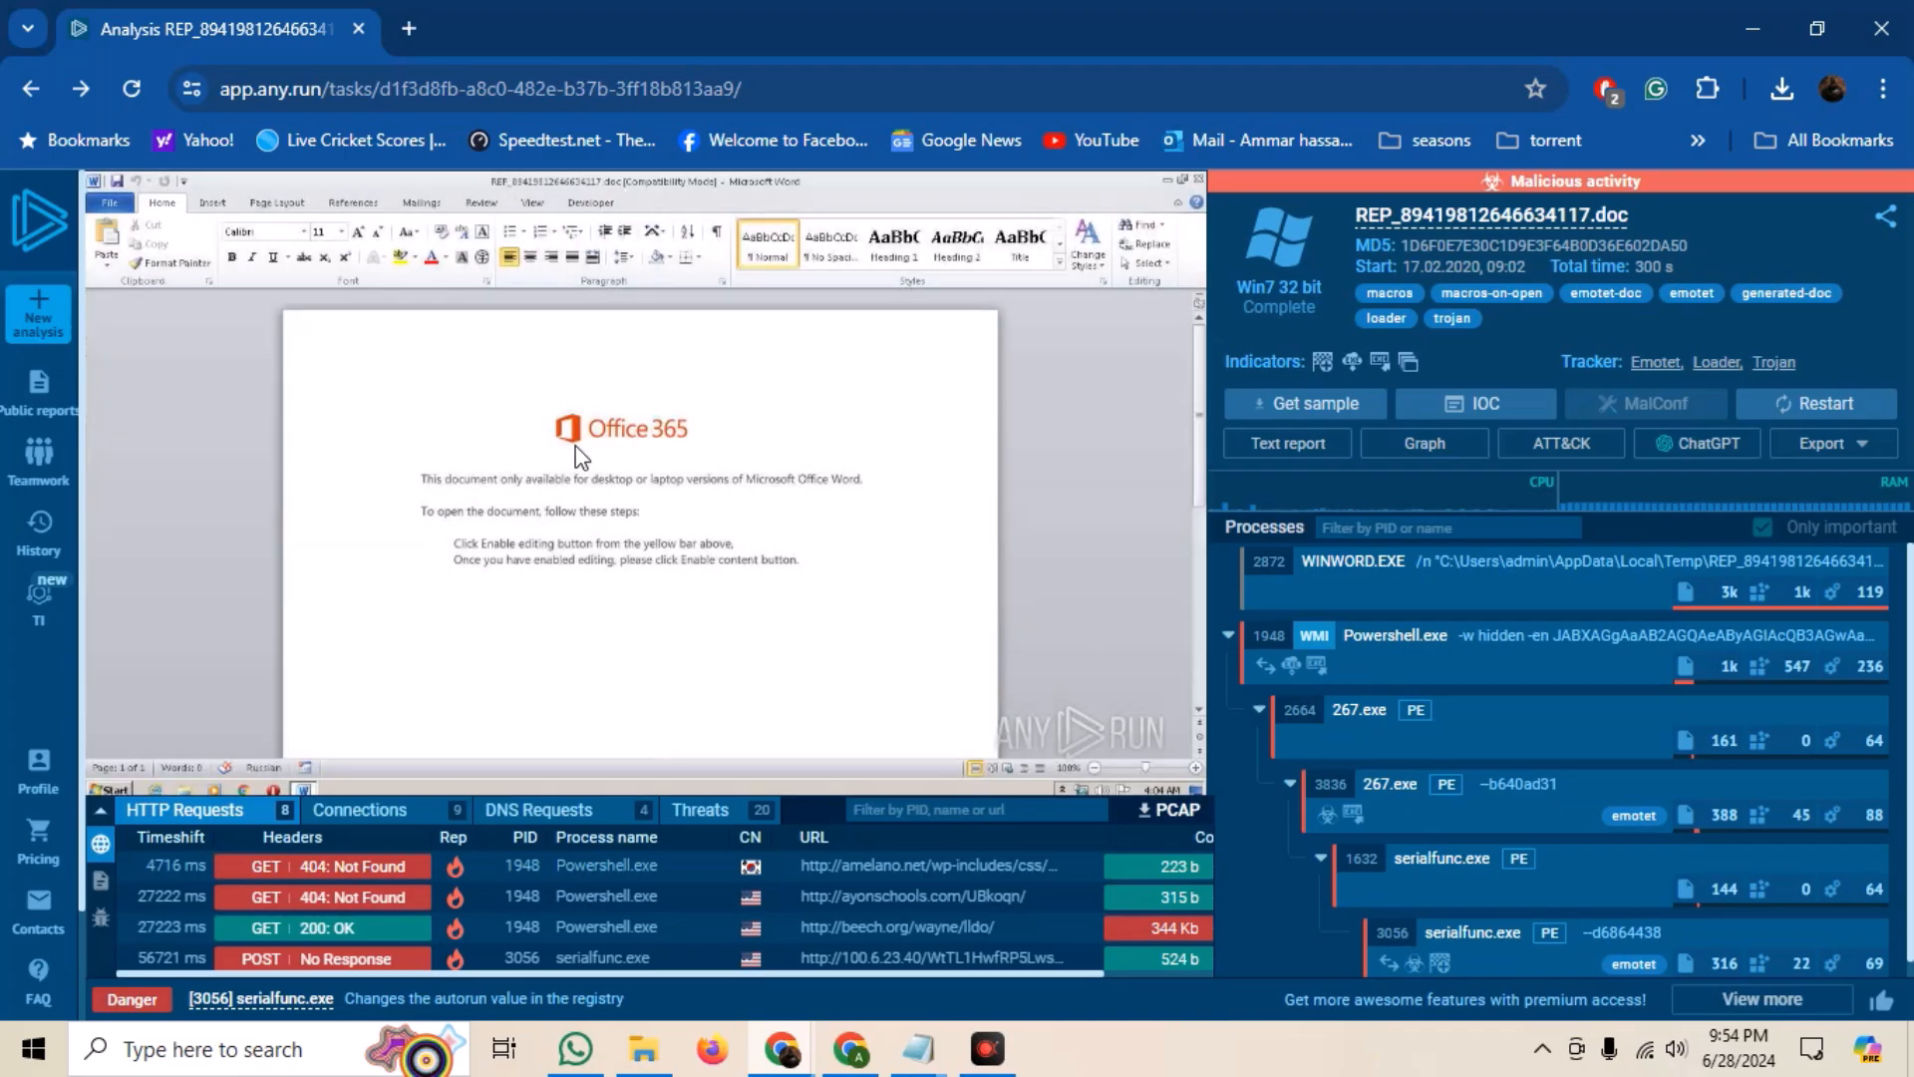
{"action": "mouse_move", "coordinate": [598, 895]}
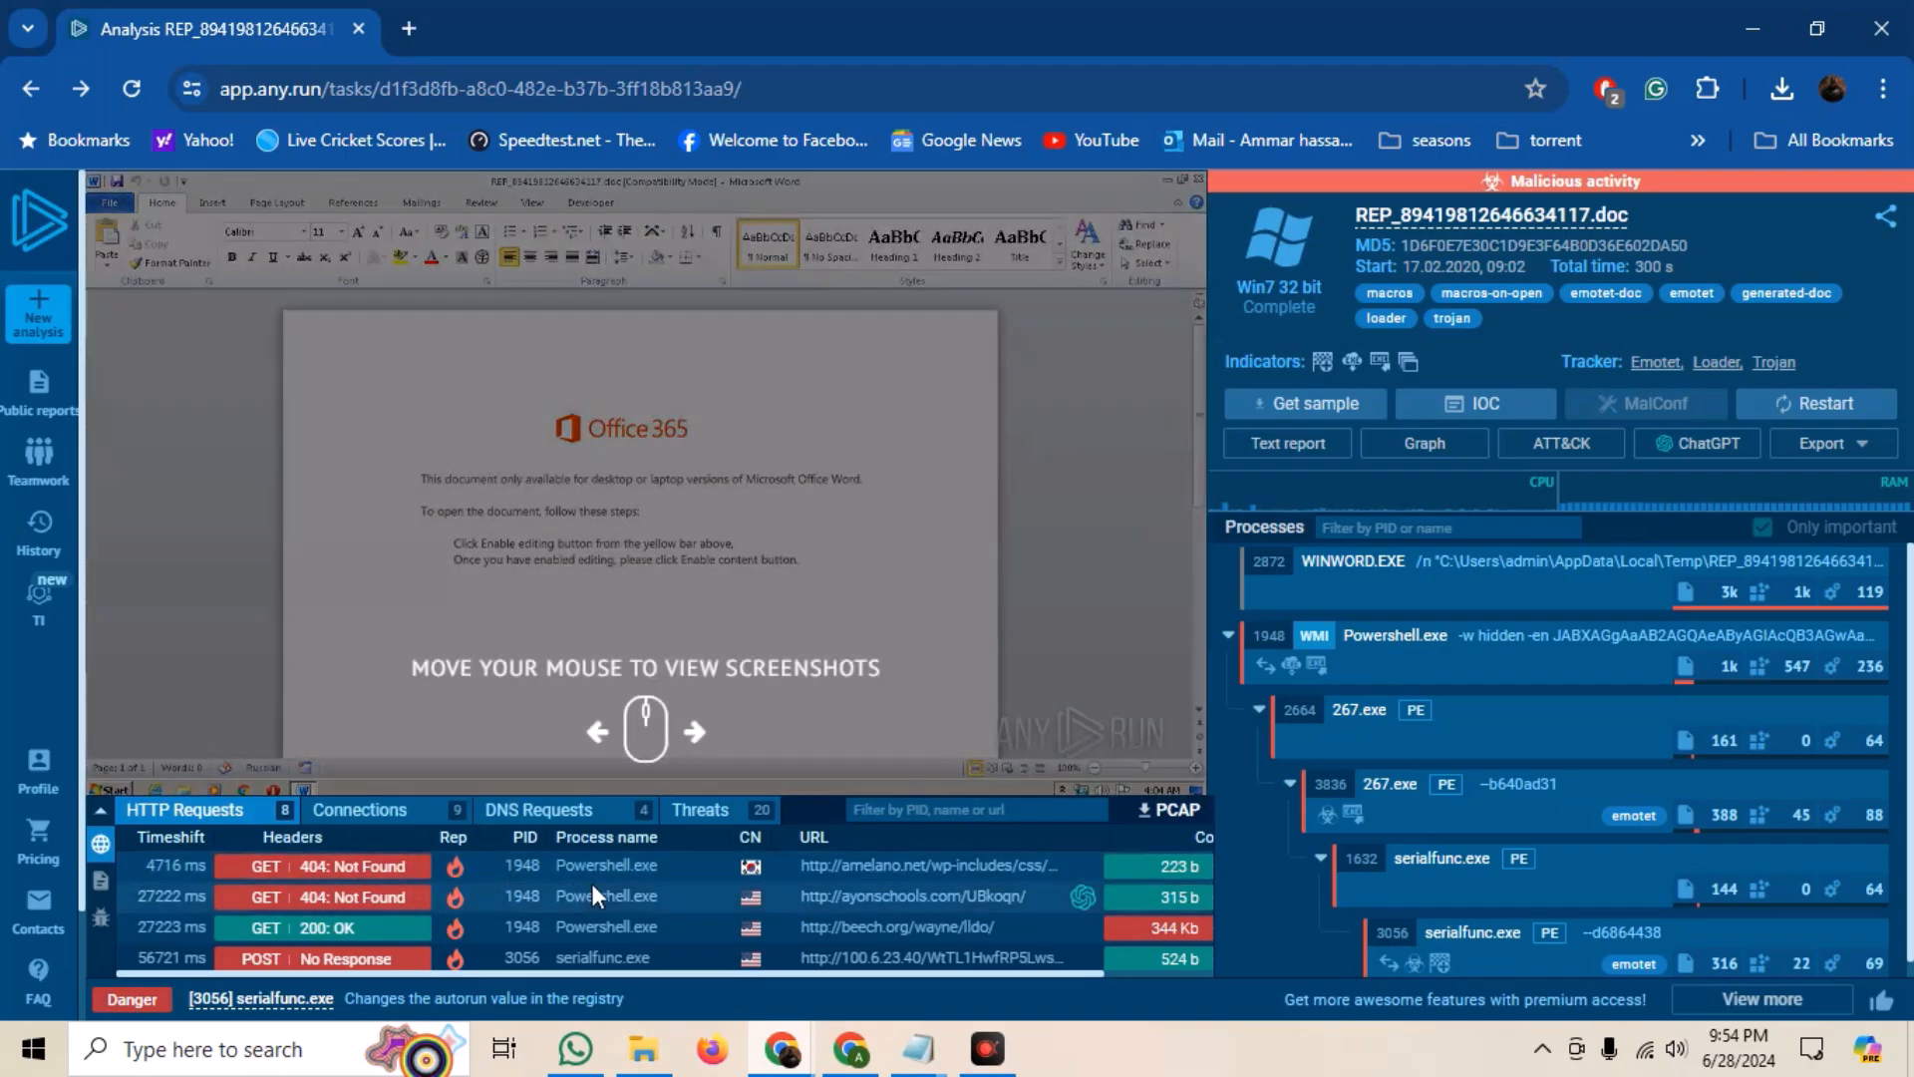
- Review the Connections and DNS Requests lists, then show the Threats list with Emotet CnC alerts
{"action": "scroll", "scroll_direction": "down", "scroll_amount": 3}
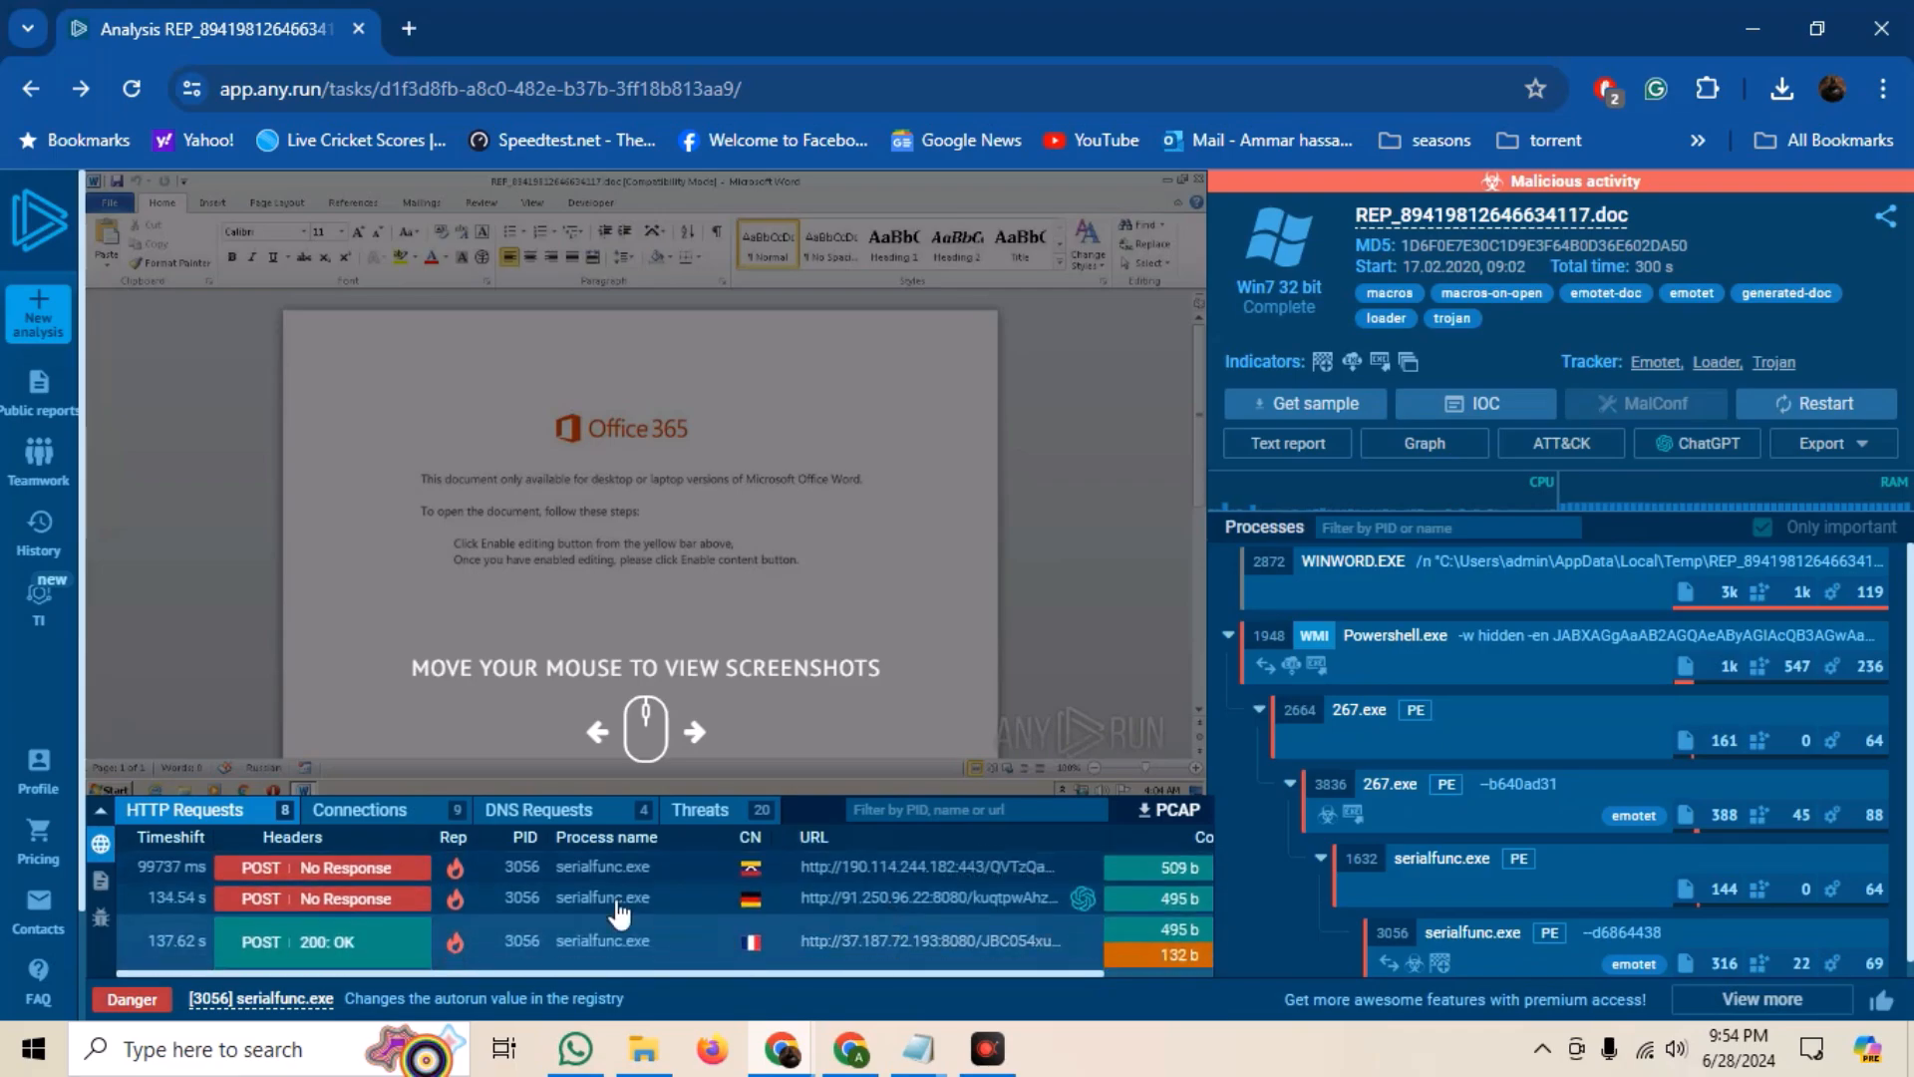
{"action": "left_click", "coordinate": [359, 809]}
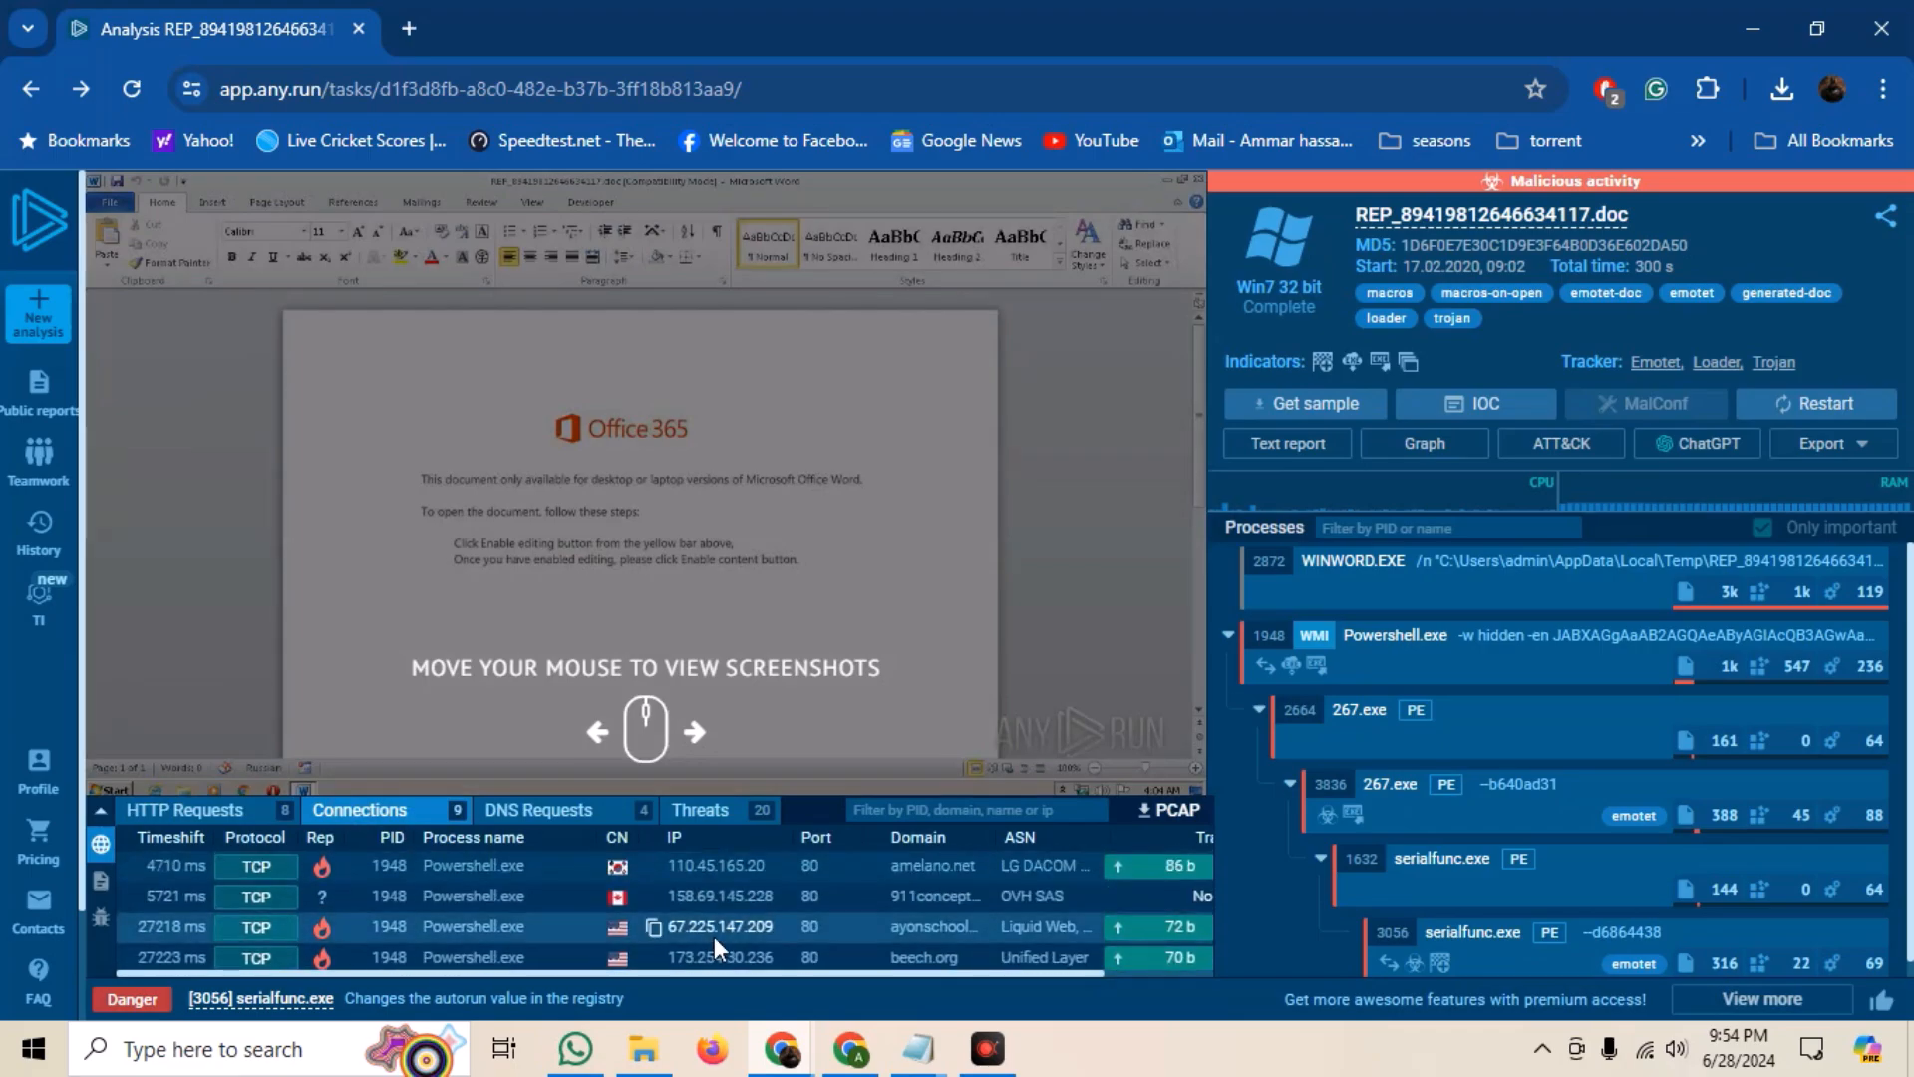
{"action": "left_click", "coordinate": [536, 809]}
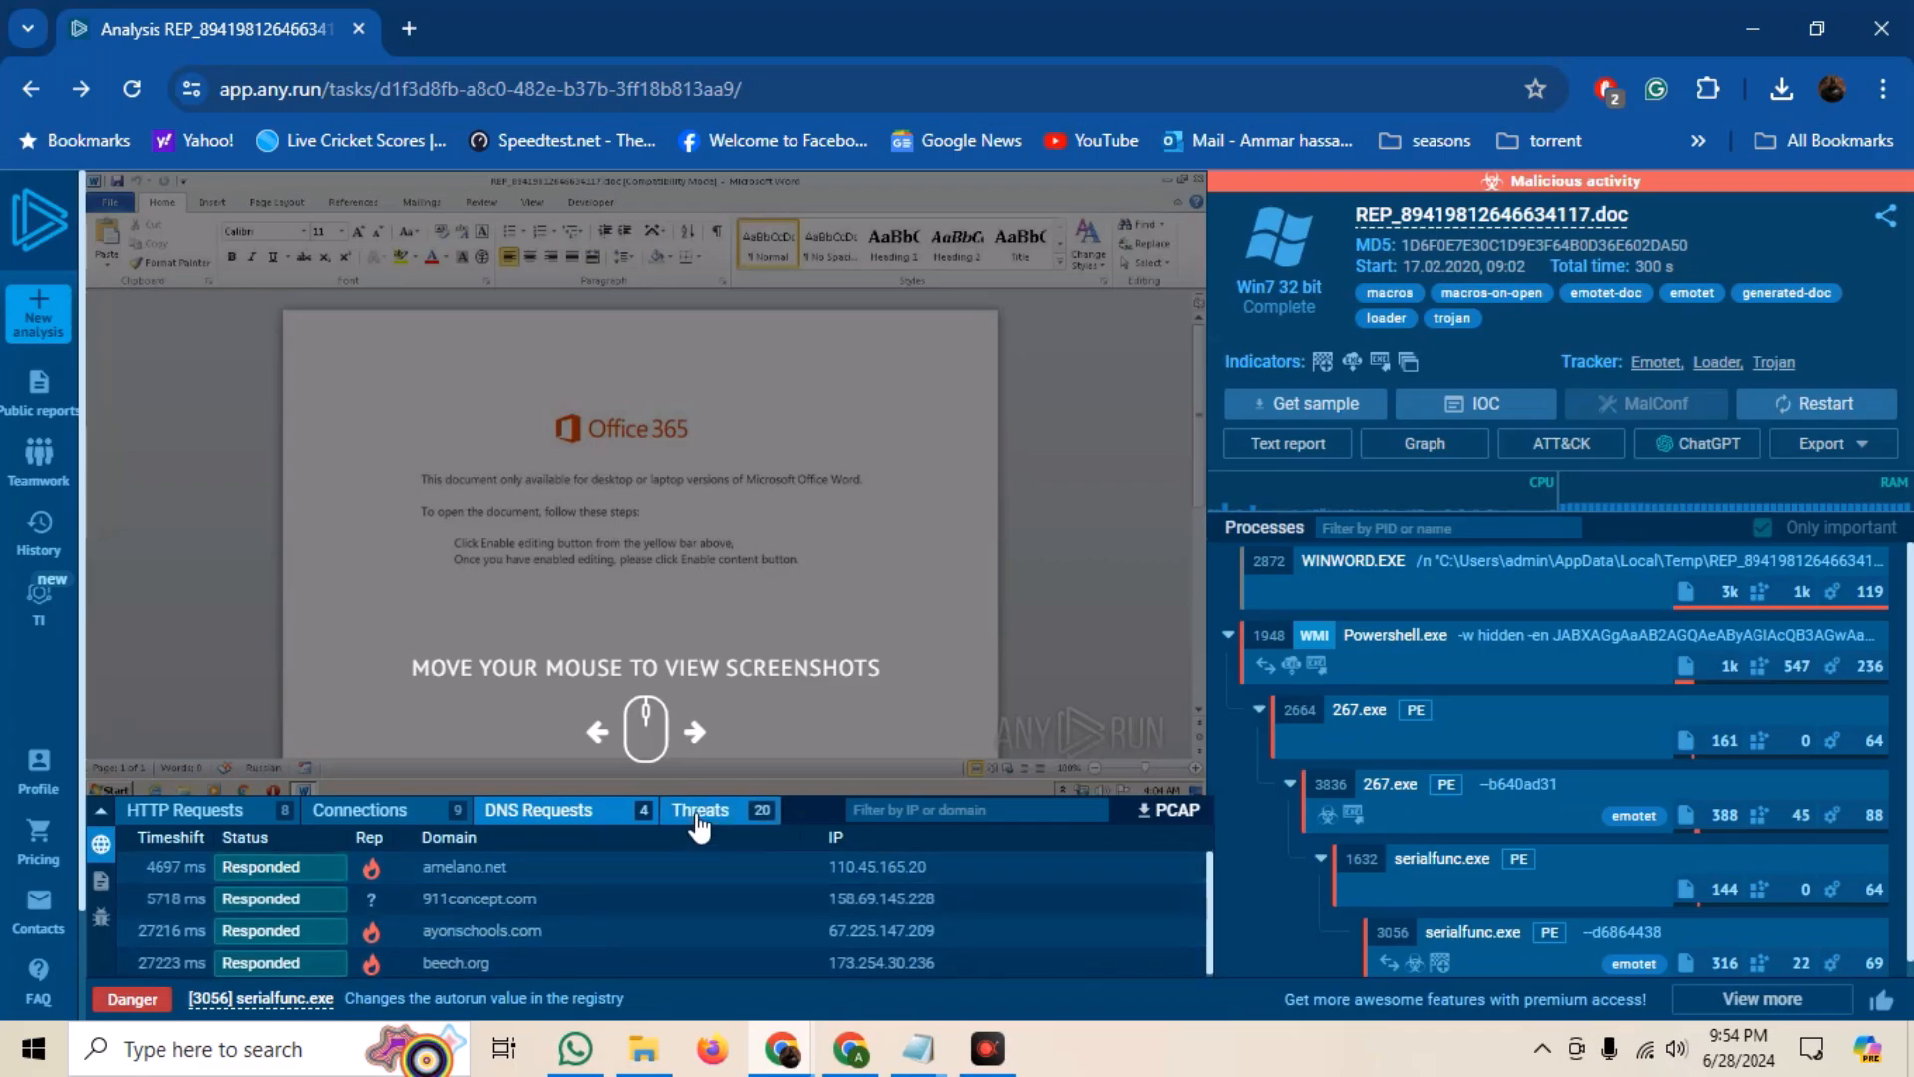
{"action": "left_click", "coordinate": [700, 810]}
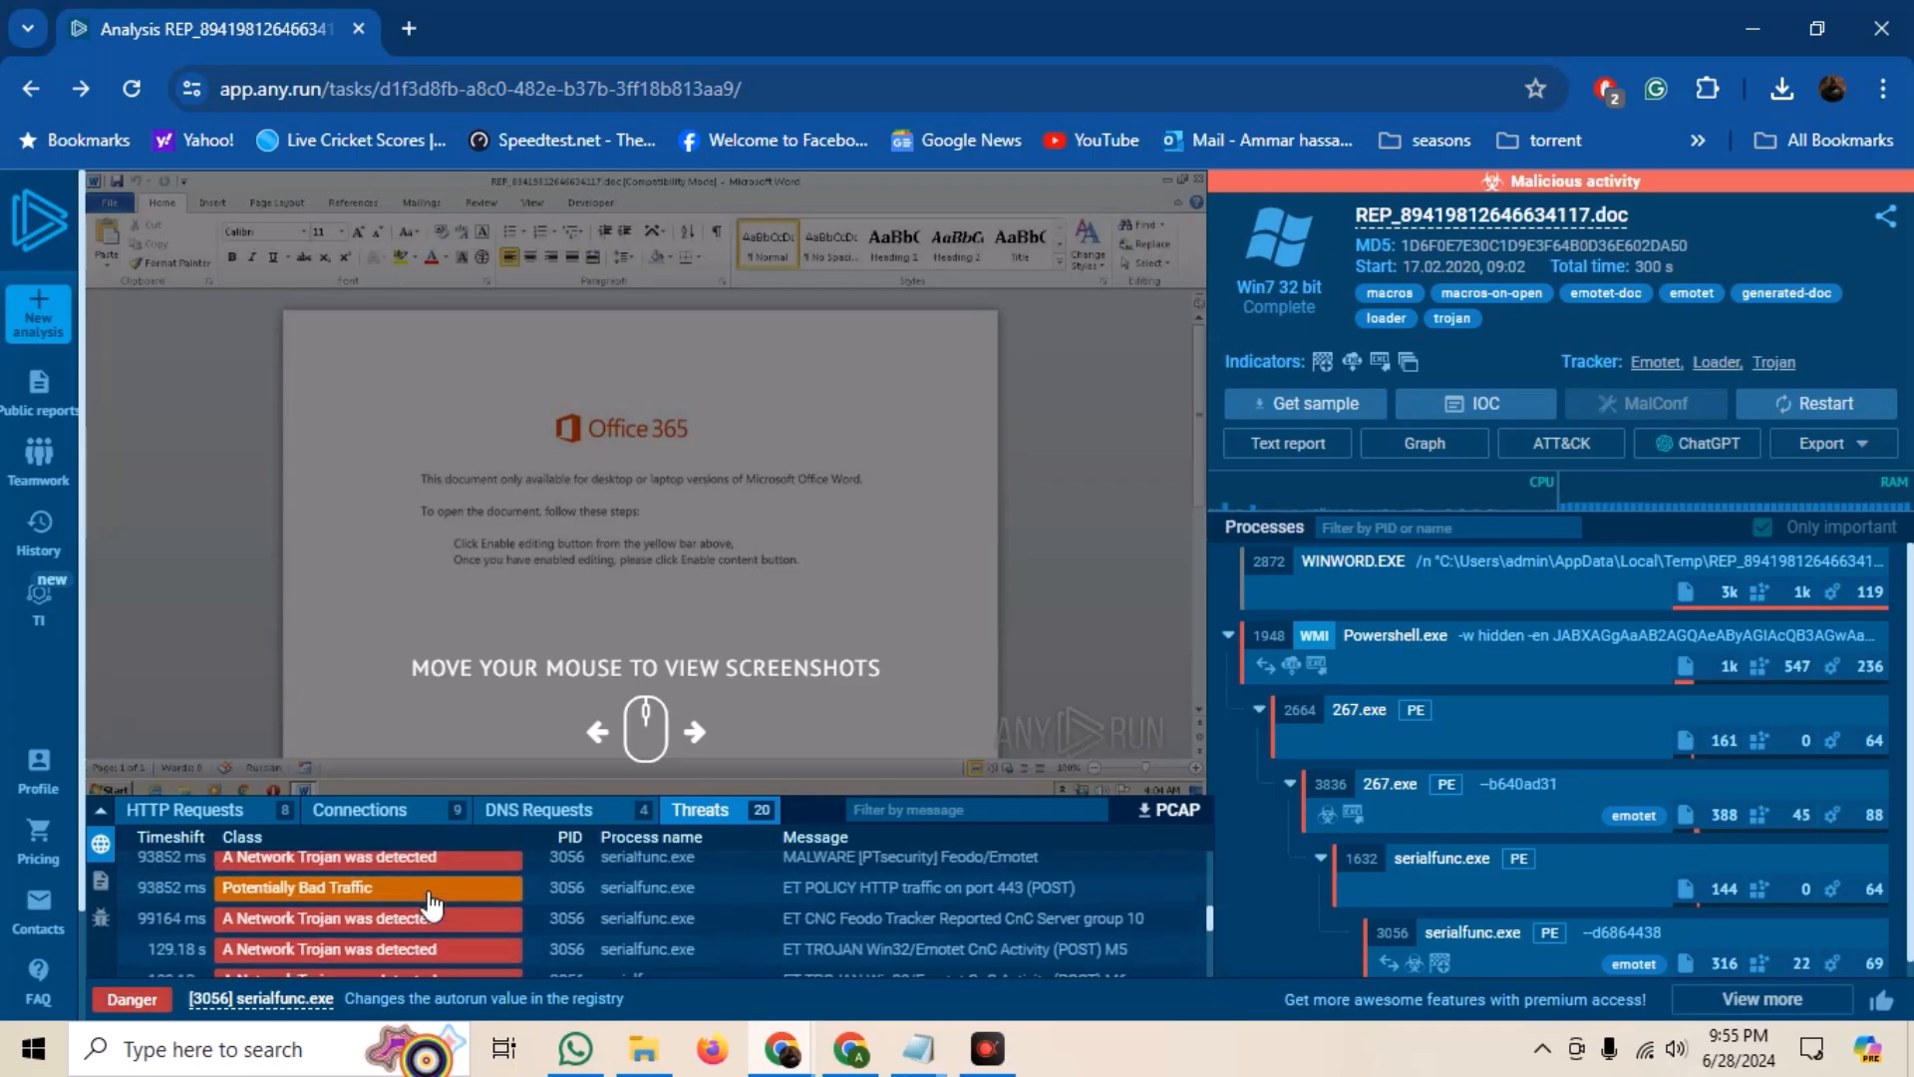
- View the ayonschools.com request's saved 404 response as preview, EXIF metadata and hex dump
{"action": "left_click", "coordinate": [184, 809]}
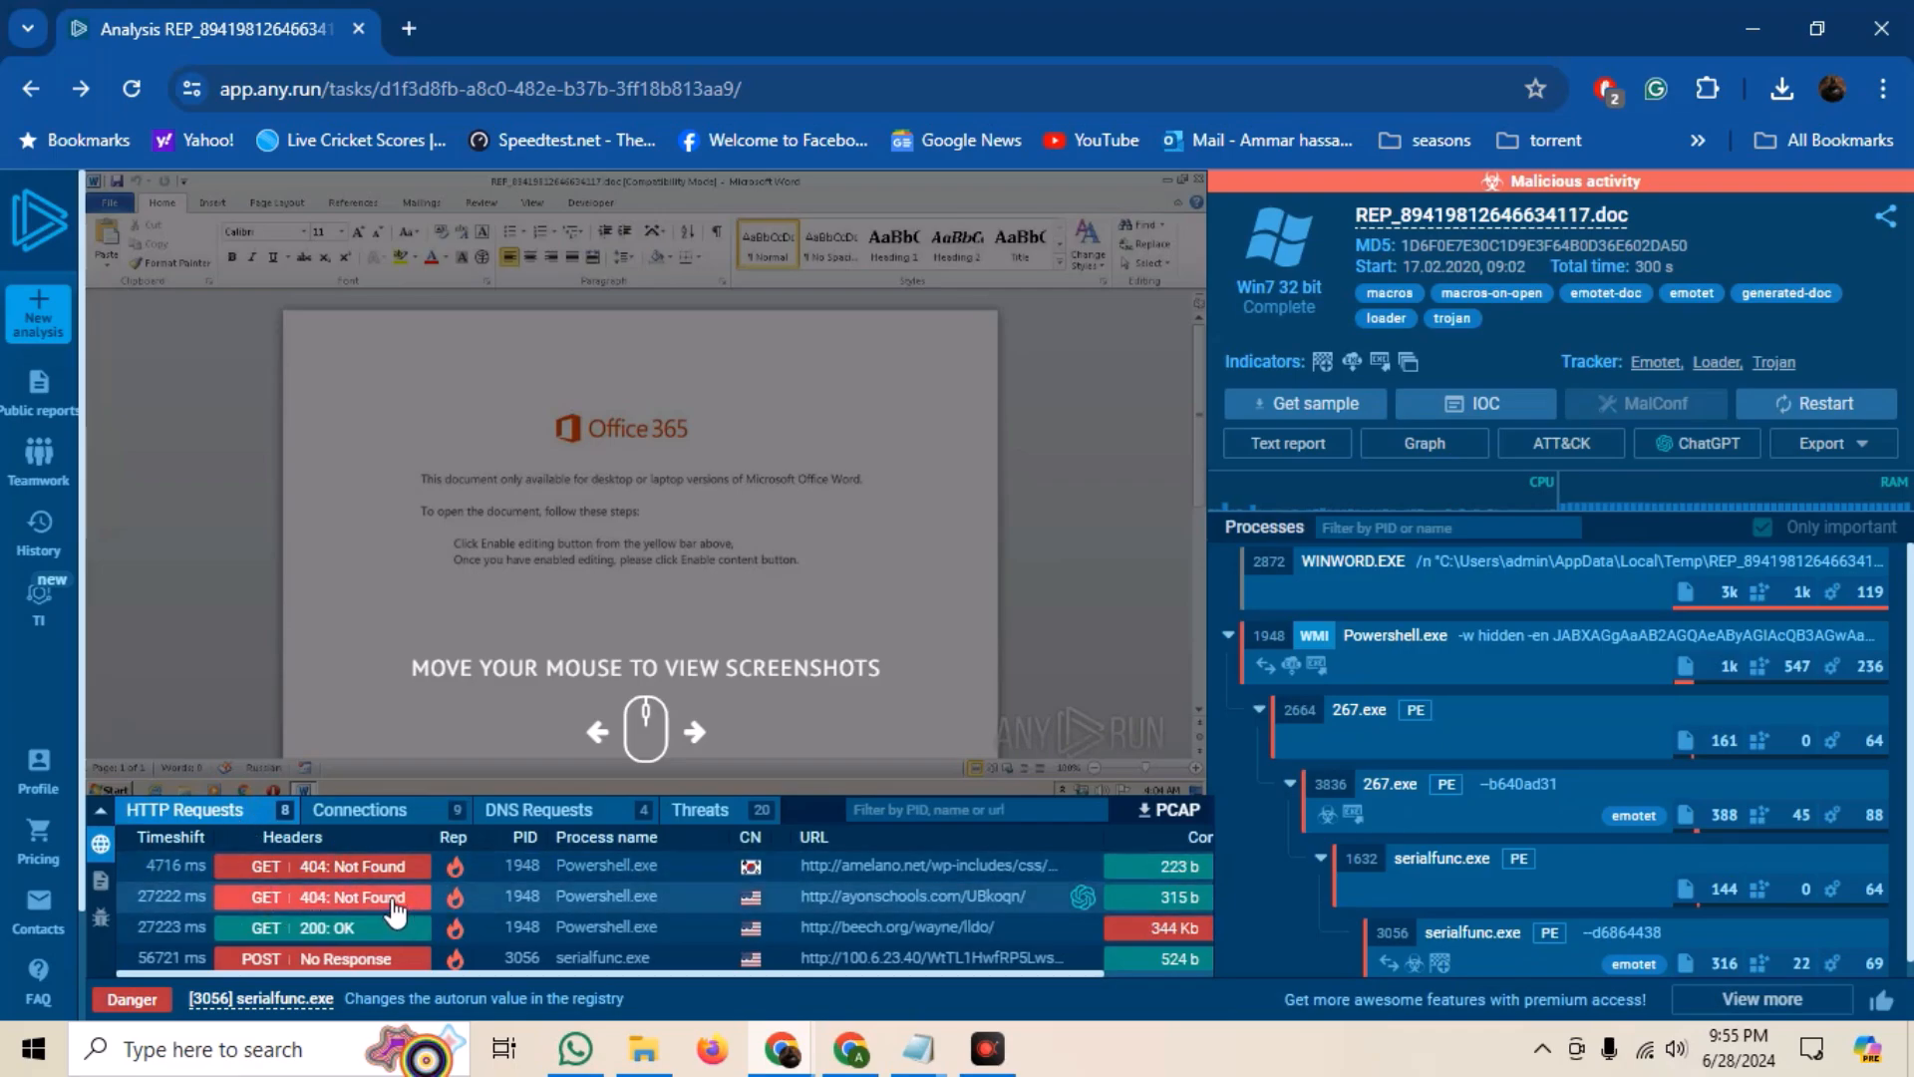
{"action": "left_click", "coordinate": [367, 896]}
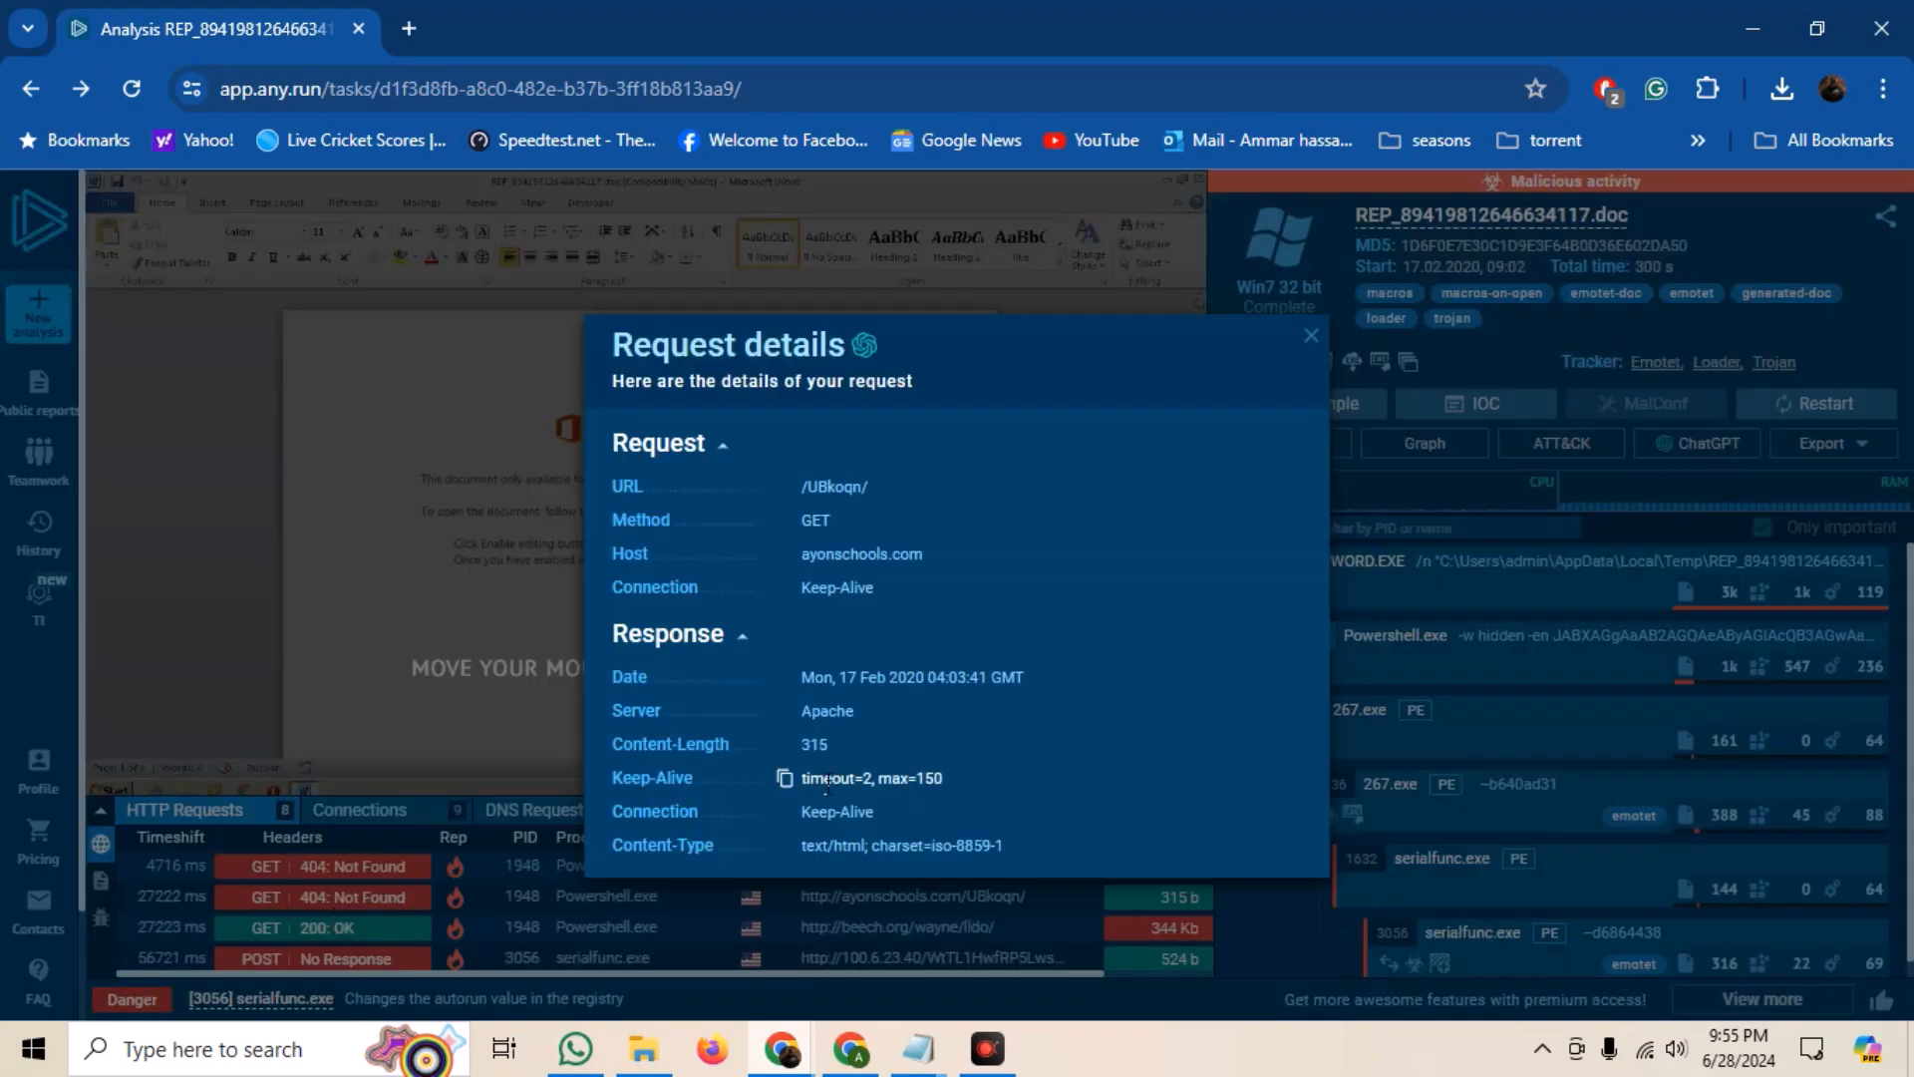
{"action": "left_click", "coordinate": [1312, 336]}
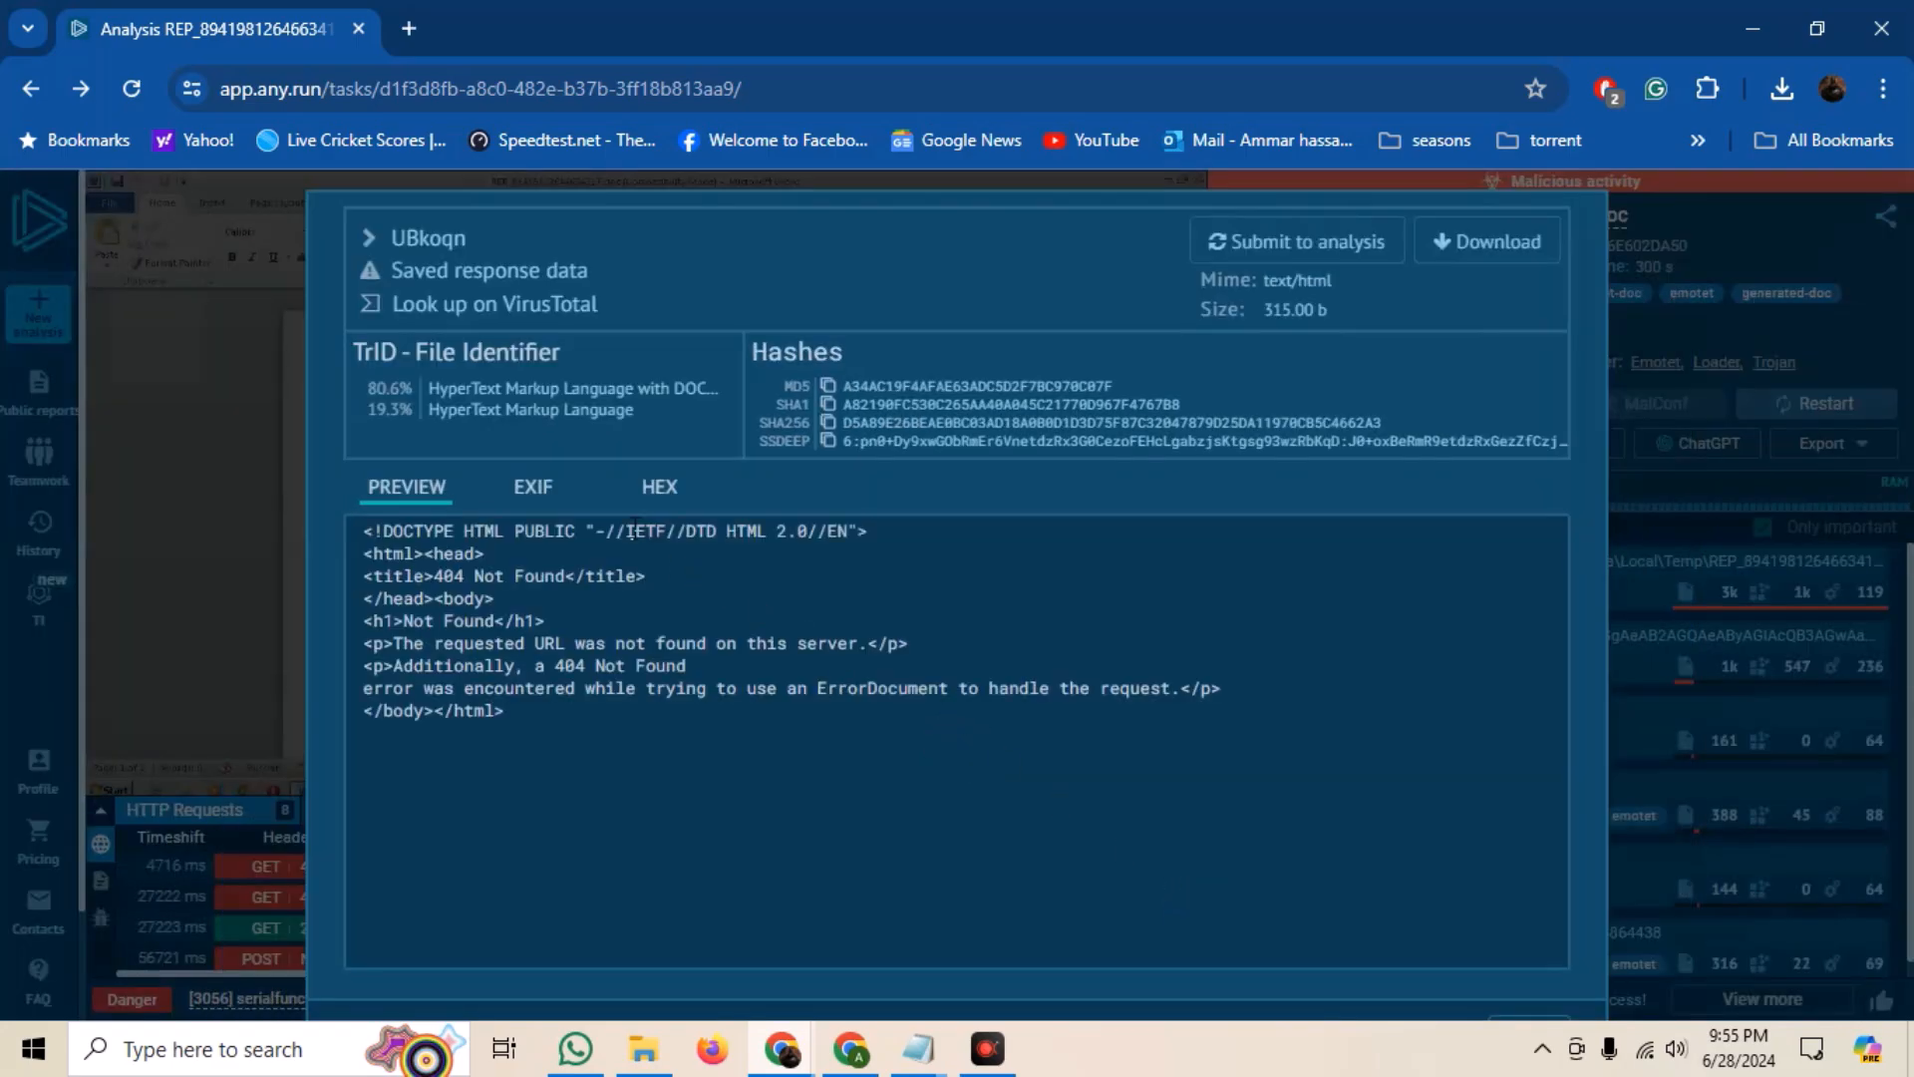
{"action": "left_click", "coordinate": [660, 487]}
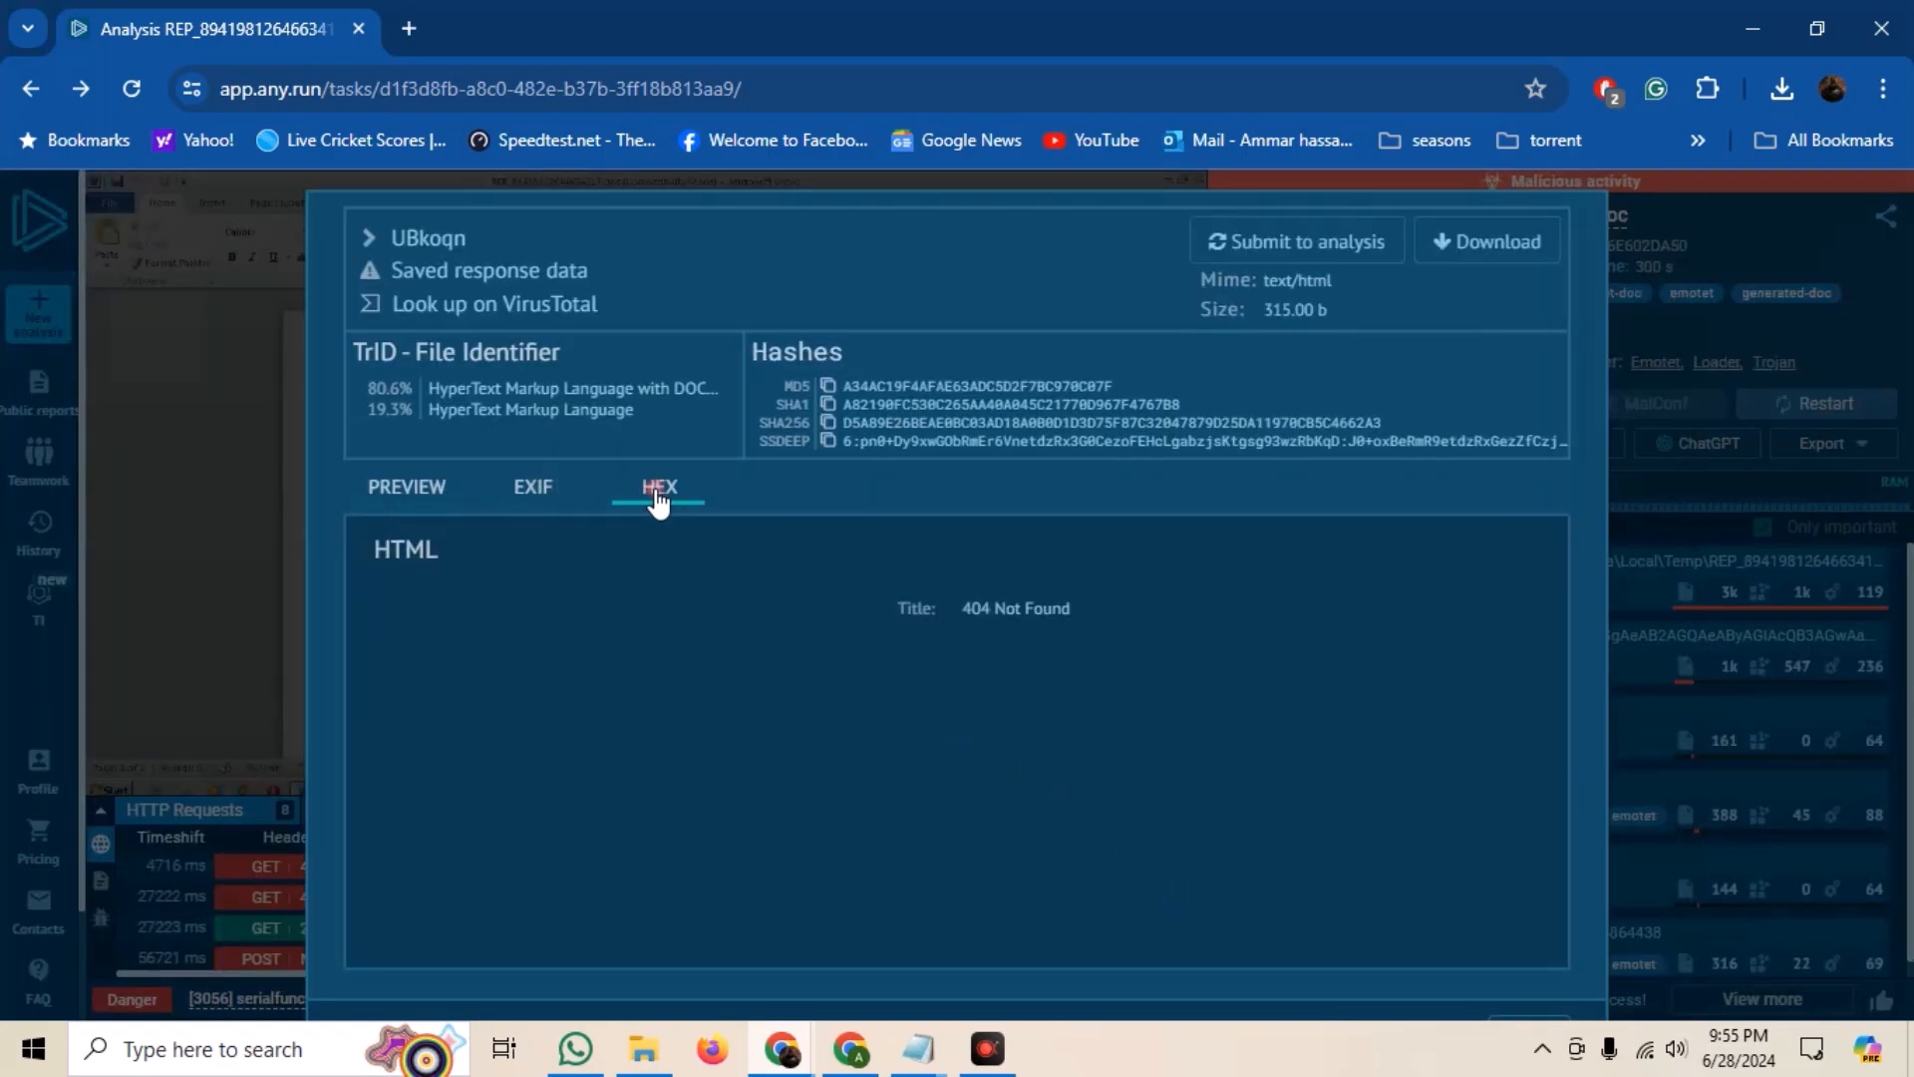
{"action": "left_click", "coordinate": [659, 487]}
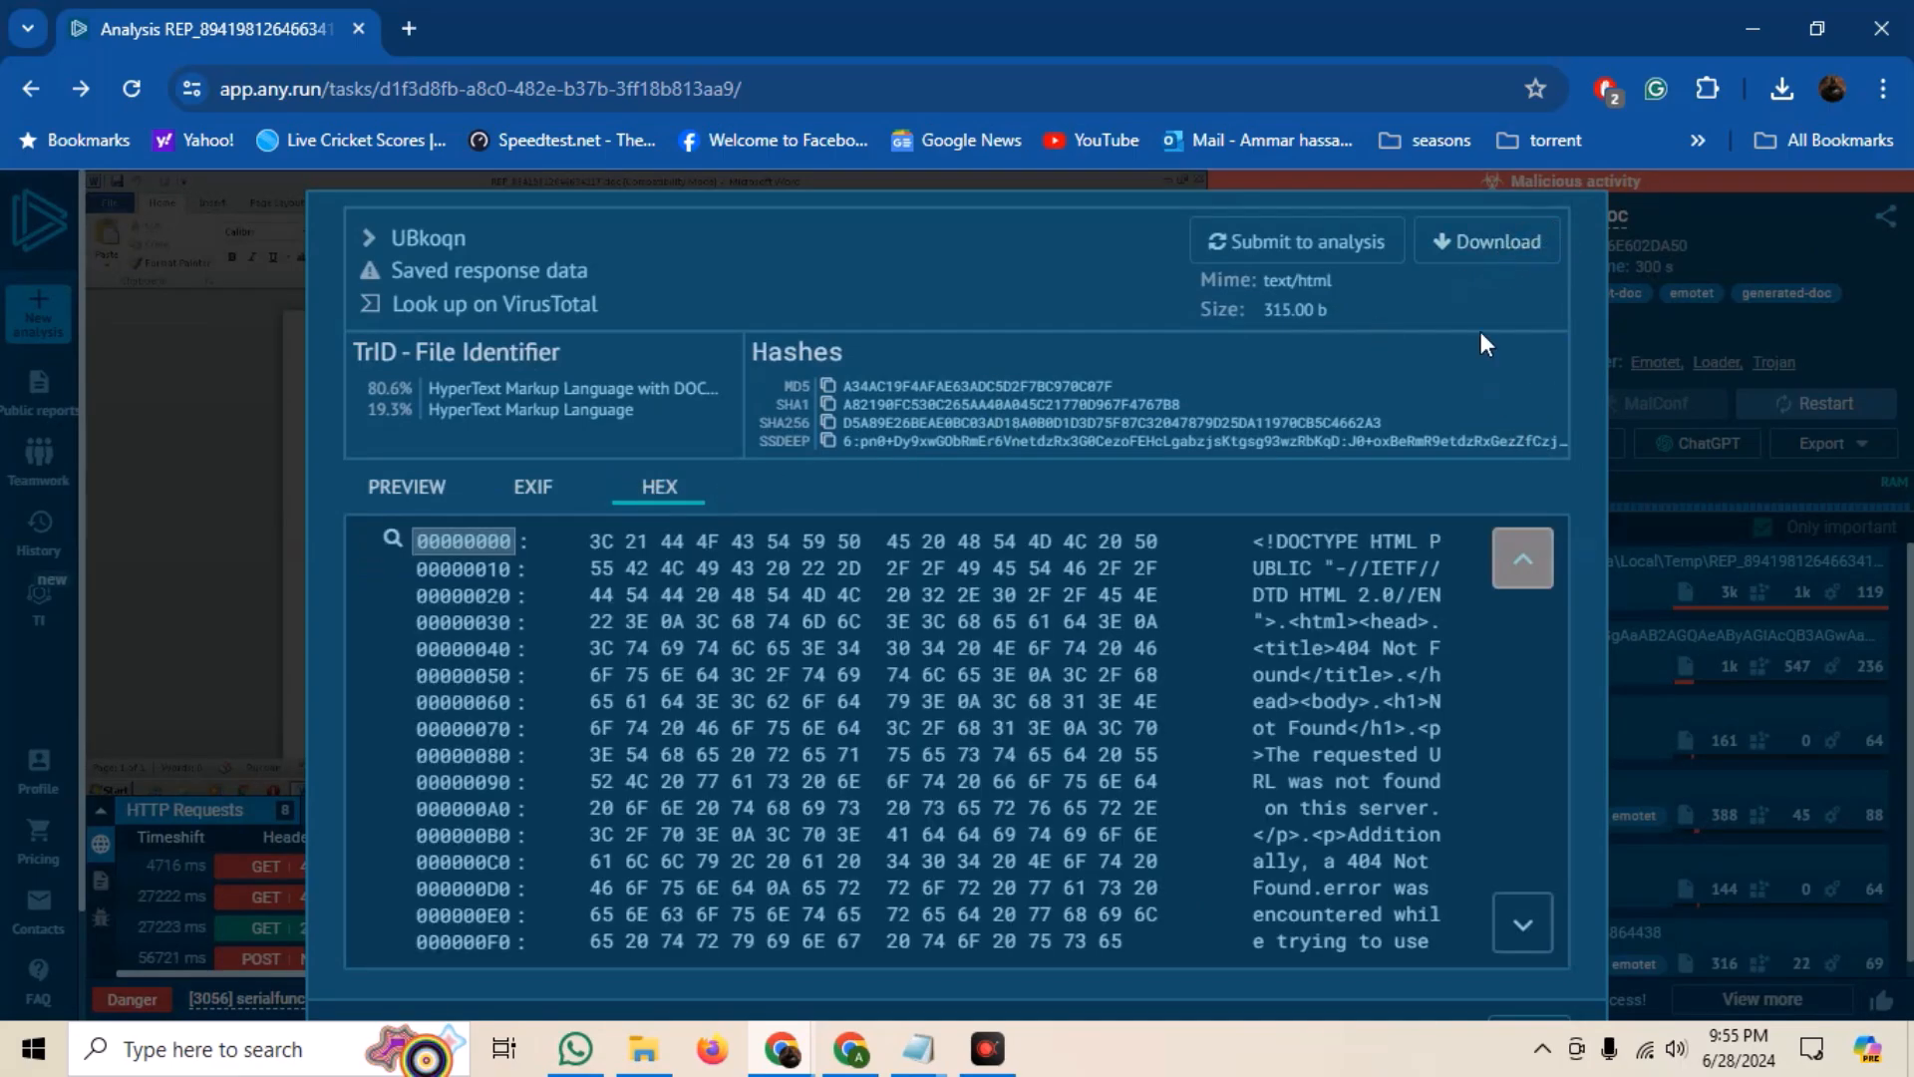
{"action": "mouse_move", "coordinate": [236, 614]}
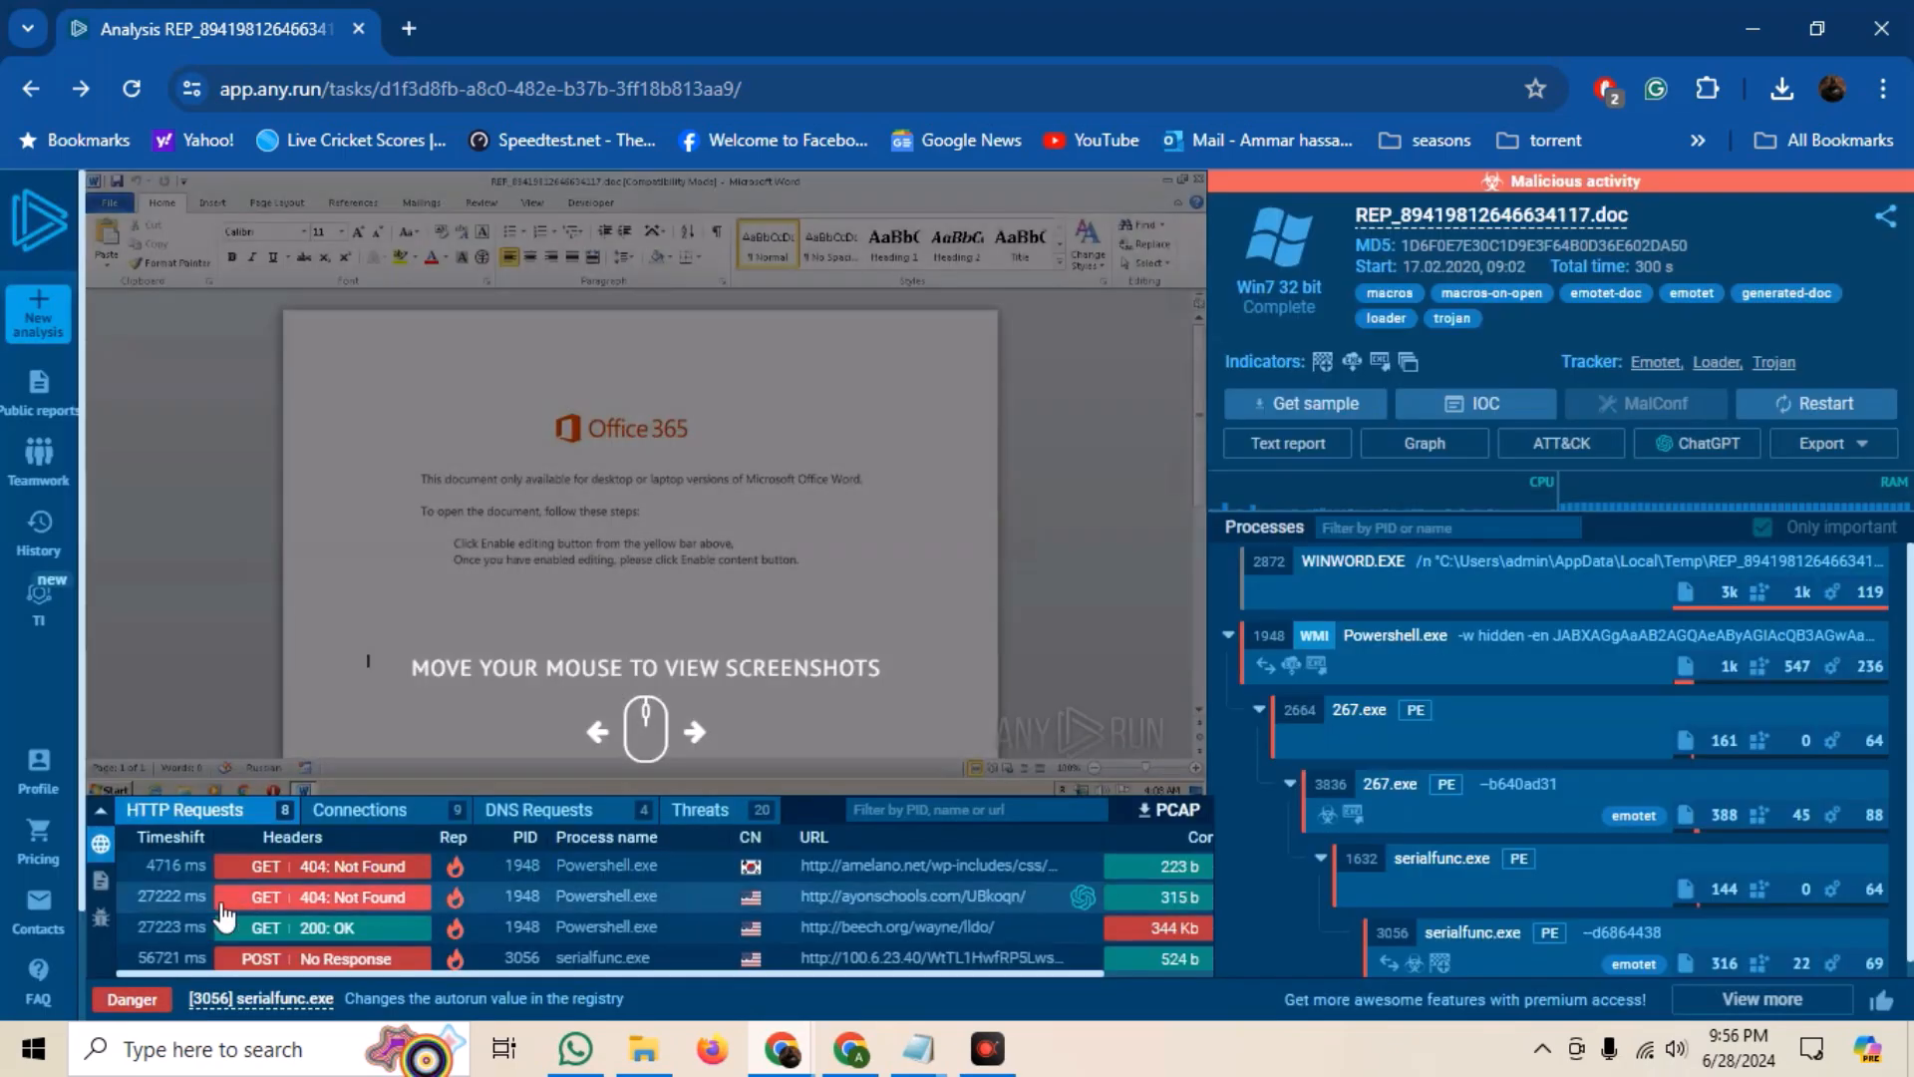
- Show the Files modification list with WINWORD.EXE's 11 entries and scroll through it
{"action": "left_click", "coordinate": [100, 880]}
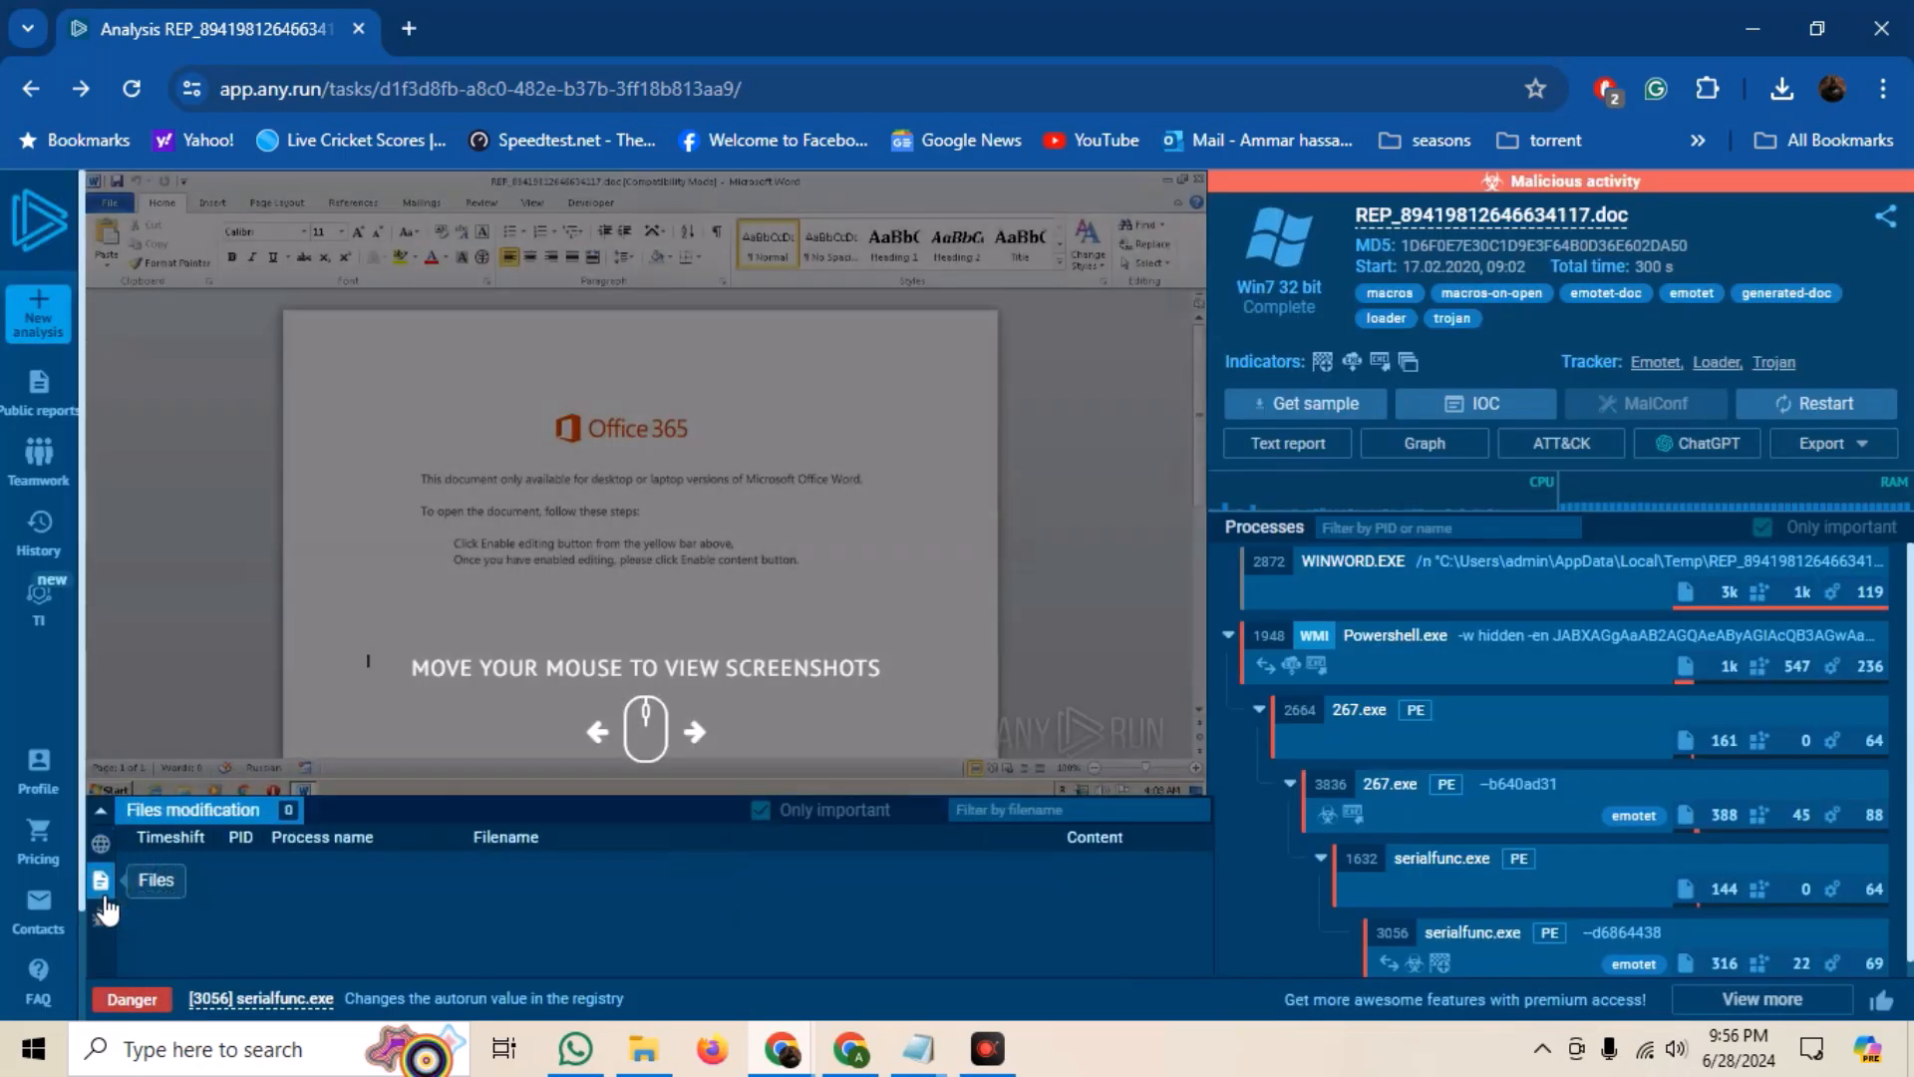
{"action": "left_click", "coordinate": [102, 880]}
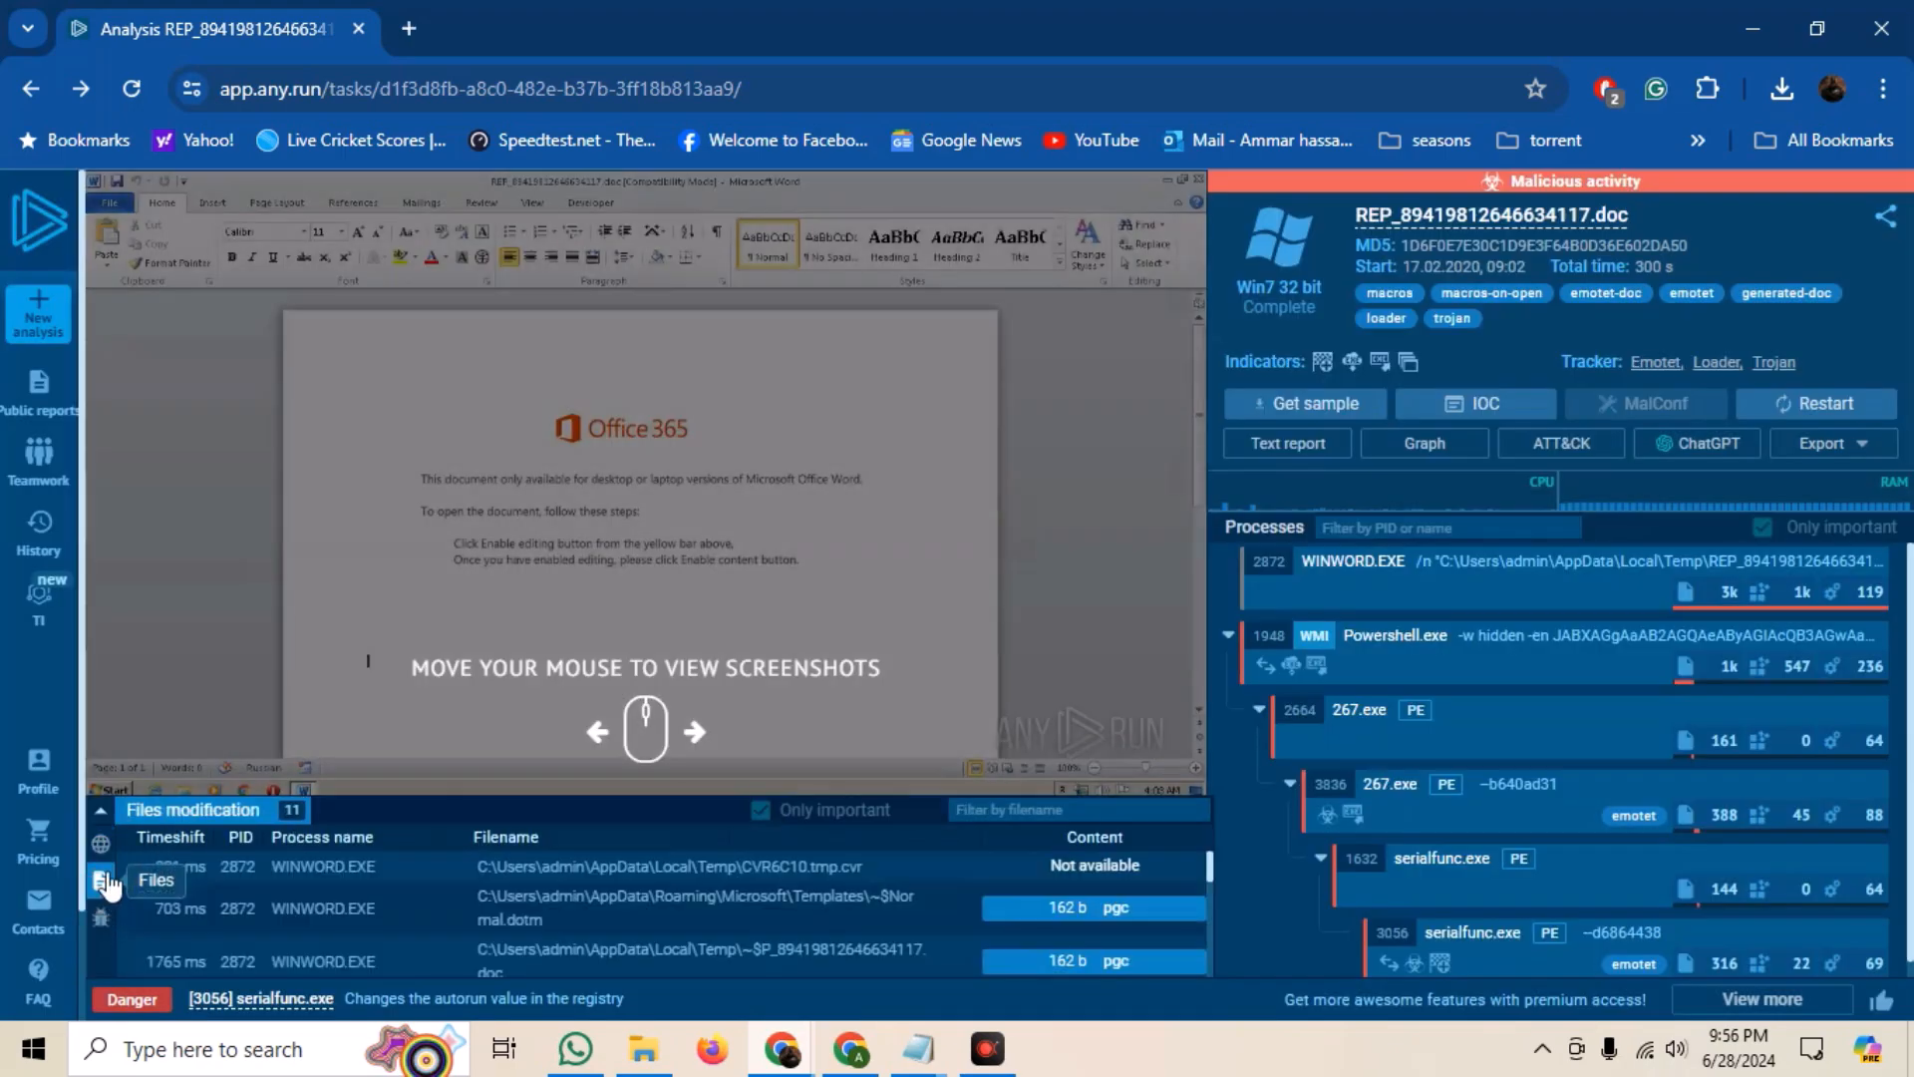
{"action": "left_click", "coordinate": [183, 810]}
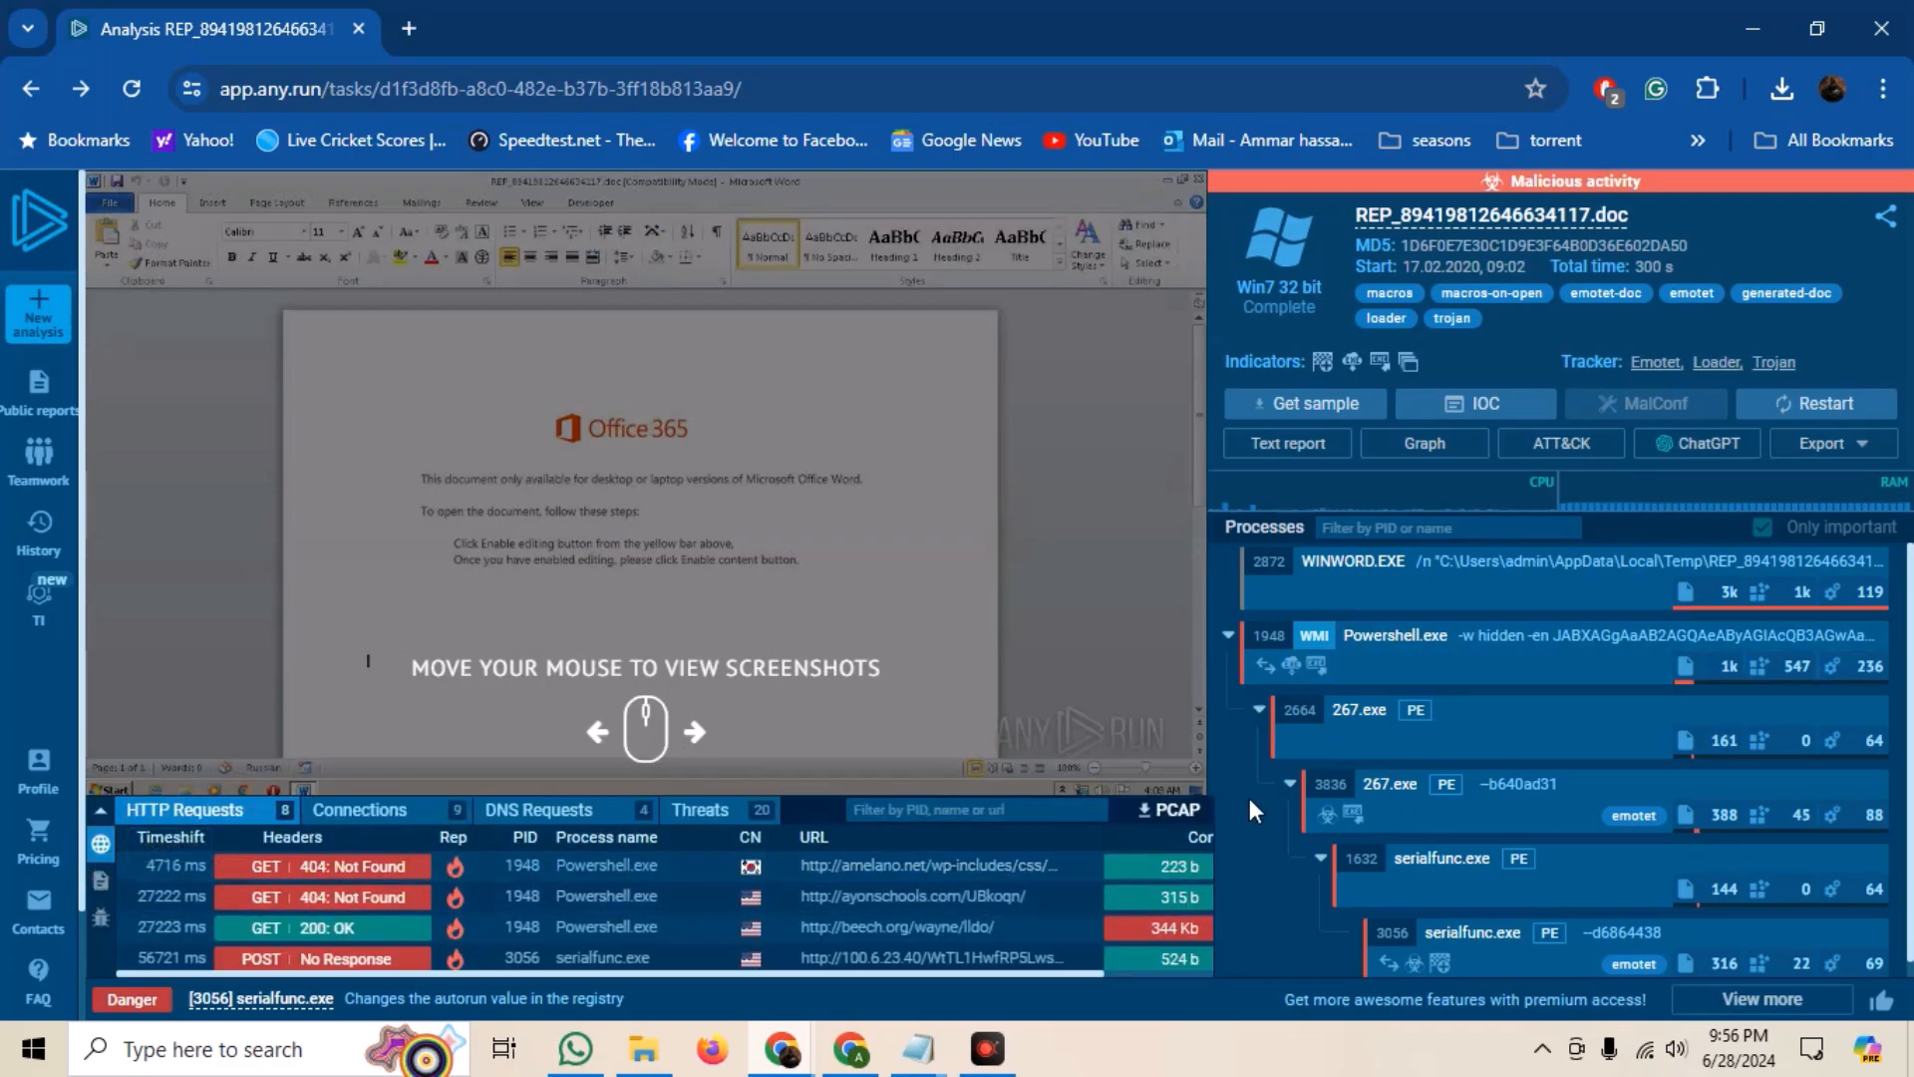
{"action": "mouse_move", "coordinate": [1182, 834]}
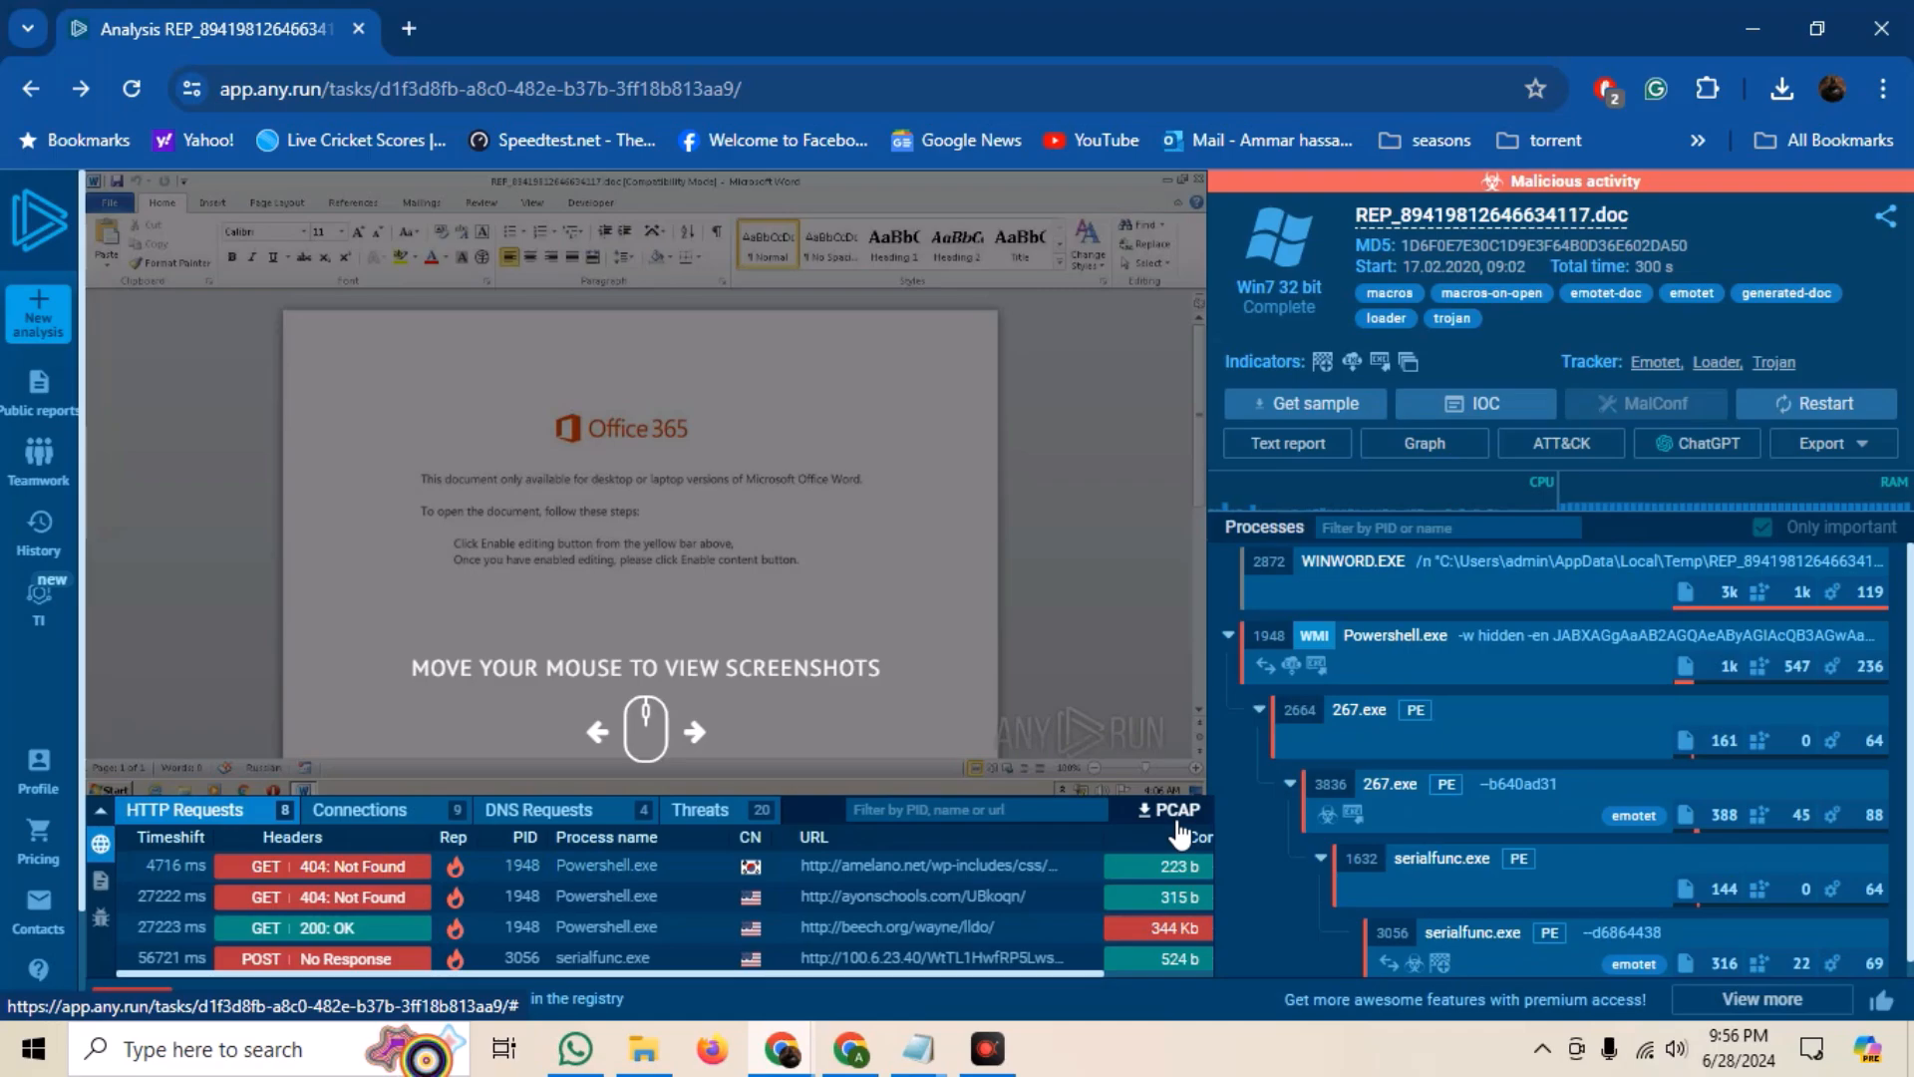
{"action": "left_click", "coordinate": [100, 880]}
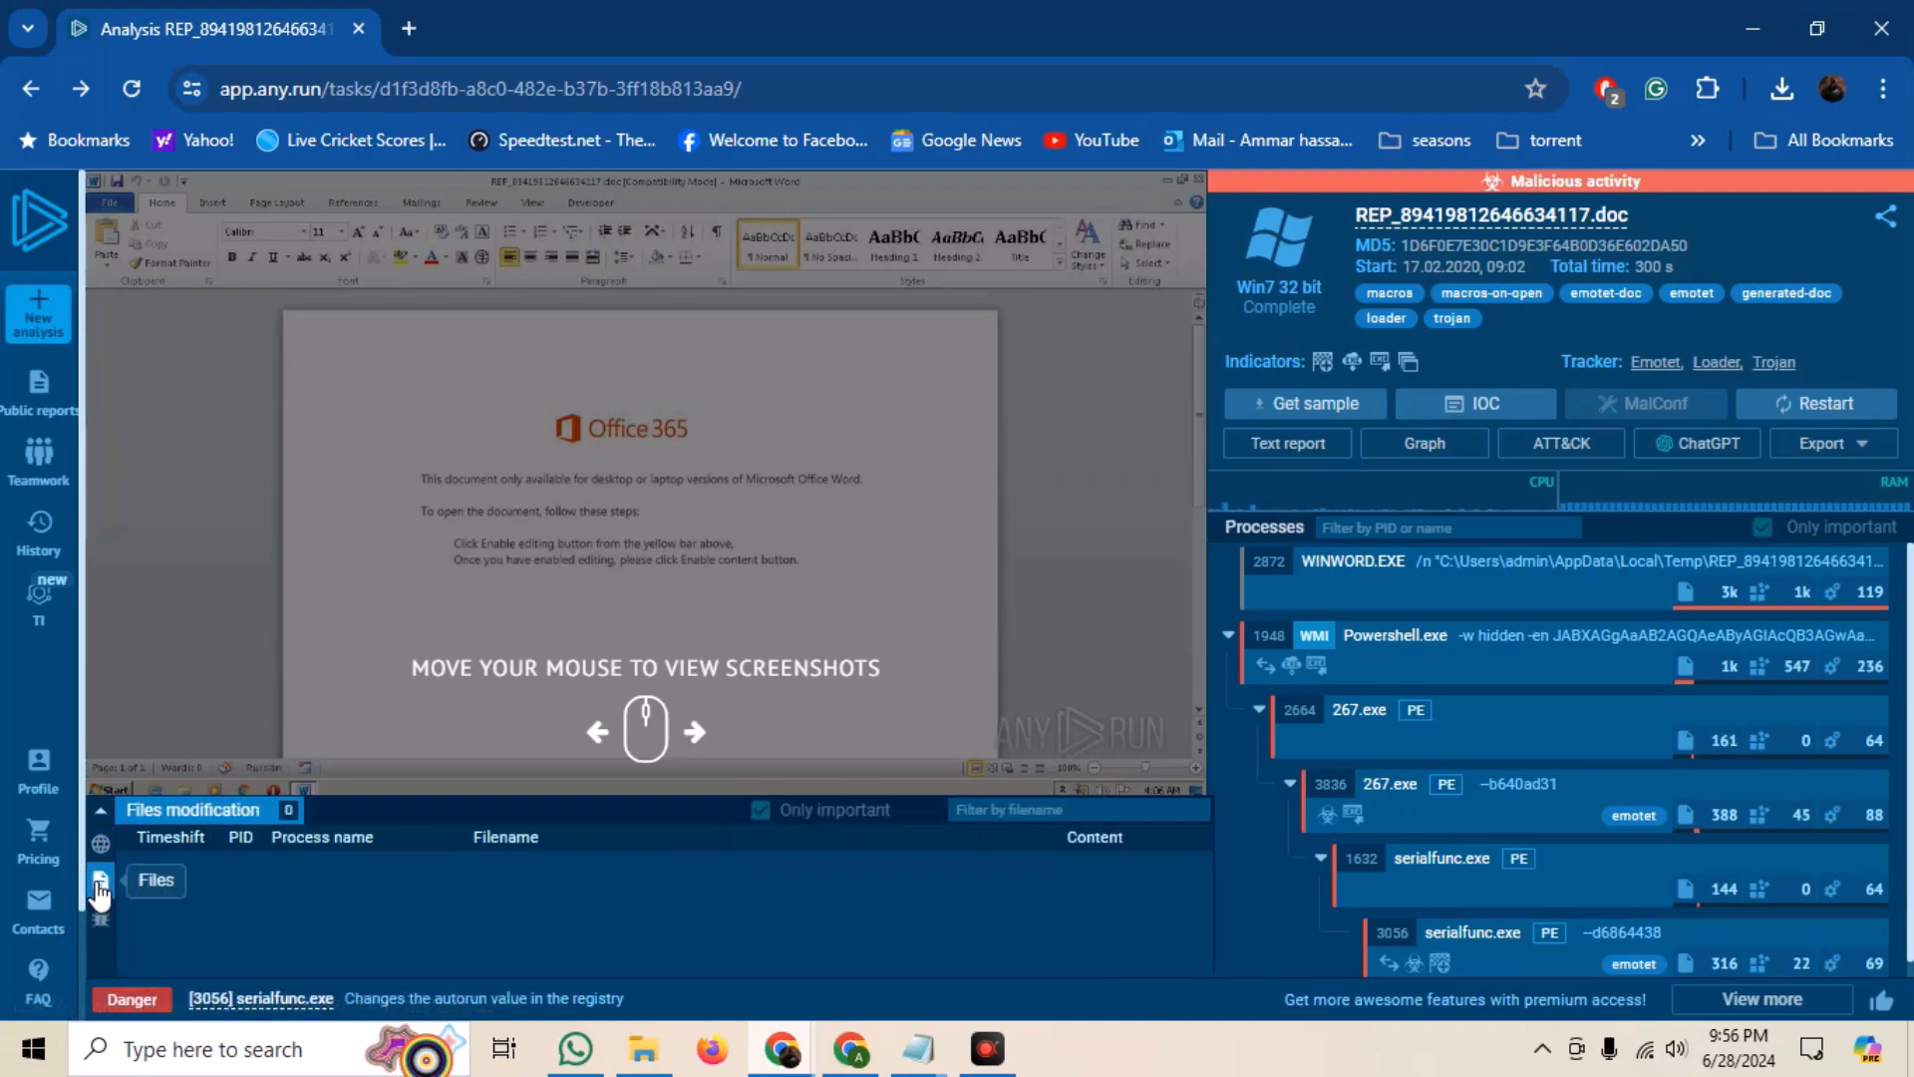
{"action": "left_click", "coordinate": [100, 879]}
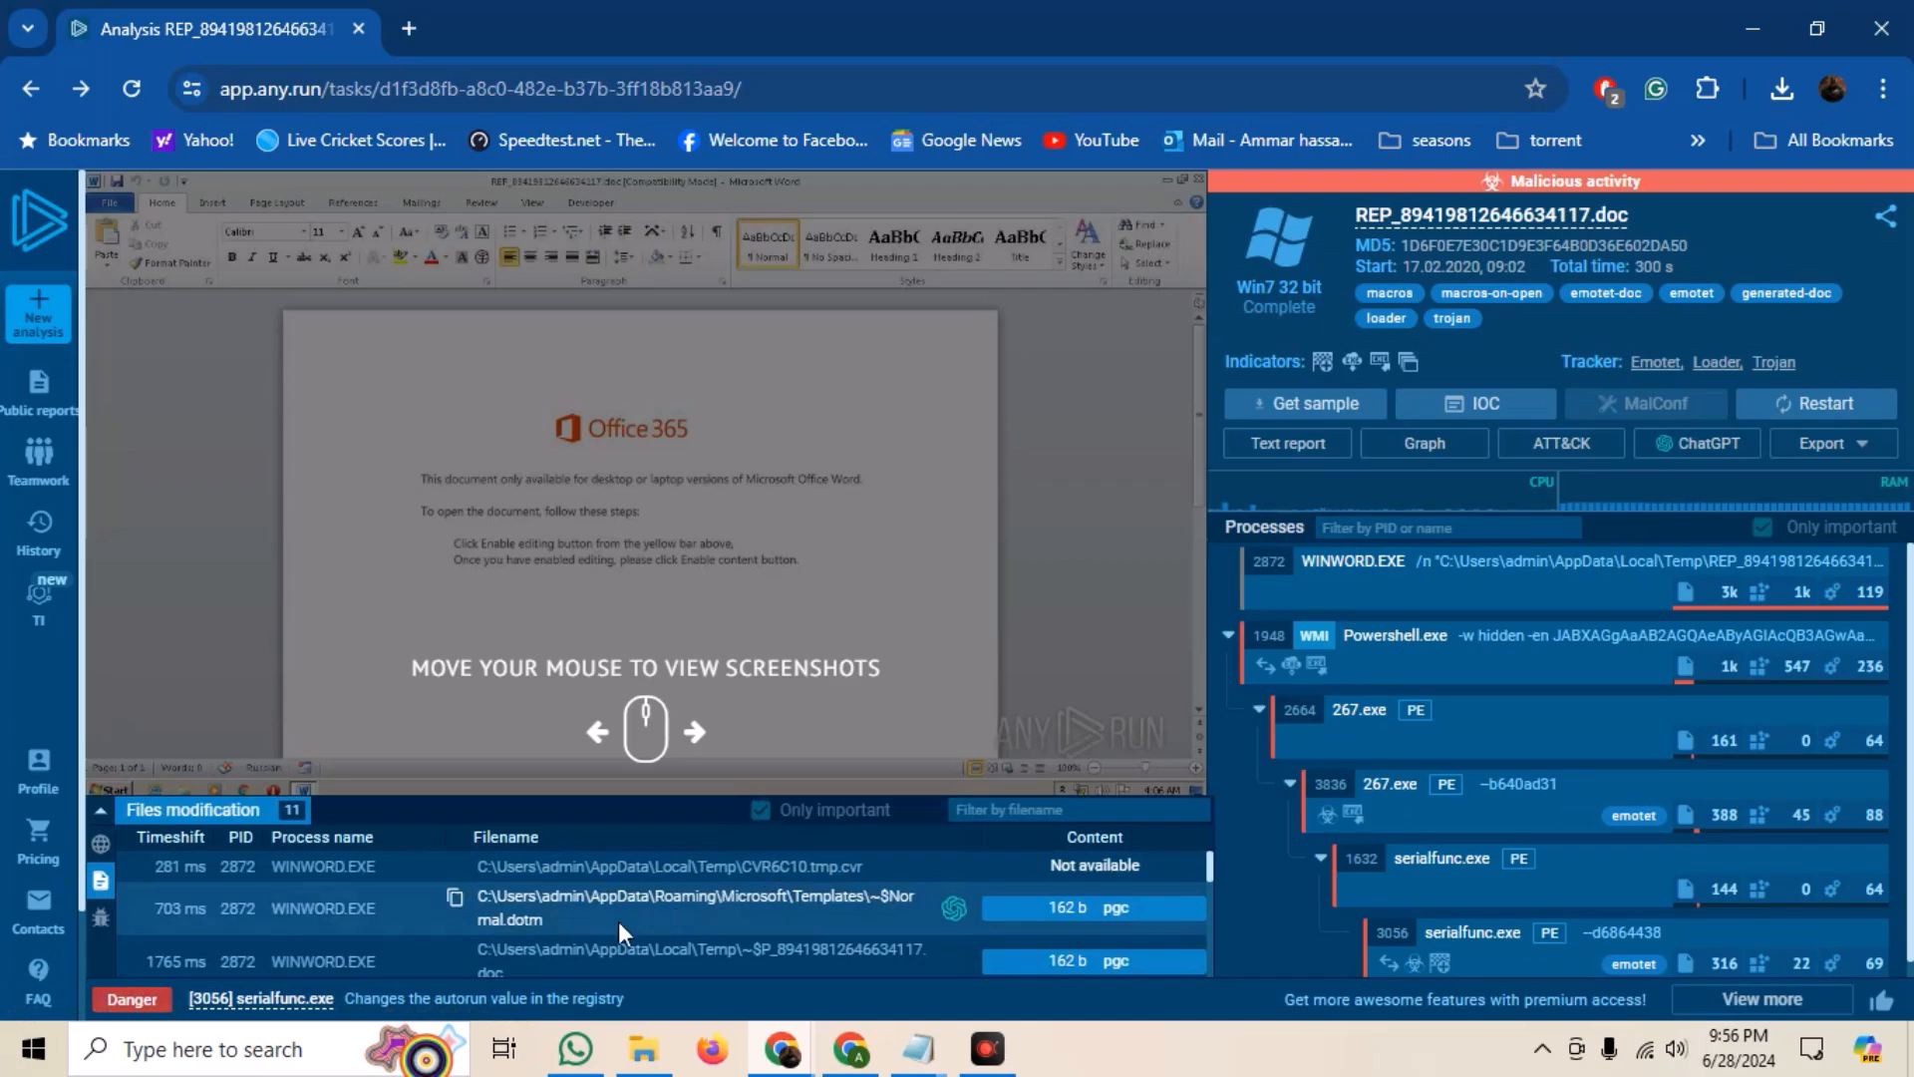
{"action": "scroll", "scroll_direction": "down", "scroll_amount": 3}
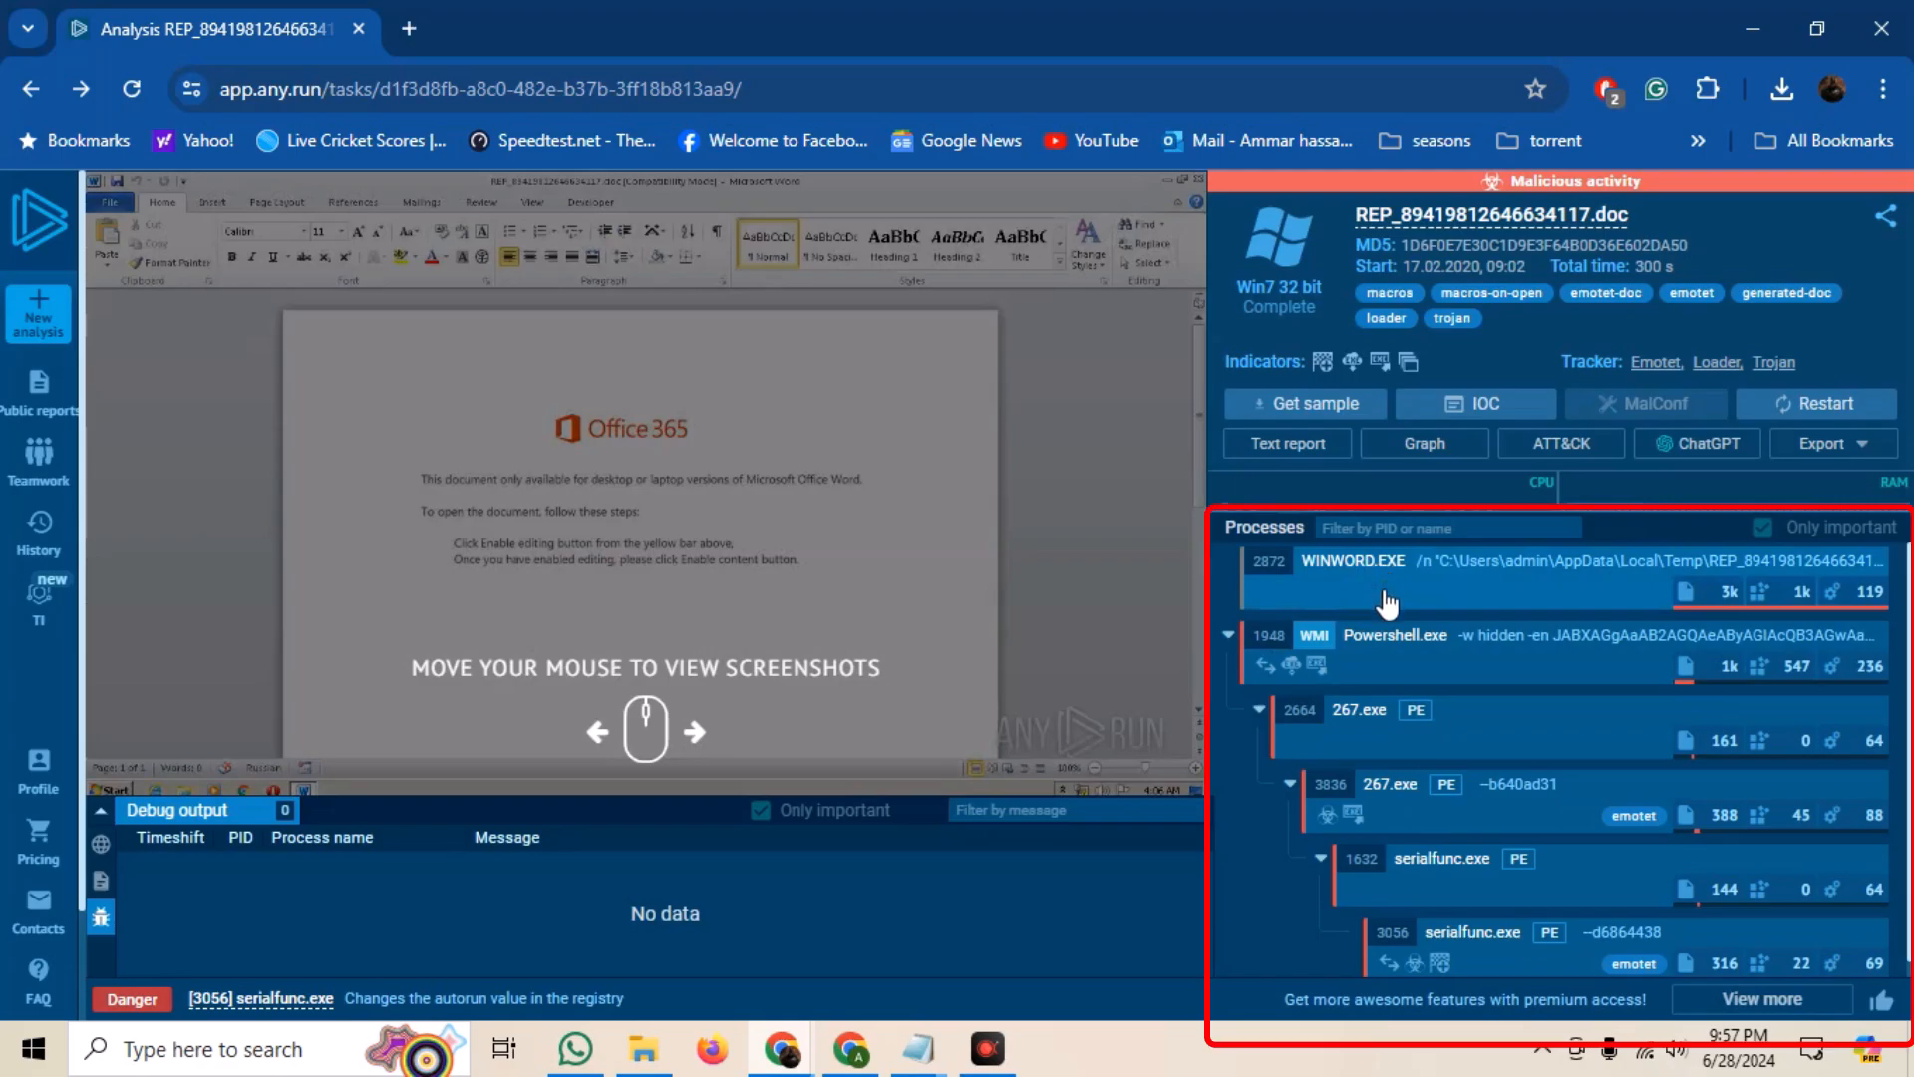
{"action": "mouse_move", "coordinate": [1524, 902]}
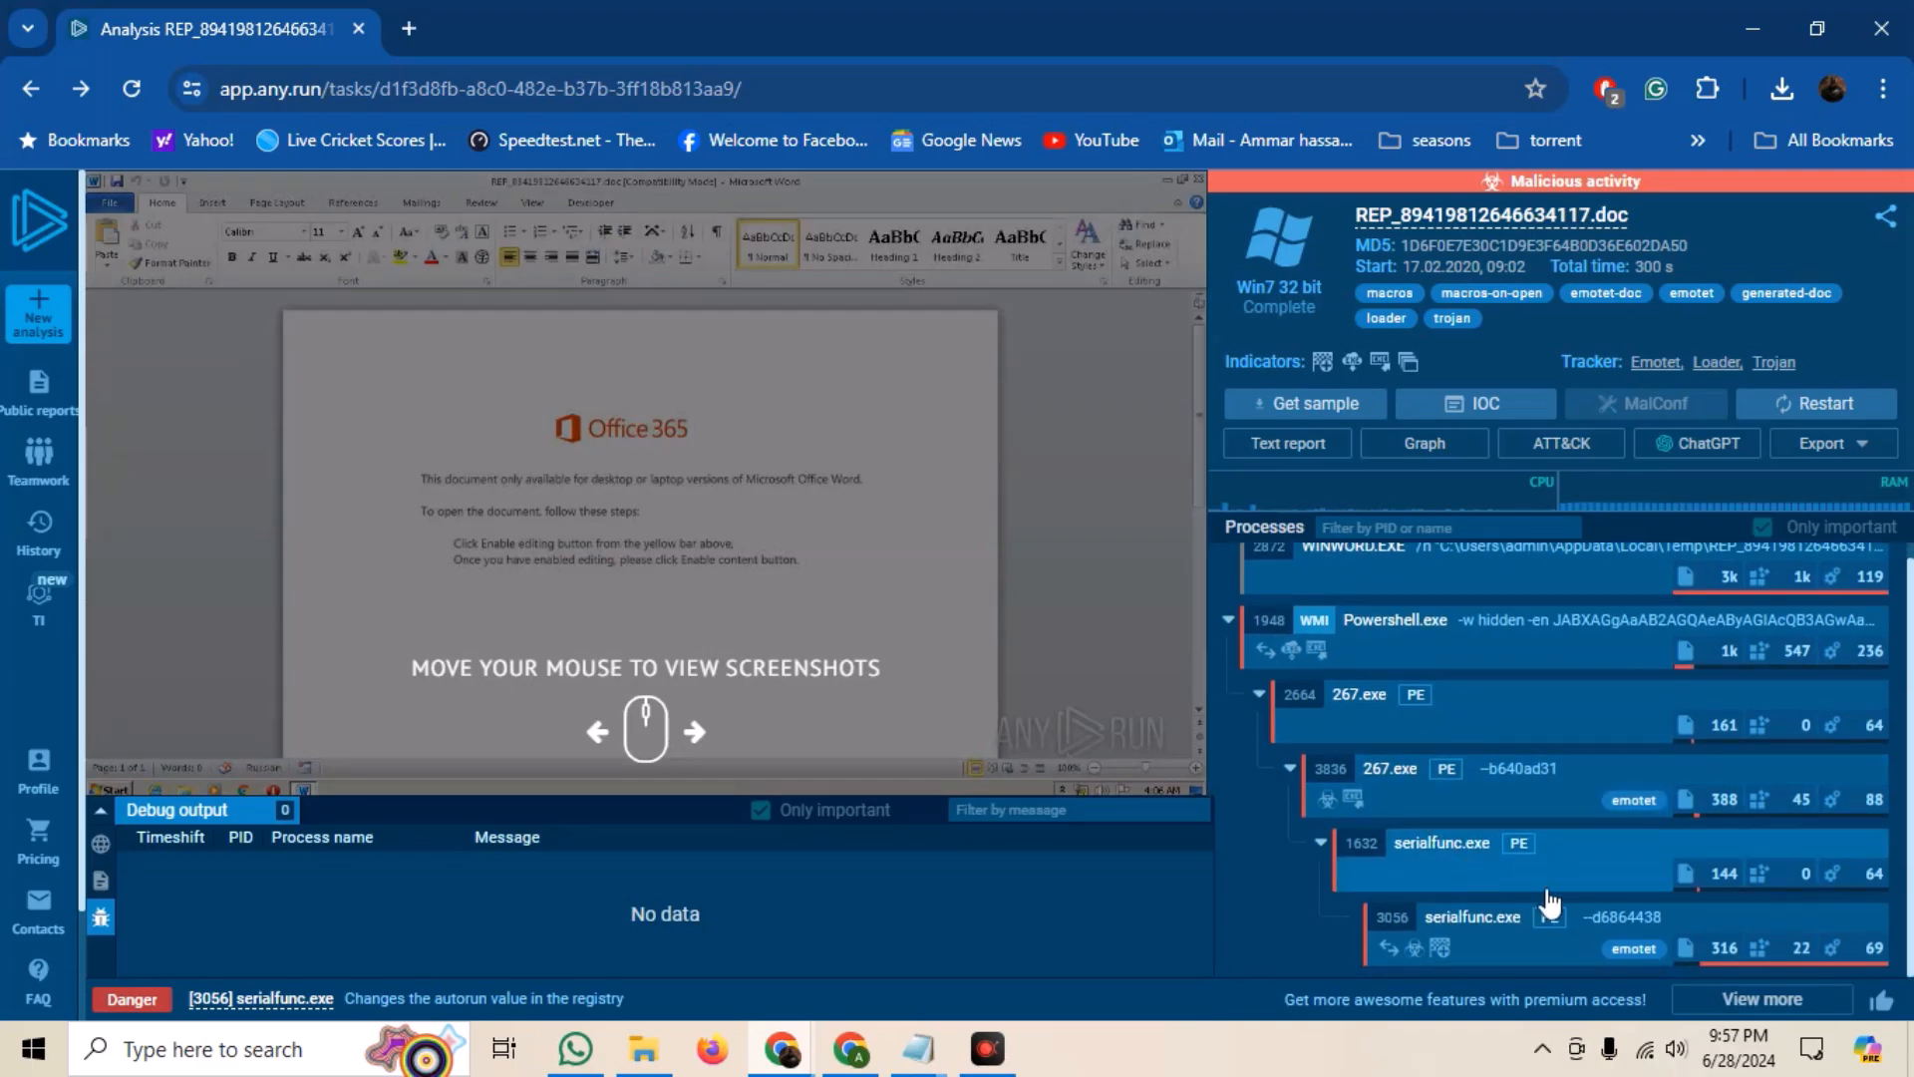
{"action": "mouse_move", "coordinate": [1621, 908]}
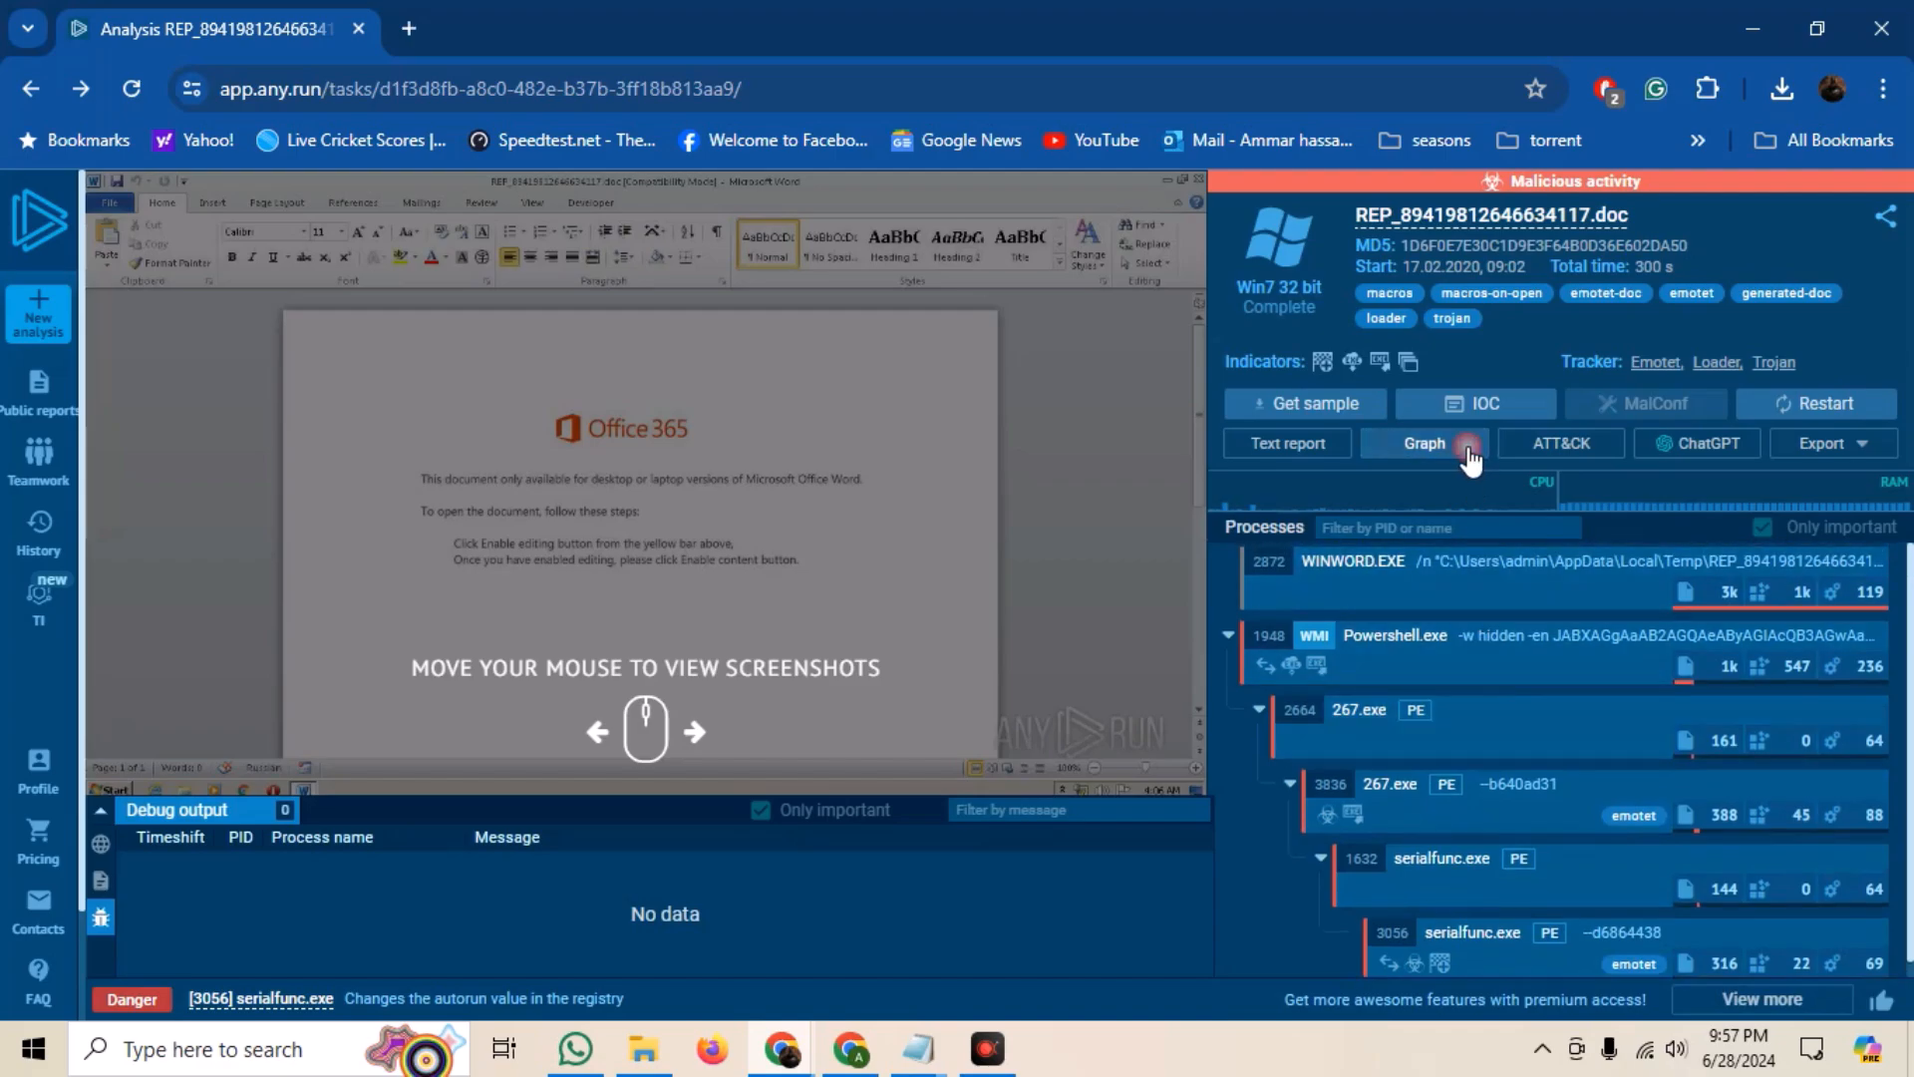
- Show the processes graph with the winword/powershell/267.exe/serialfunc.exe chain
{"action": "left_click", "coordinate": [1422, 443]}
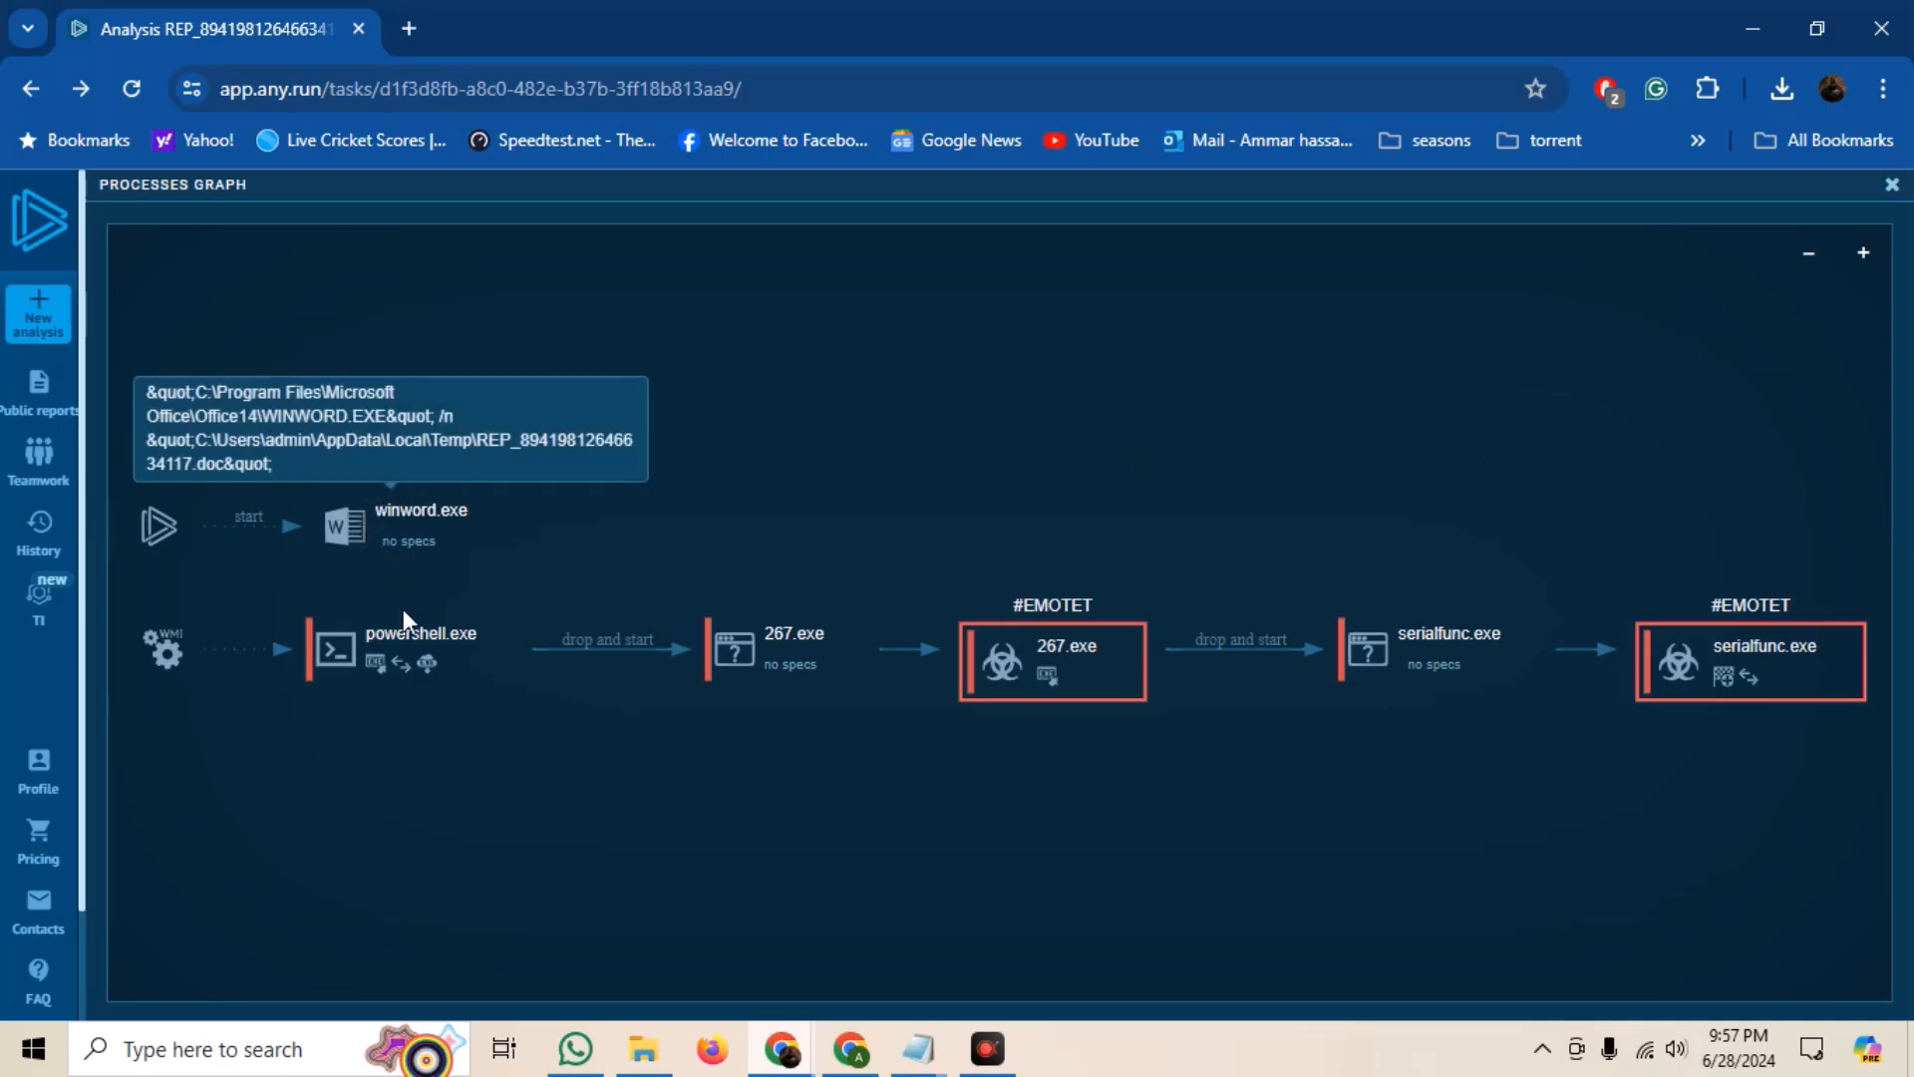
{"action": "mouse_move", "coordinate": [650, 668]}
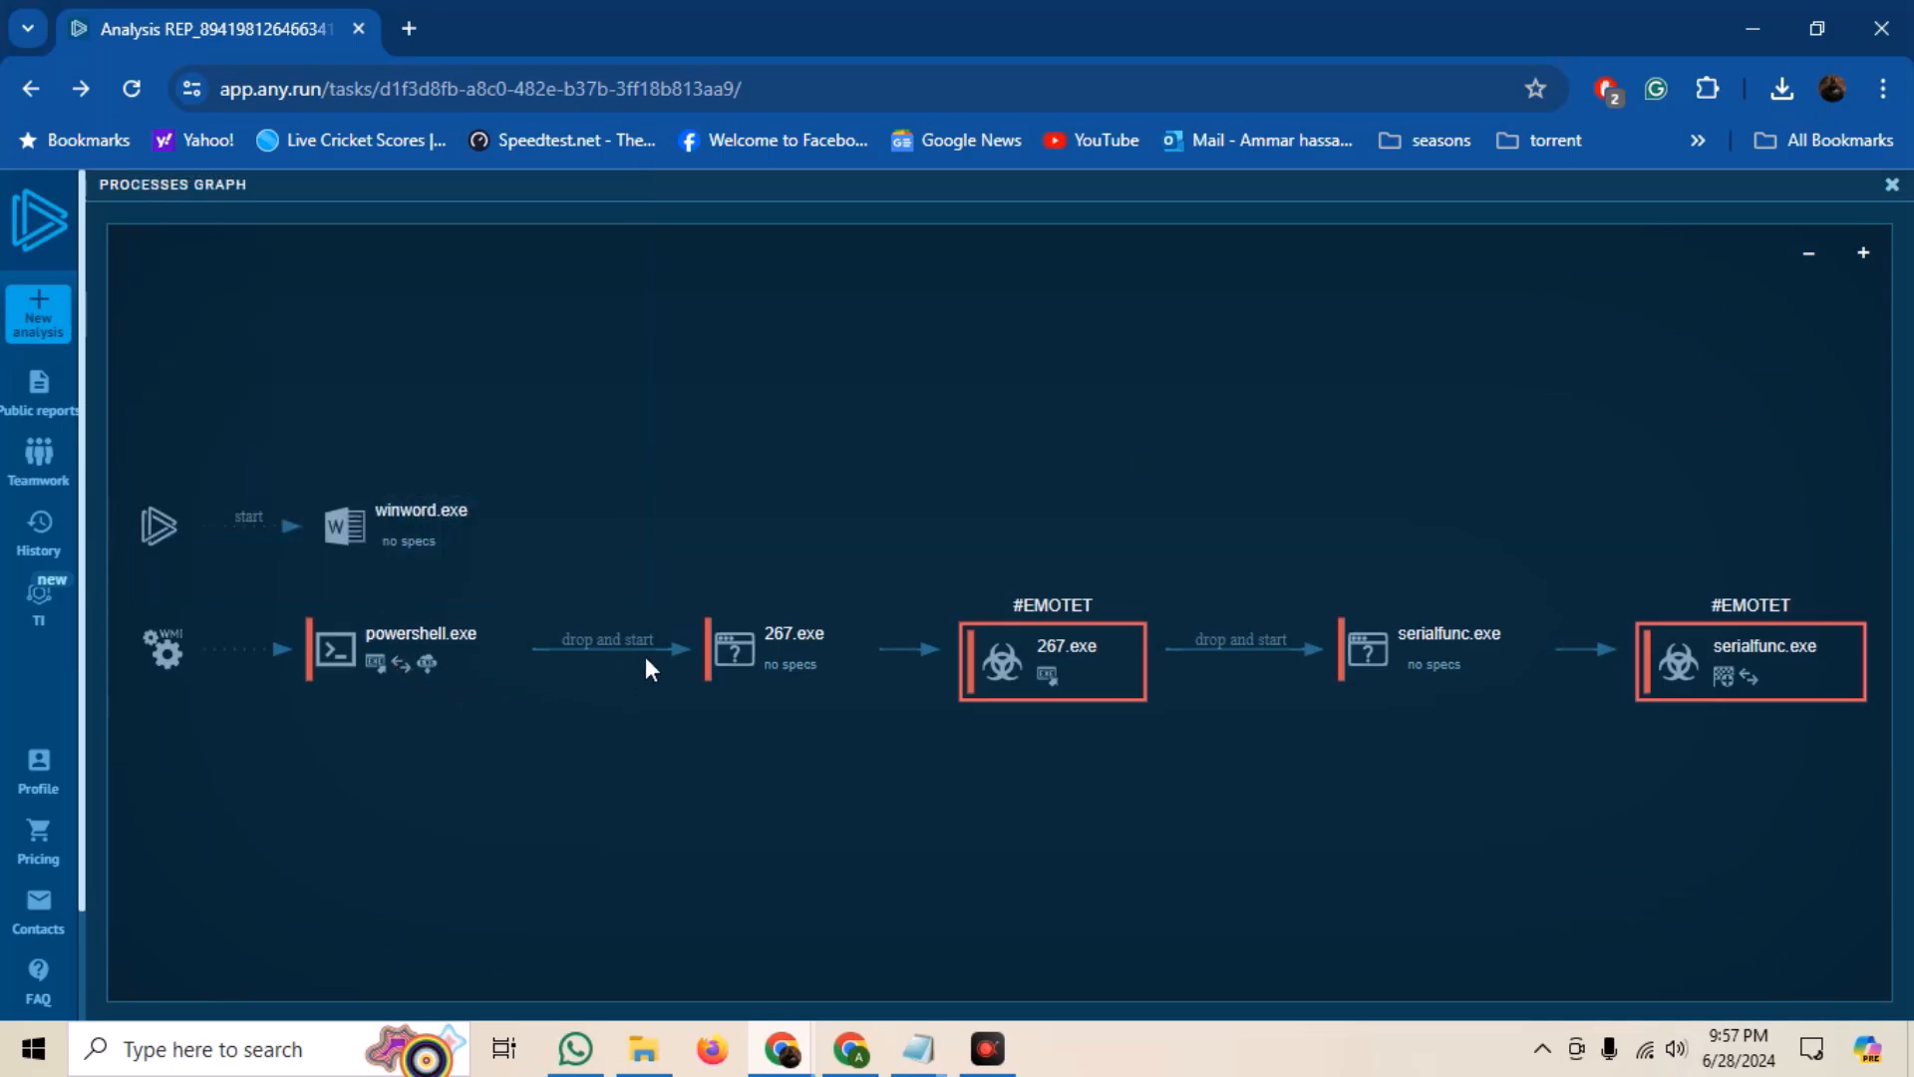
{"action": "mouse_move", "coordinate": [744, 678]}
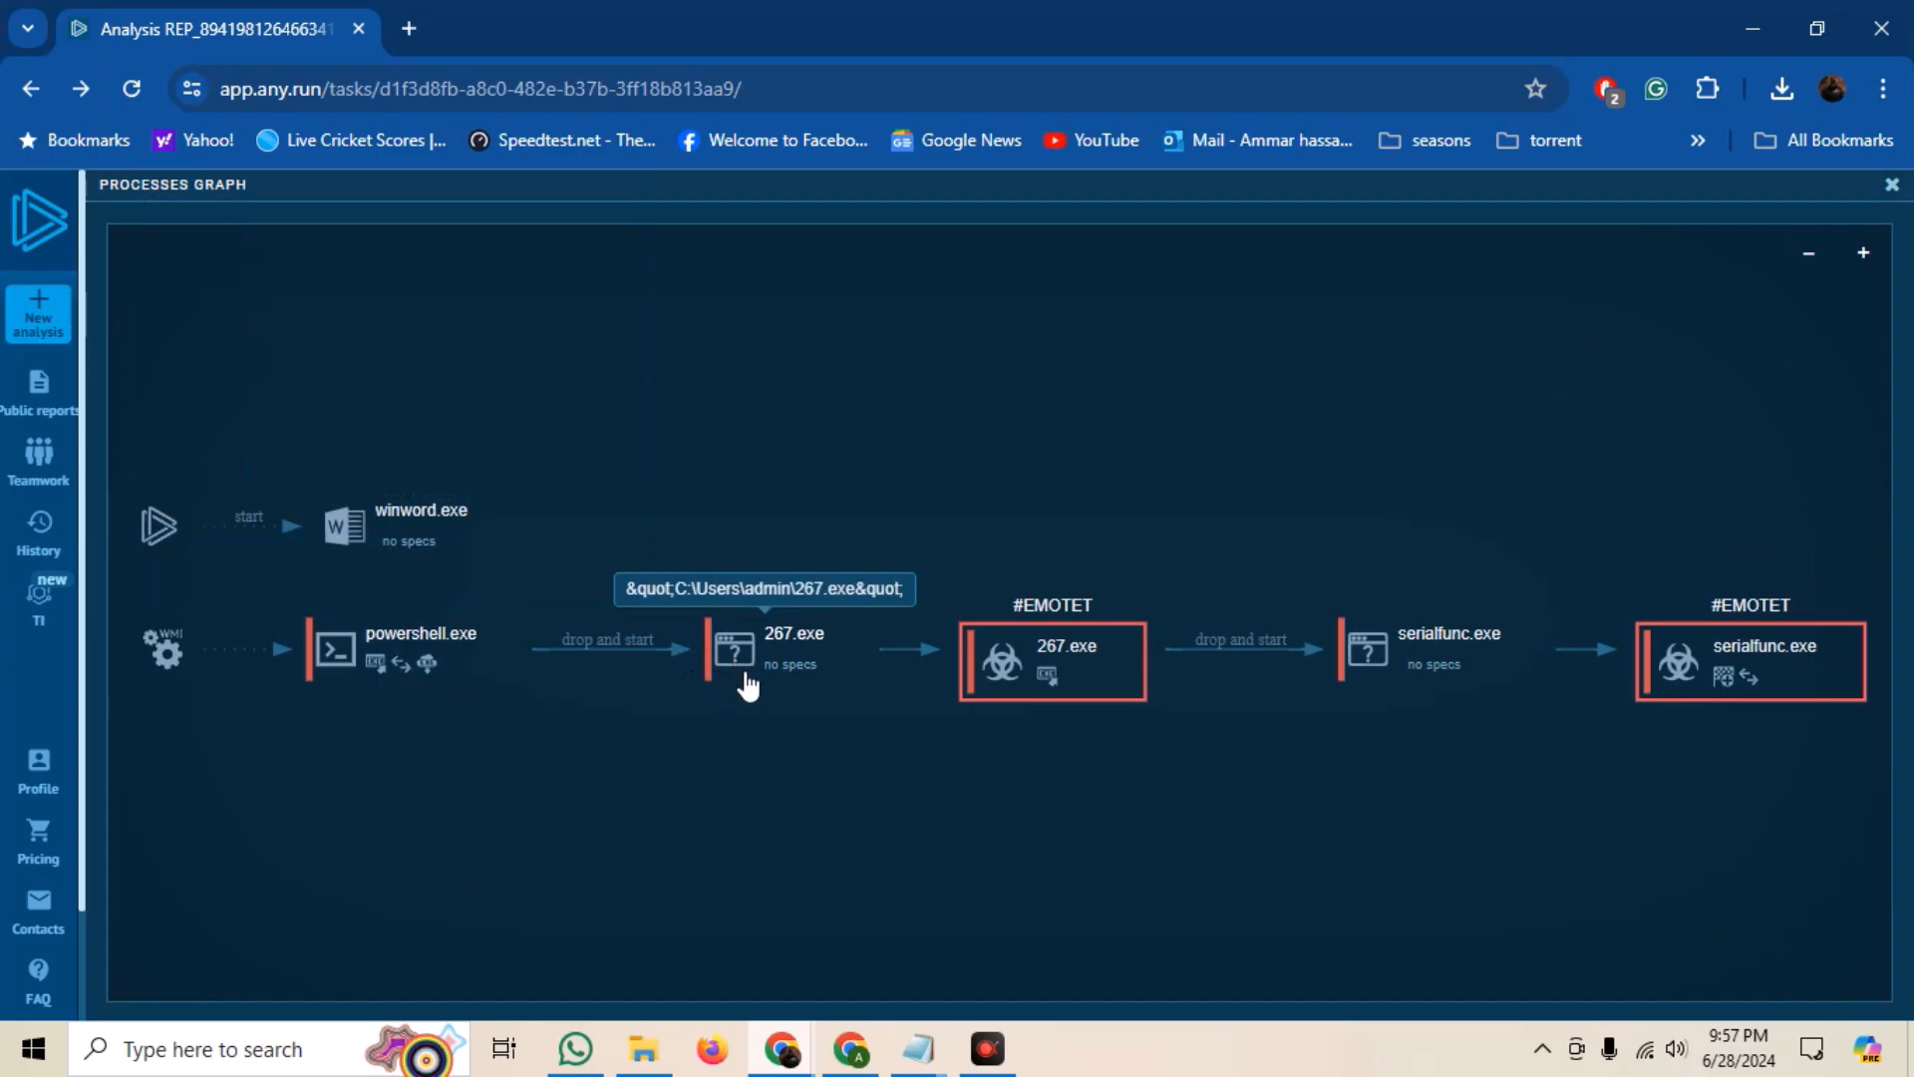
{"action": "mouse_move", "coordinate": [1085, 694]}
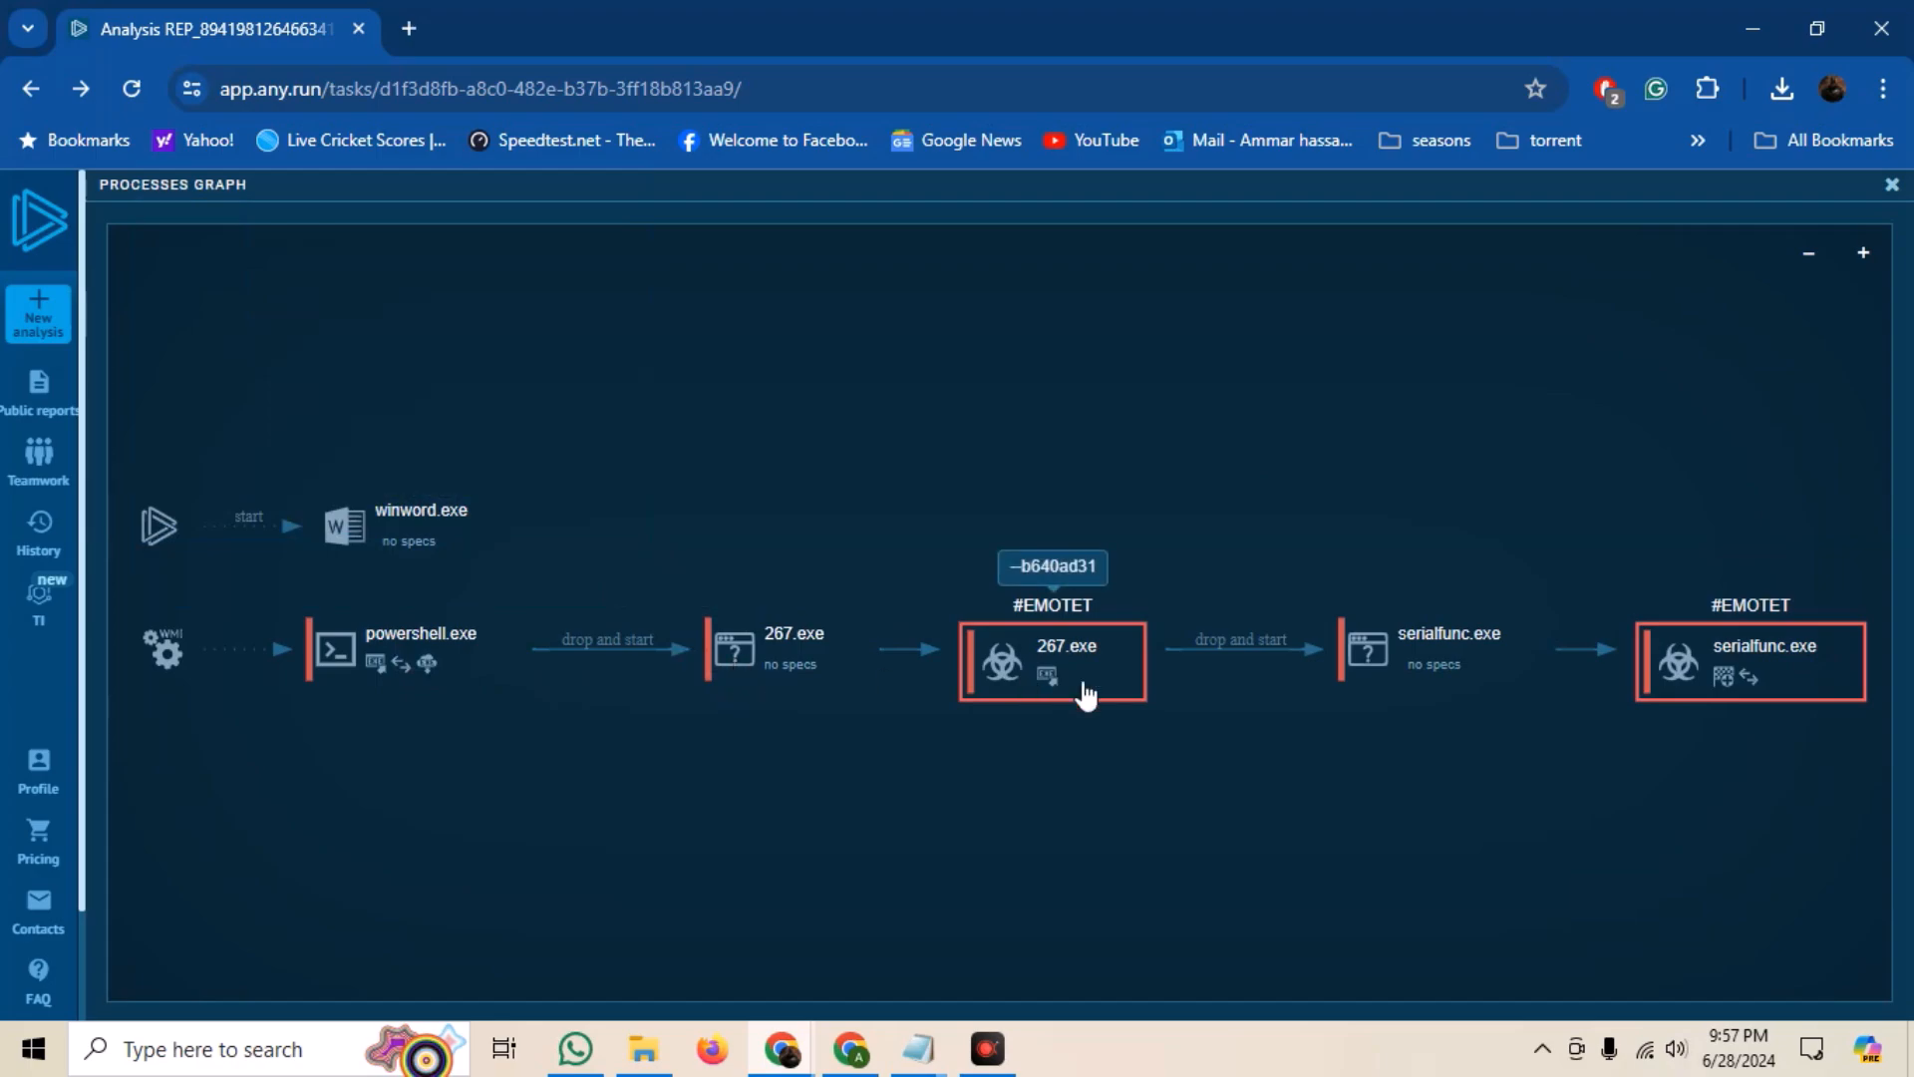
{"action": "mouse_move", "coordinate": [1787, 423]}
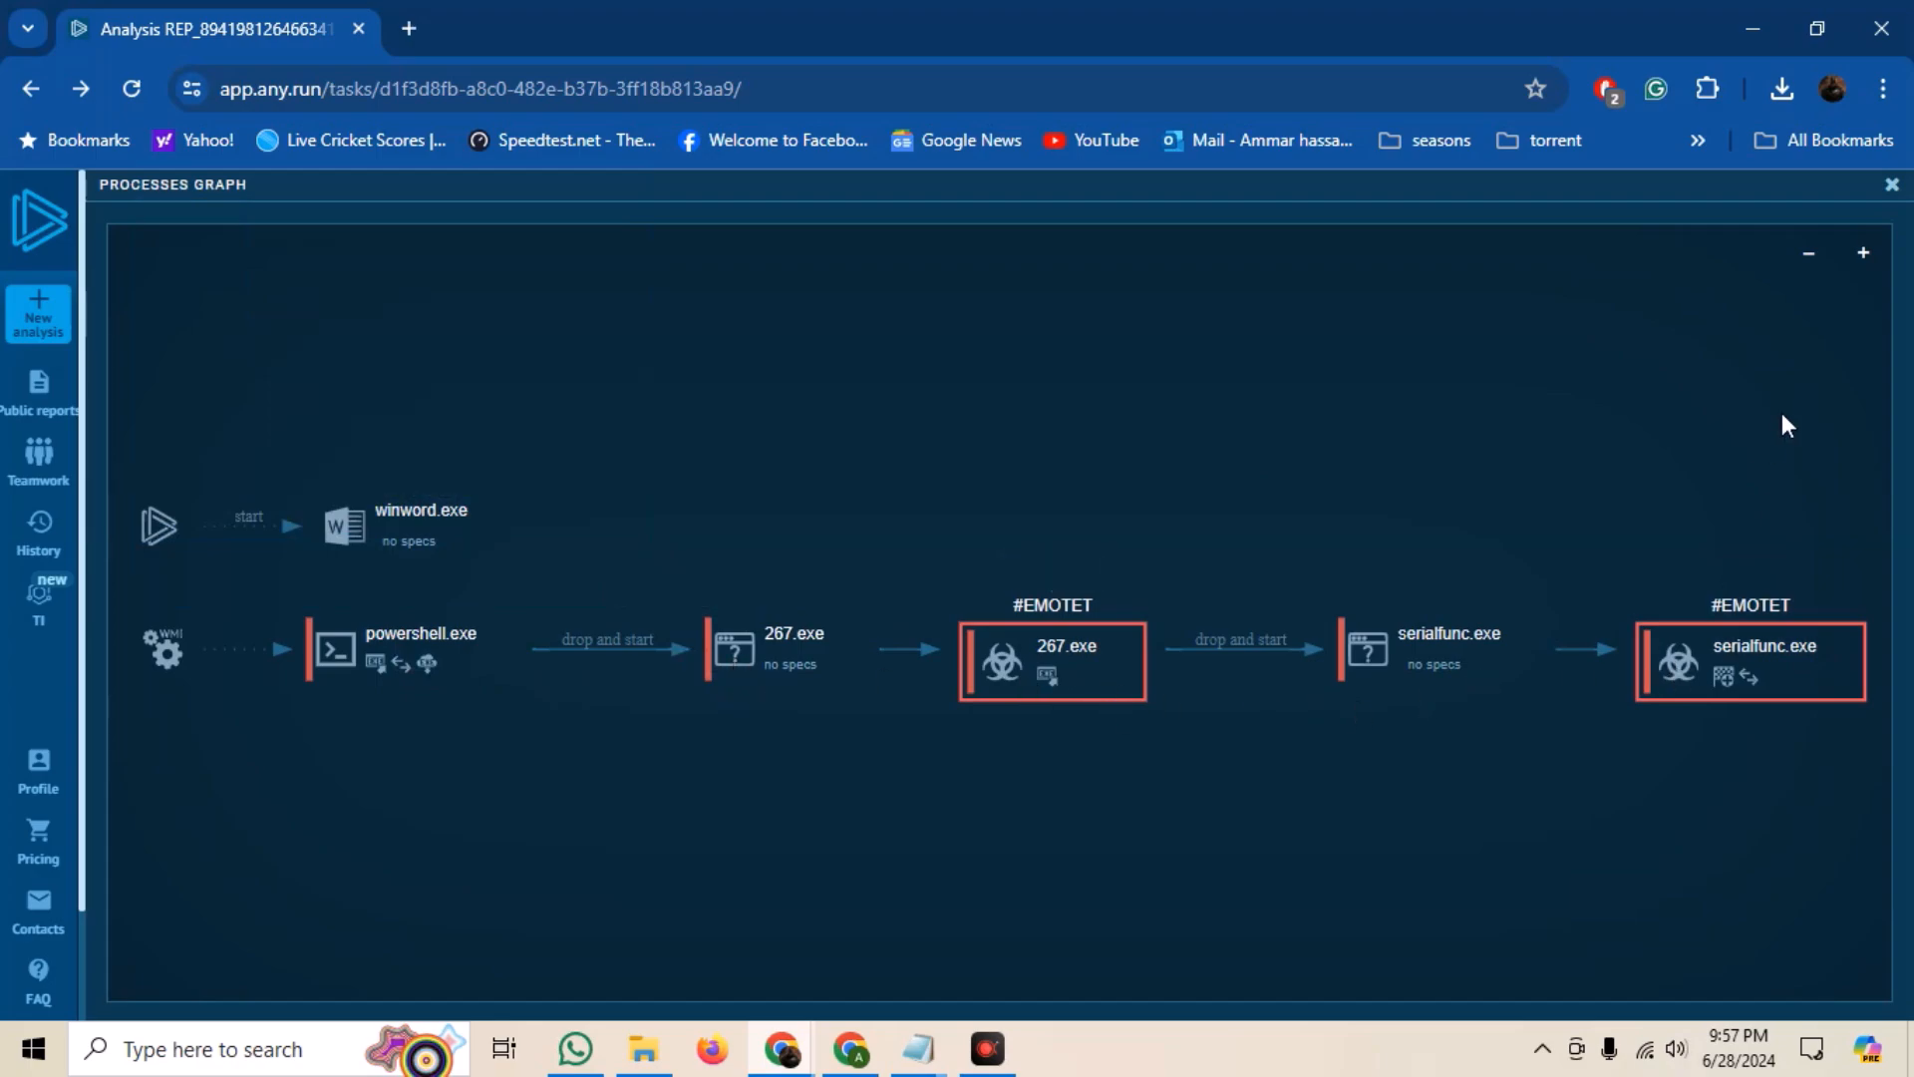
{"action": "mouse_move", "coordinate": [1769, 493]}
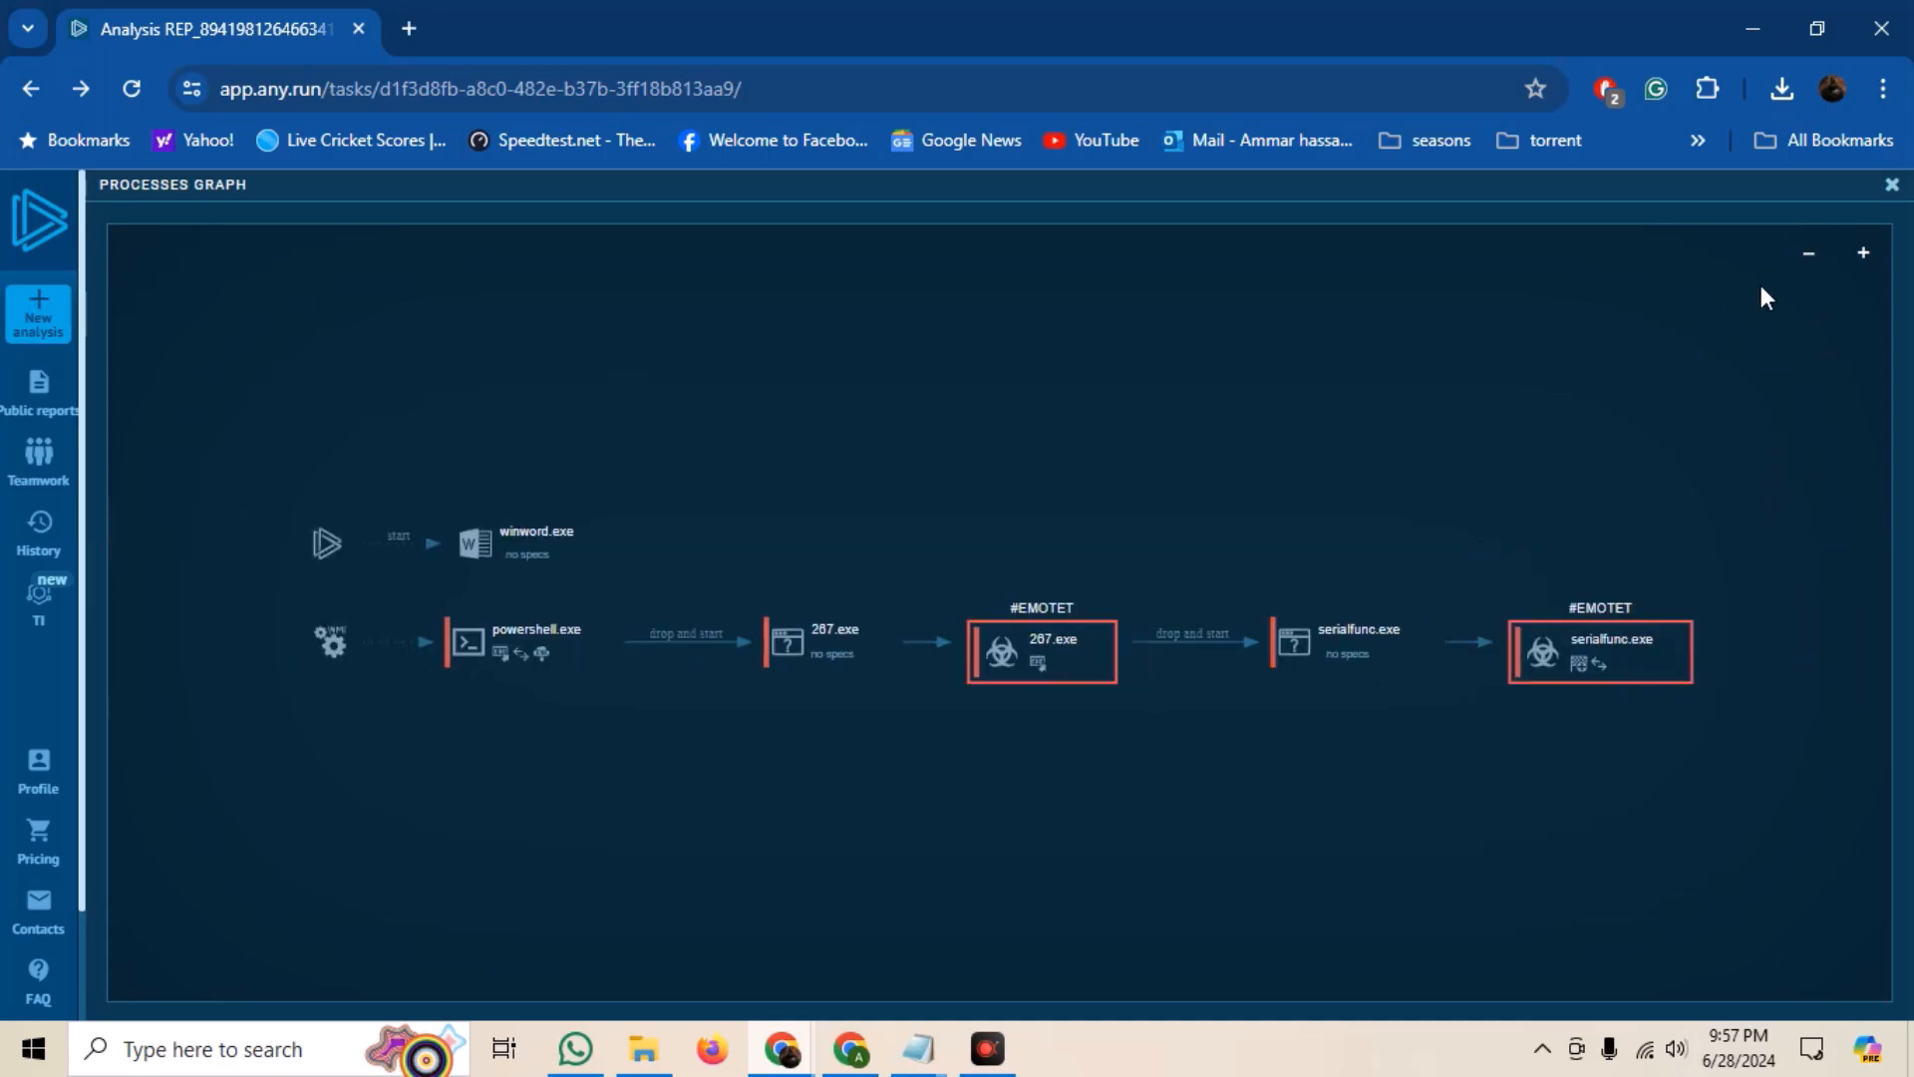
- Show the IOC summary listing dropped files, DNS requests and connections, scrolling through it
{"action": "left_click", "coordinate": [1890, 184]}
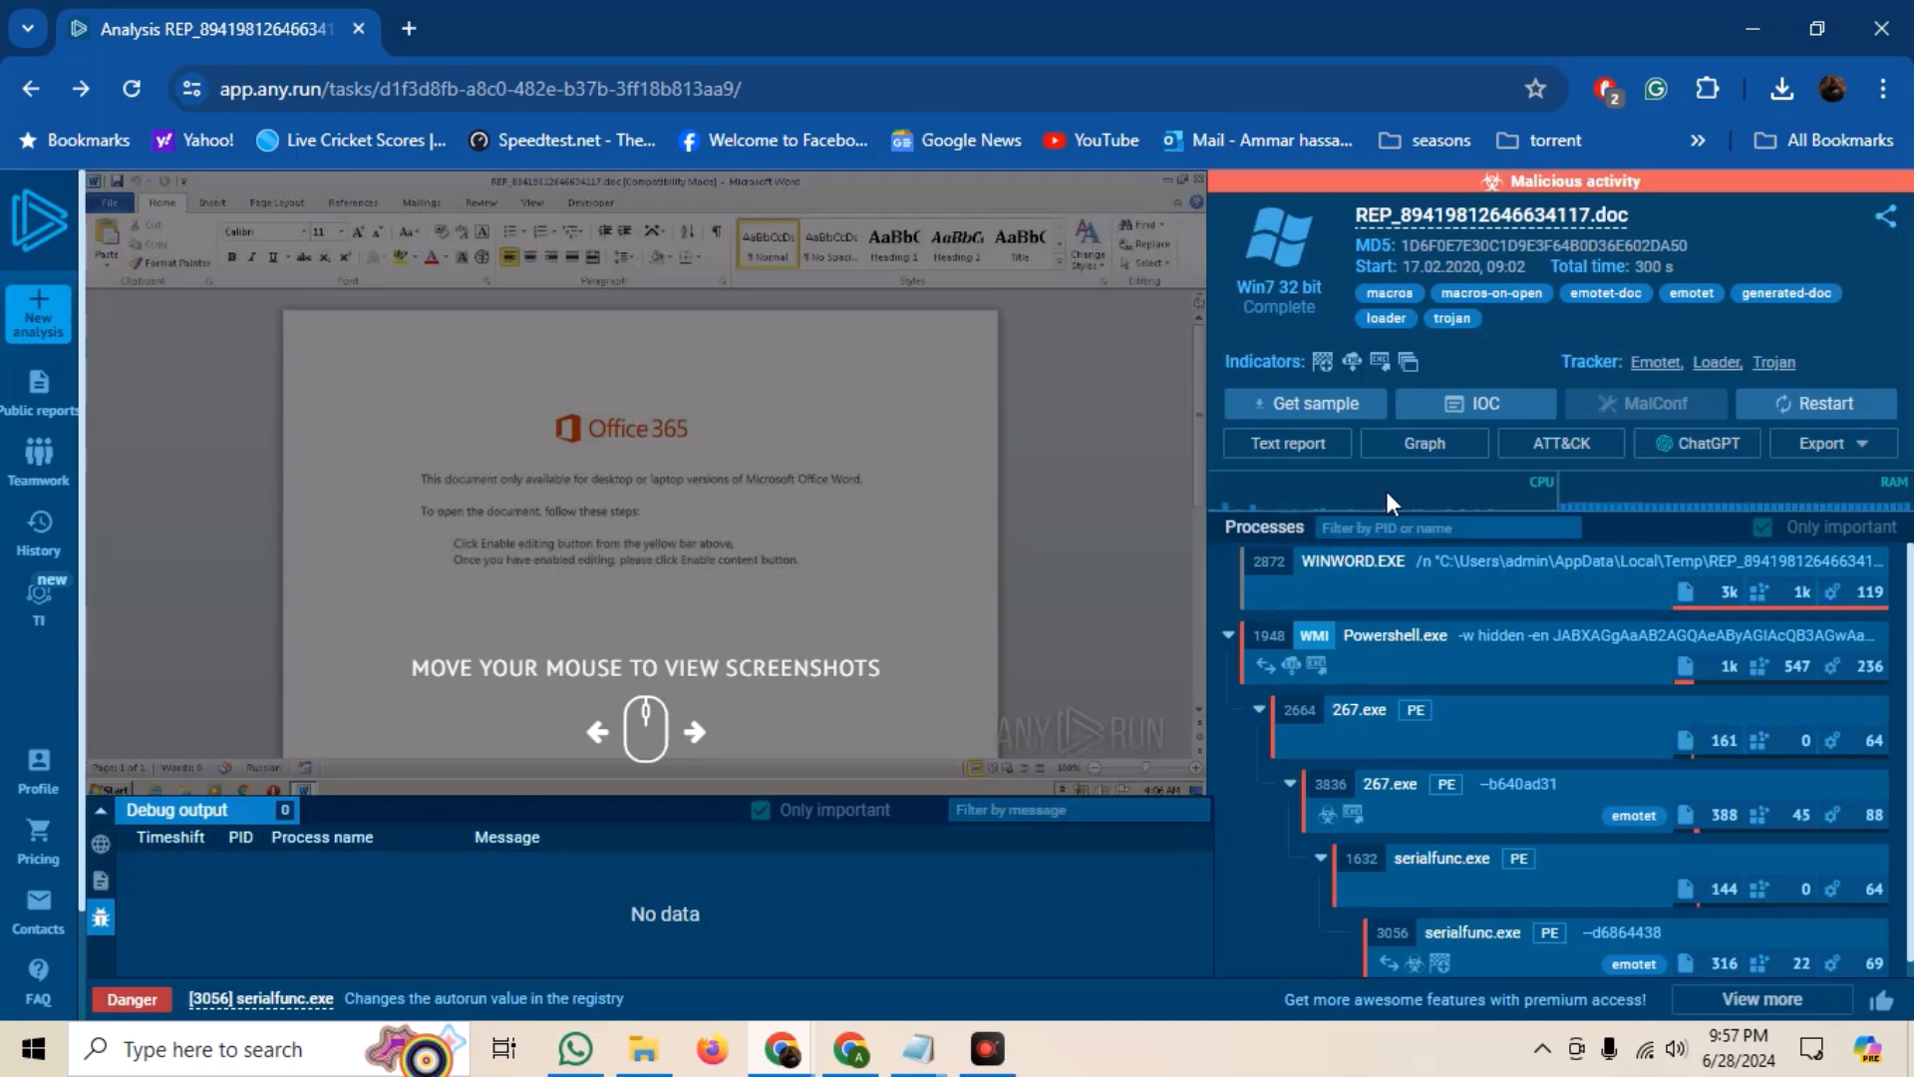
{"action": "left_click", "coordinate": [1475, 403]}
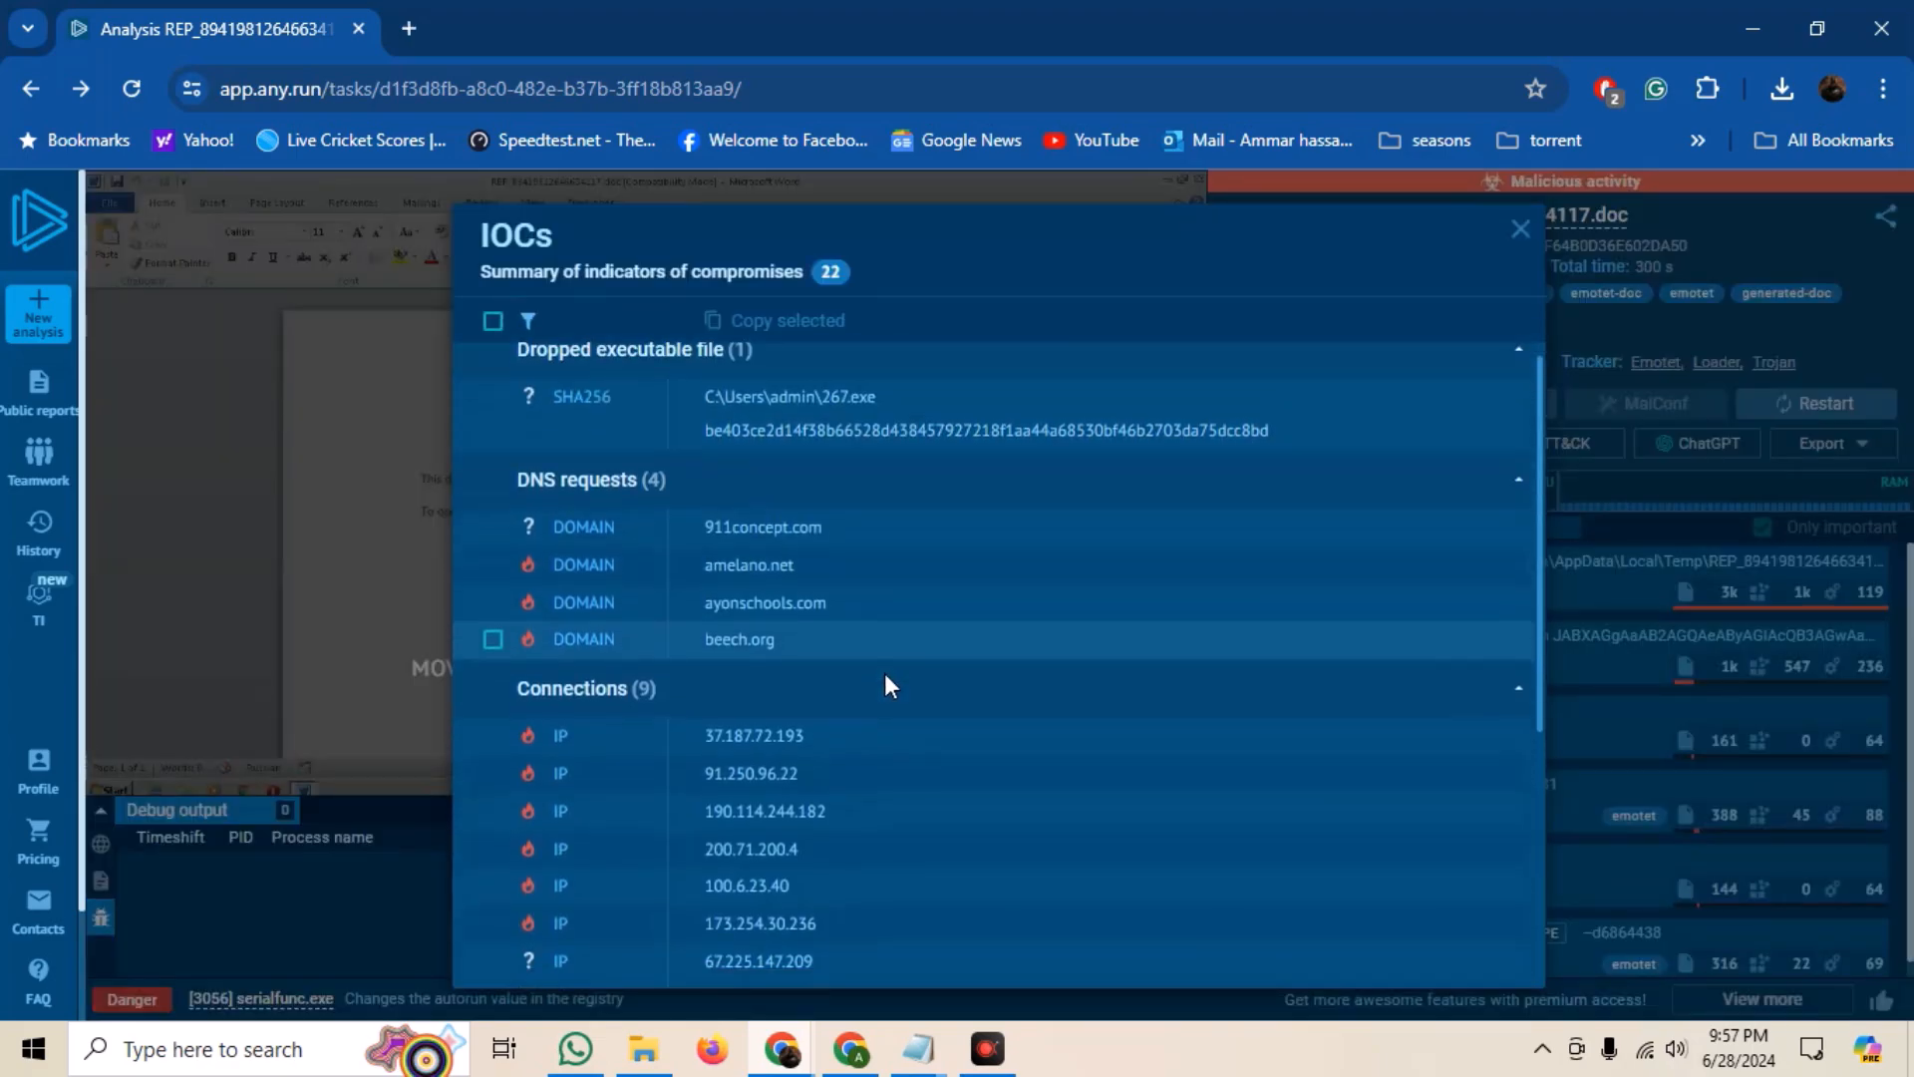
{"action": "scroll", "scroll_direction": "down", "scroll_amount": 3}
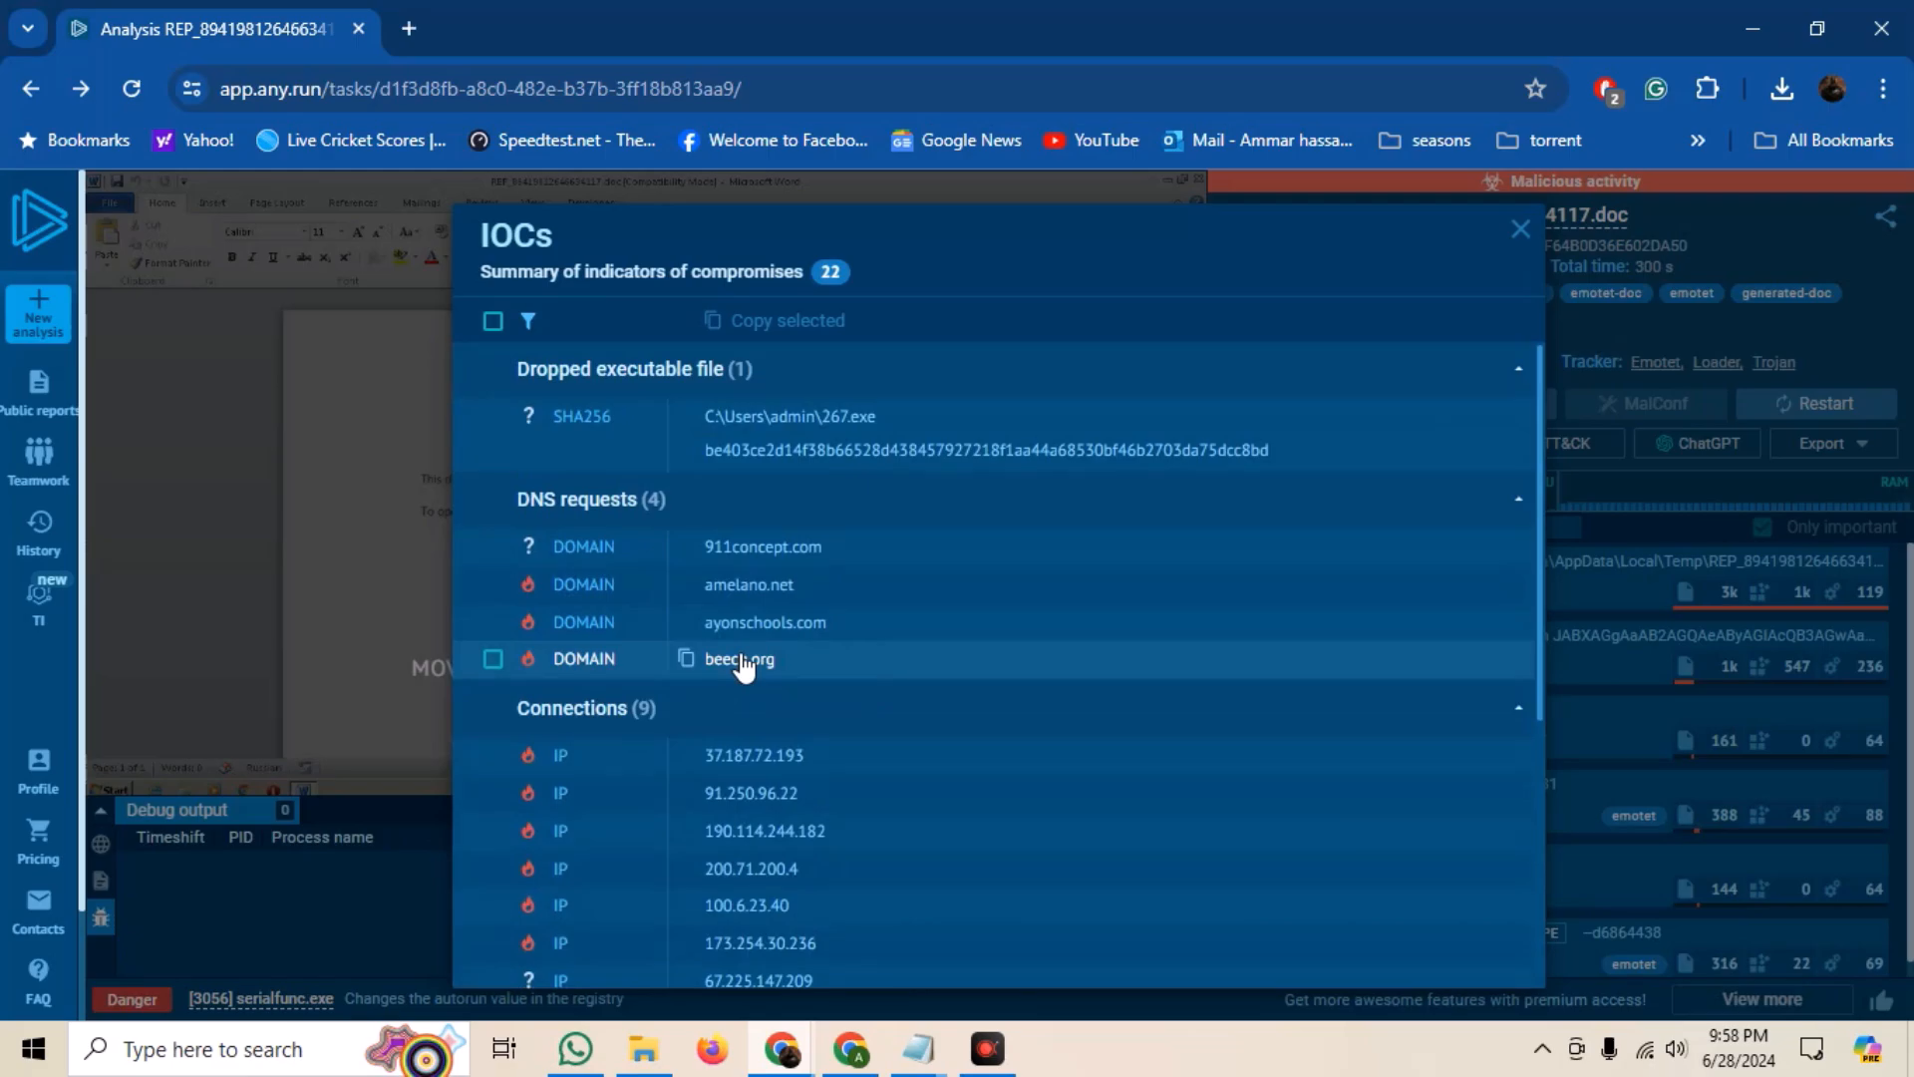
{"action": "scroll", "scroll_direction": "down", "scroll_amount": 3}
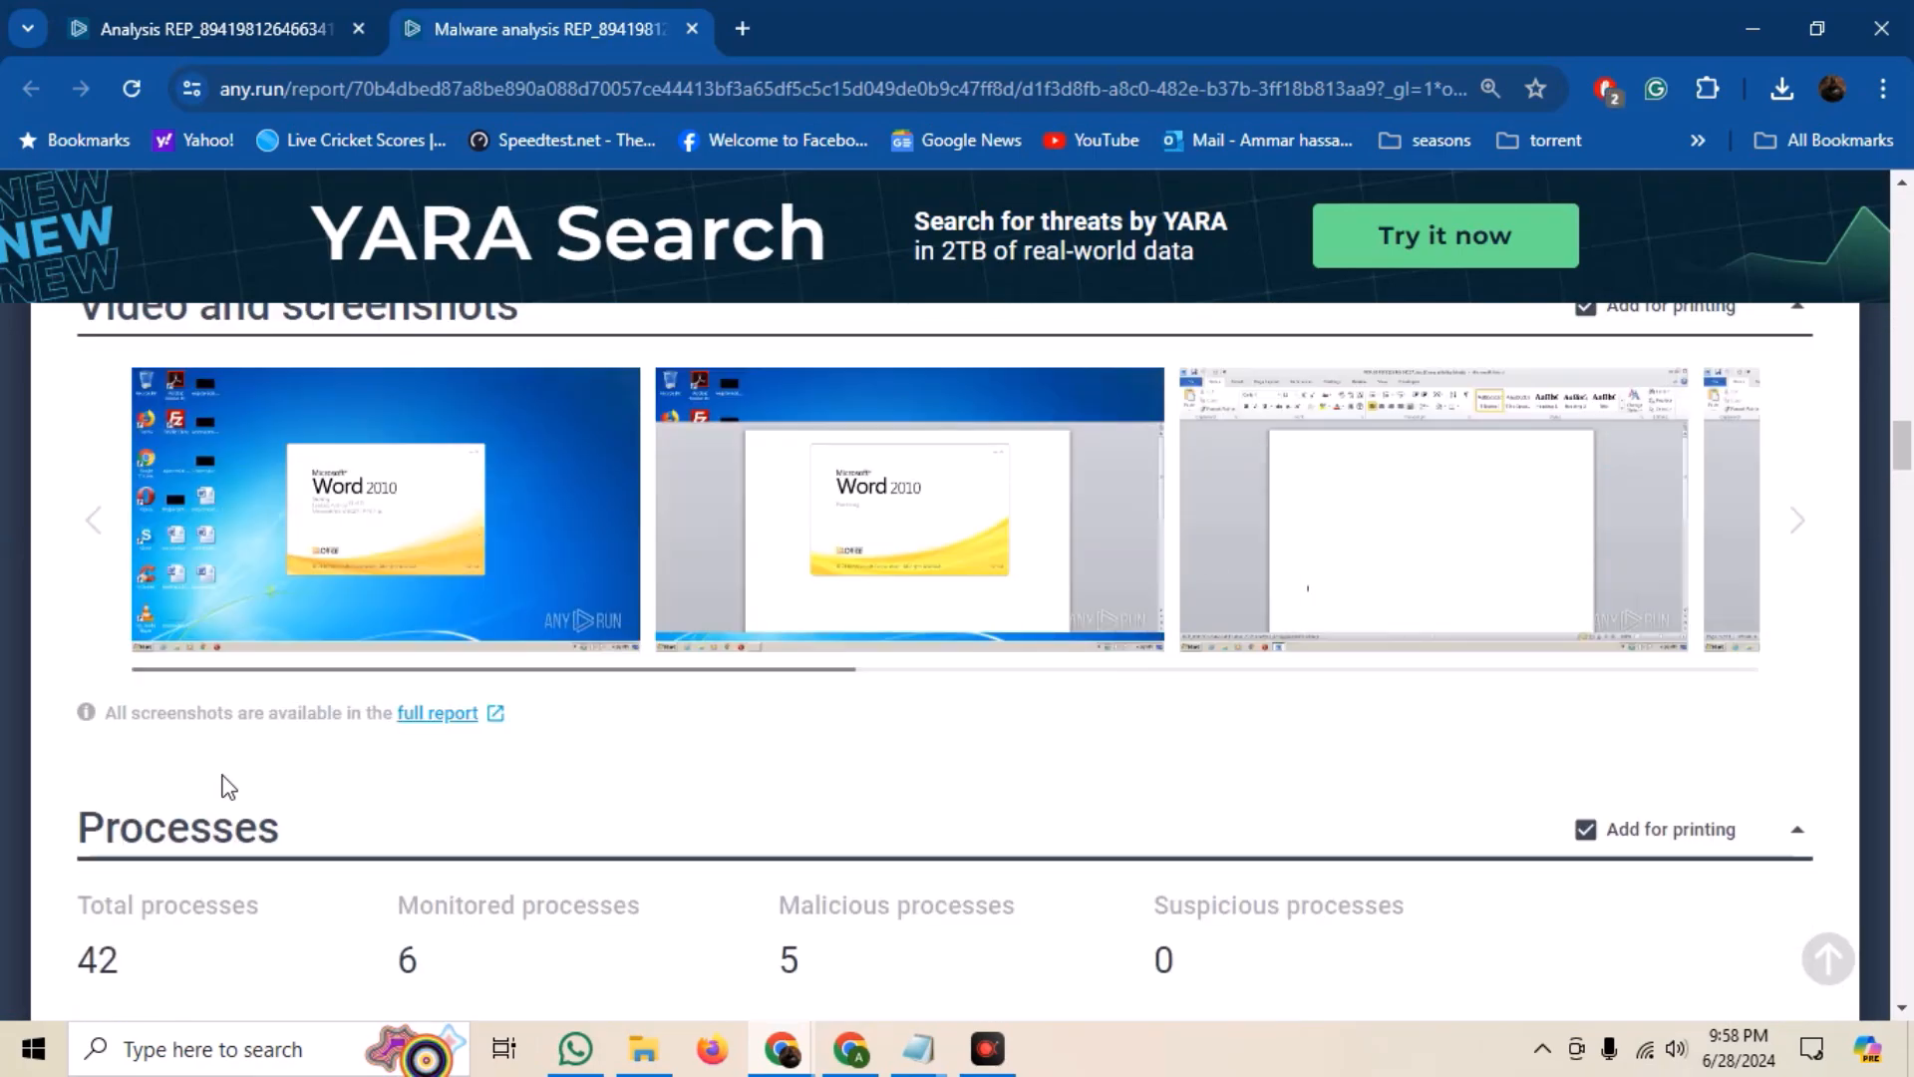
- Scroll the text report to the screenshots and Processes sections
{"action": "scroll", "scroll_direction": "down", "scroll_amount": 3}
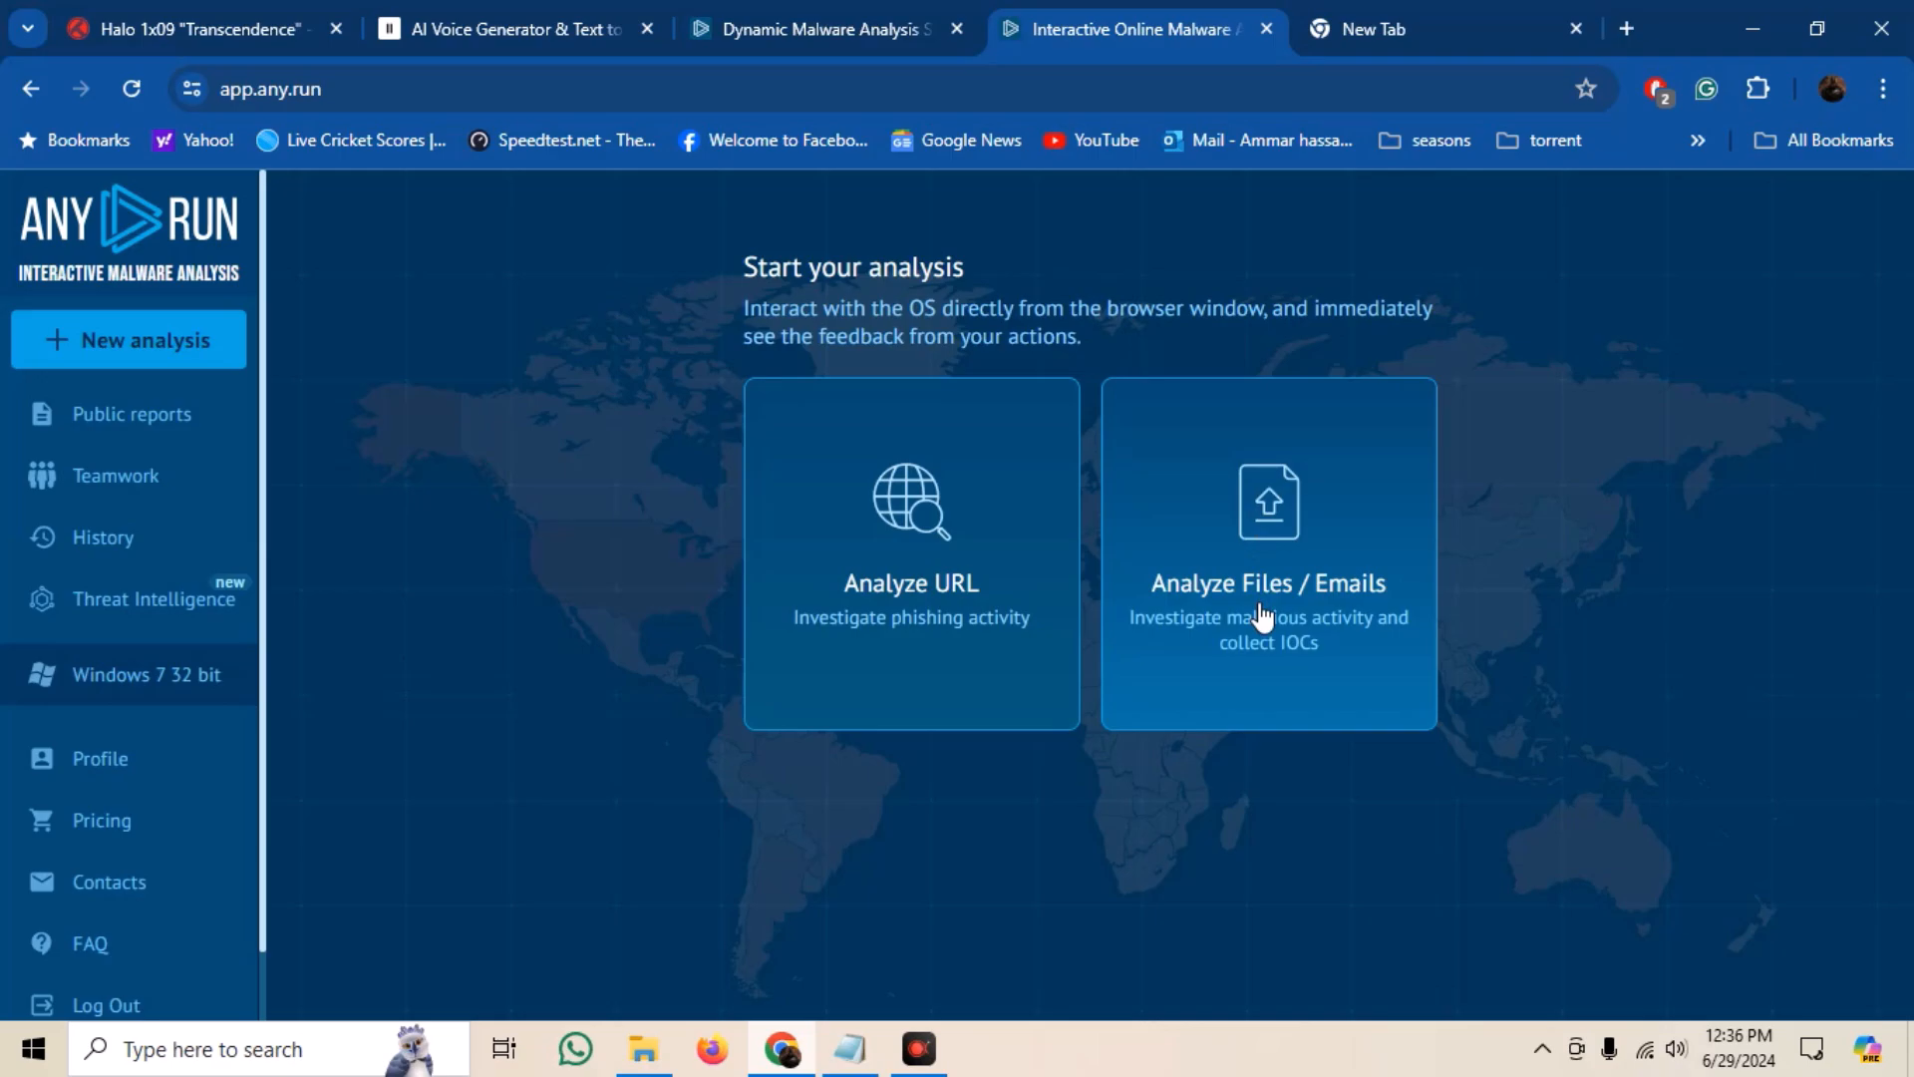
- Hover the Analyze Files / Emails card on the ANY.RUN start page
{"action": "left_click", "coordinate": [1269, 552]}
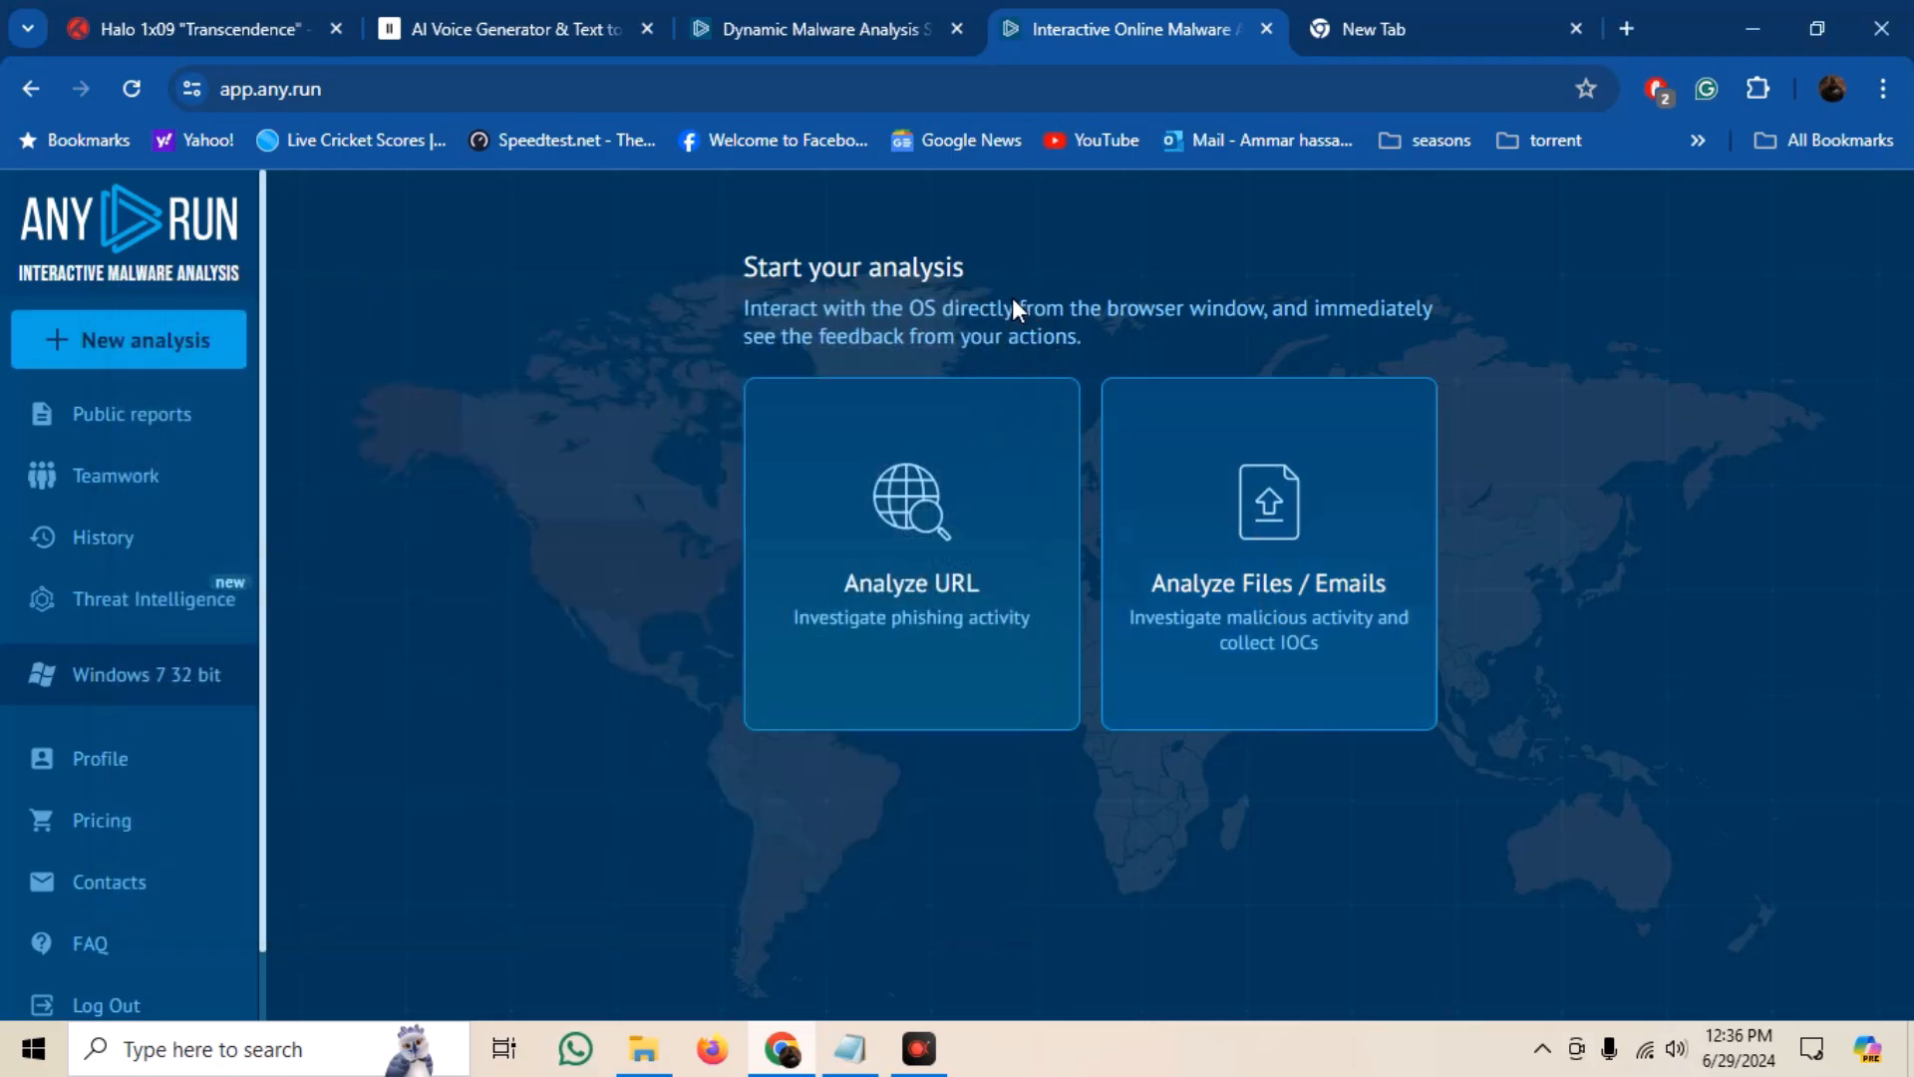
{"action": "mouse_move", "coordinate": [236, 323]}
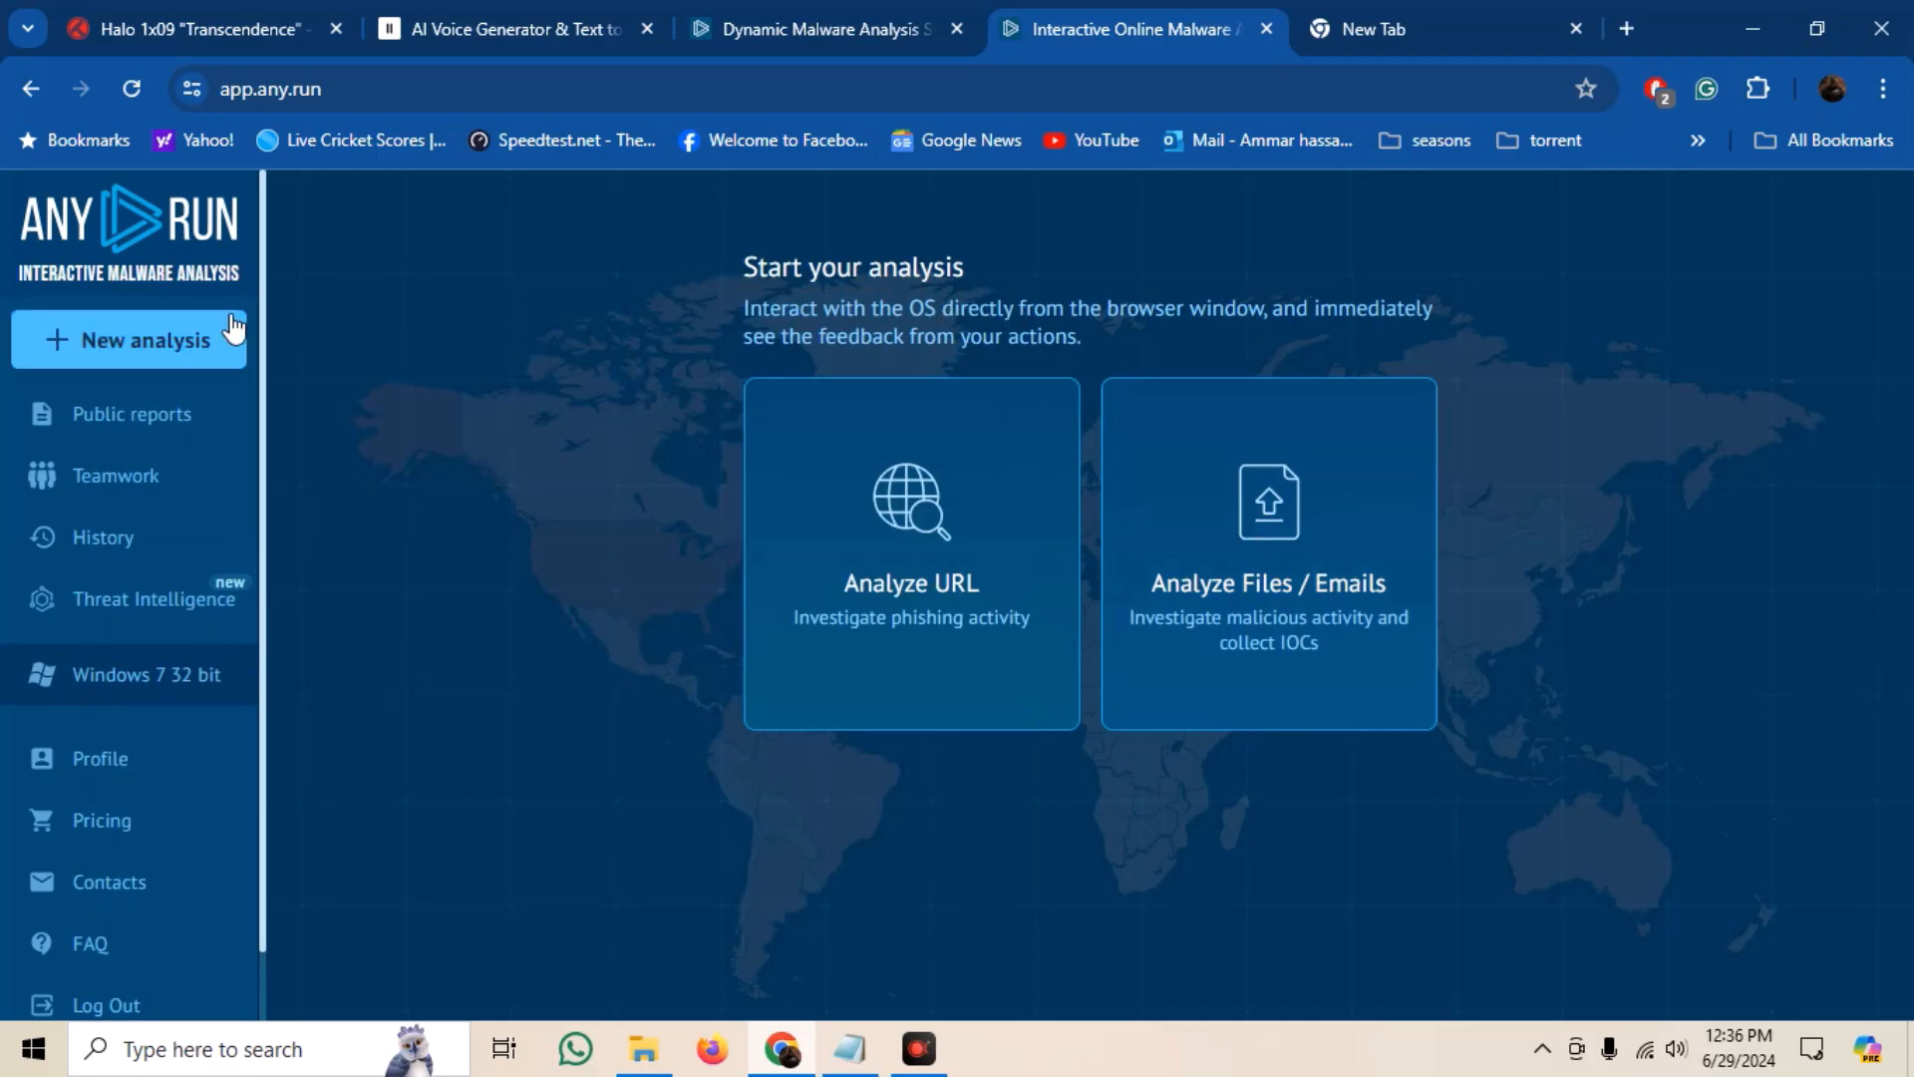
{"action": "mouse_move", "coordinate": [208, 335]}
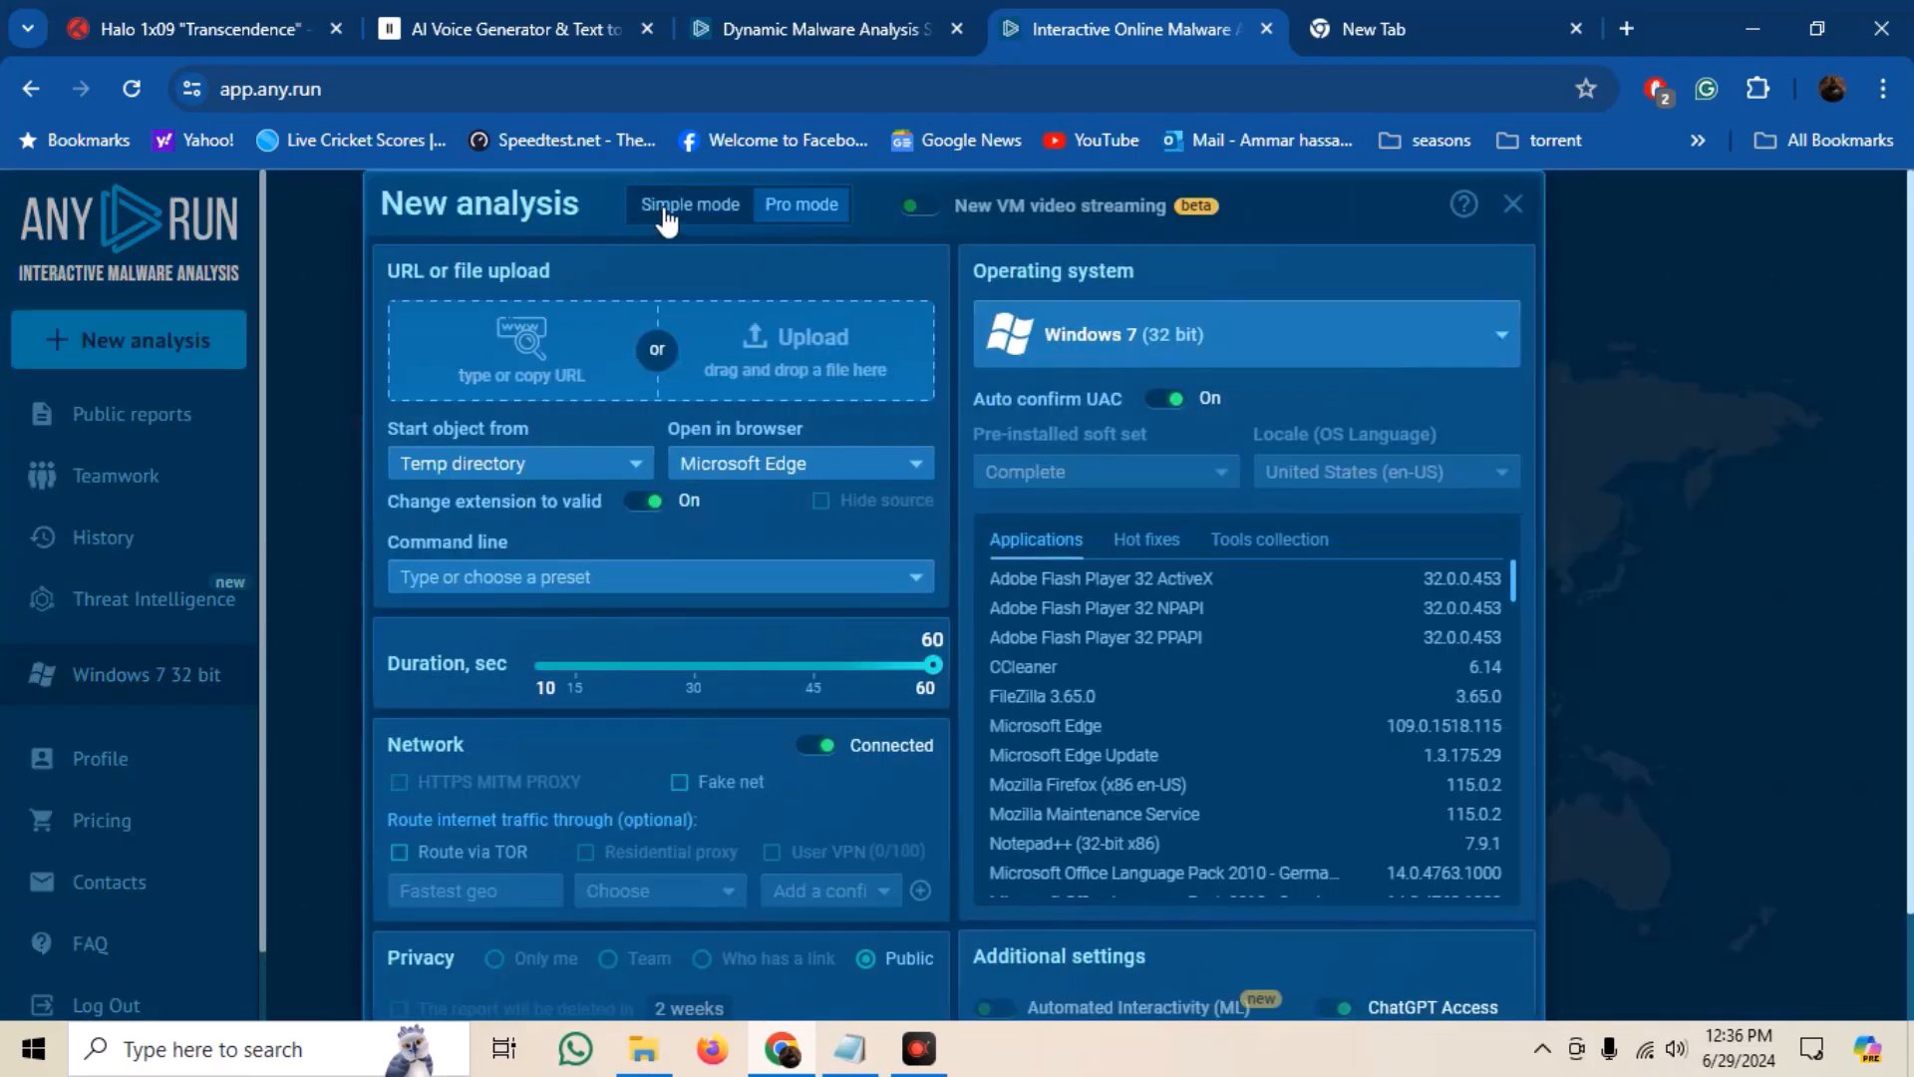
- Compare the Simple mode and its OS list, then return to Pro mode settings
{"action": "left_click", "coordinate": [688, 203]}
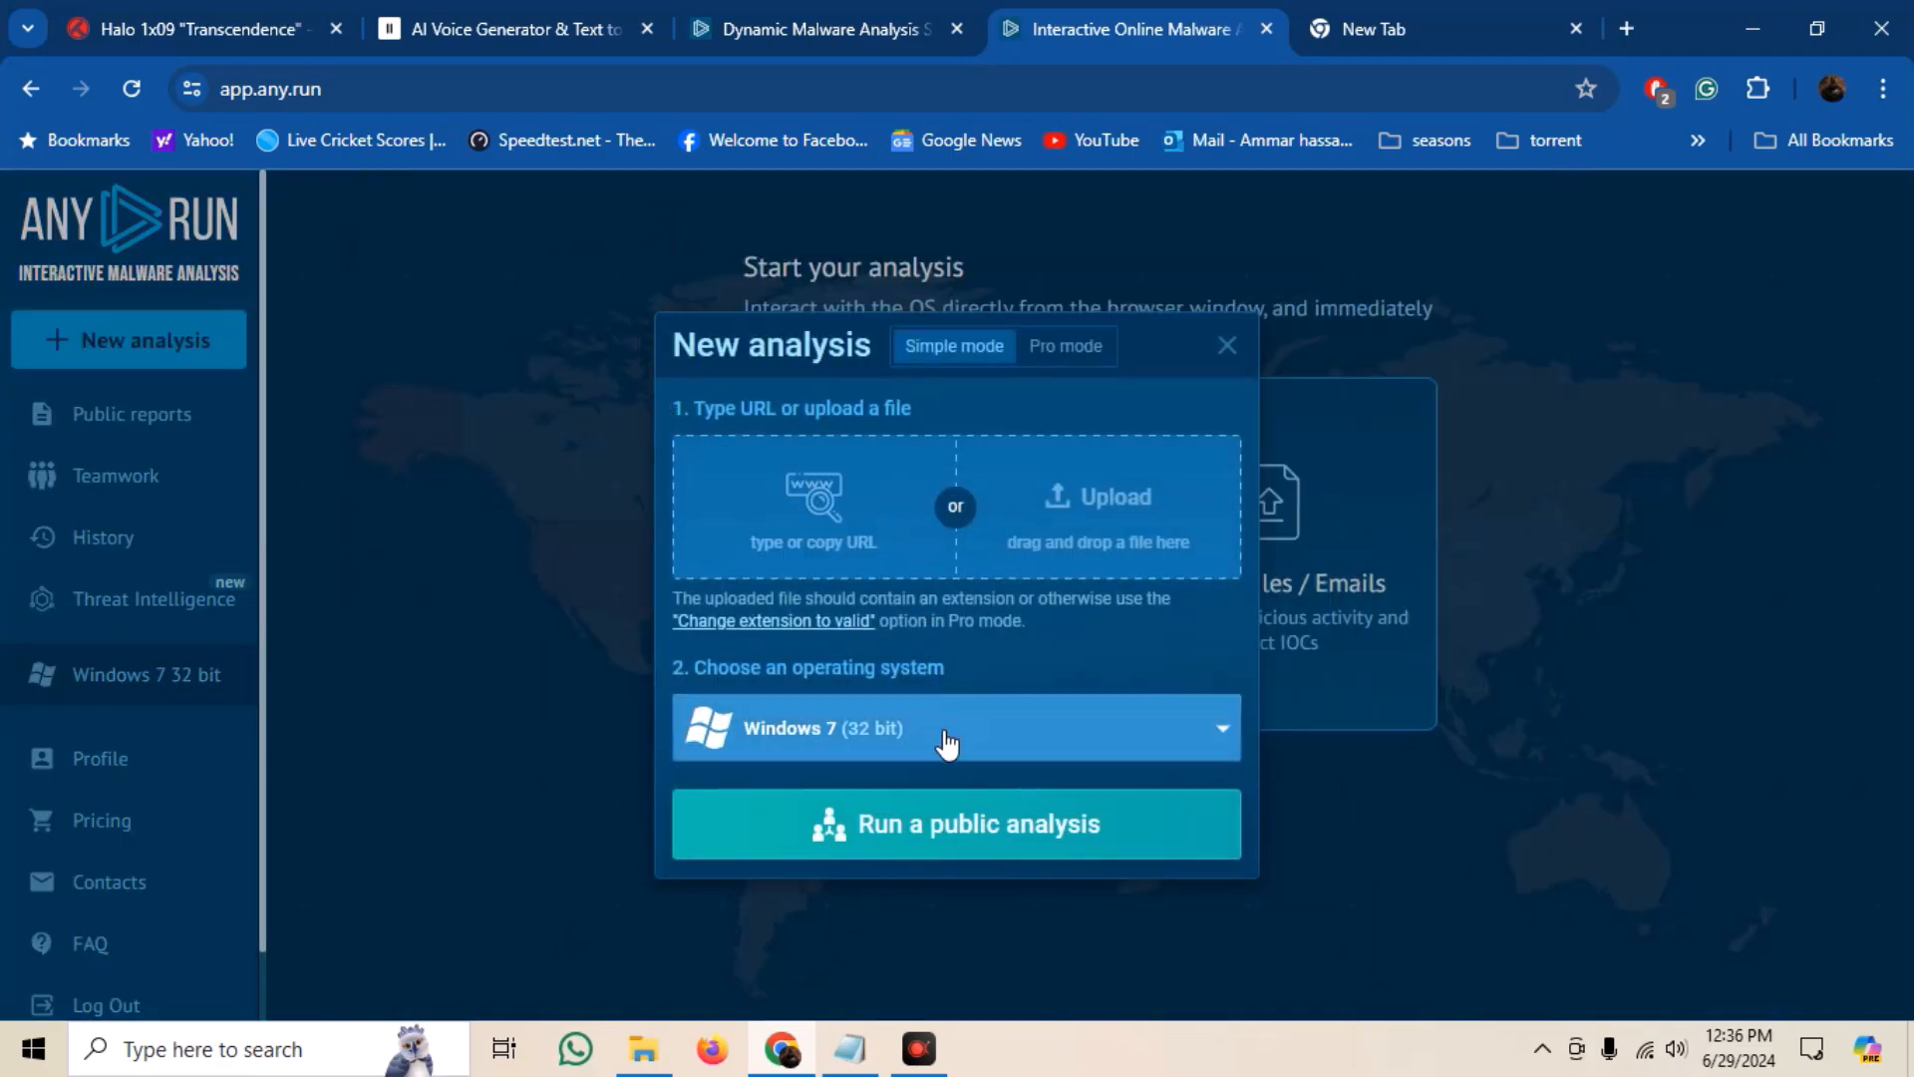
{"action": "left_click", "coordinate": [955, 728]}
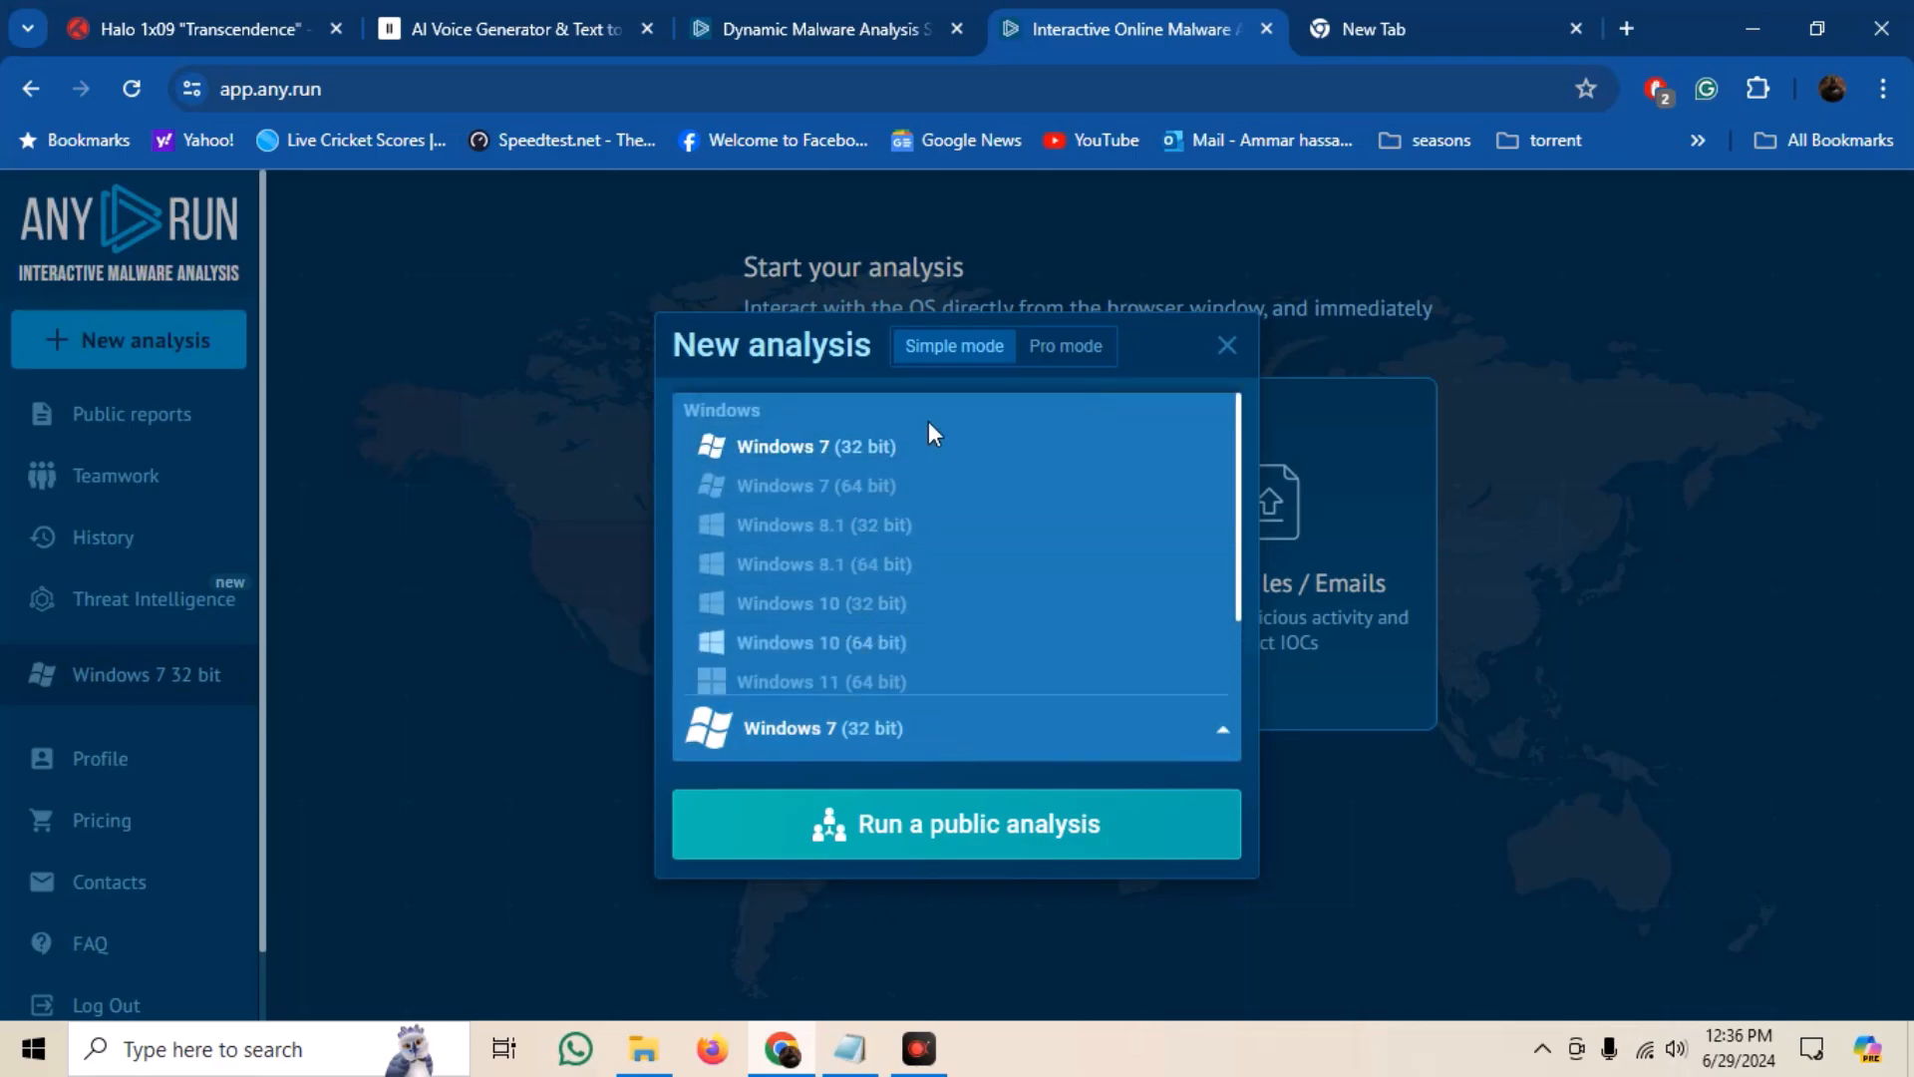
{"action": "mouse_move", "coordinate": [1084, 361]}
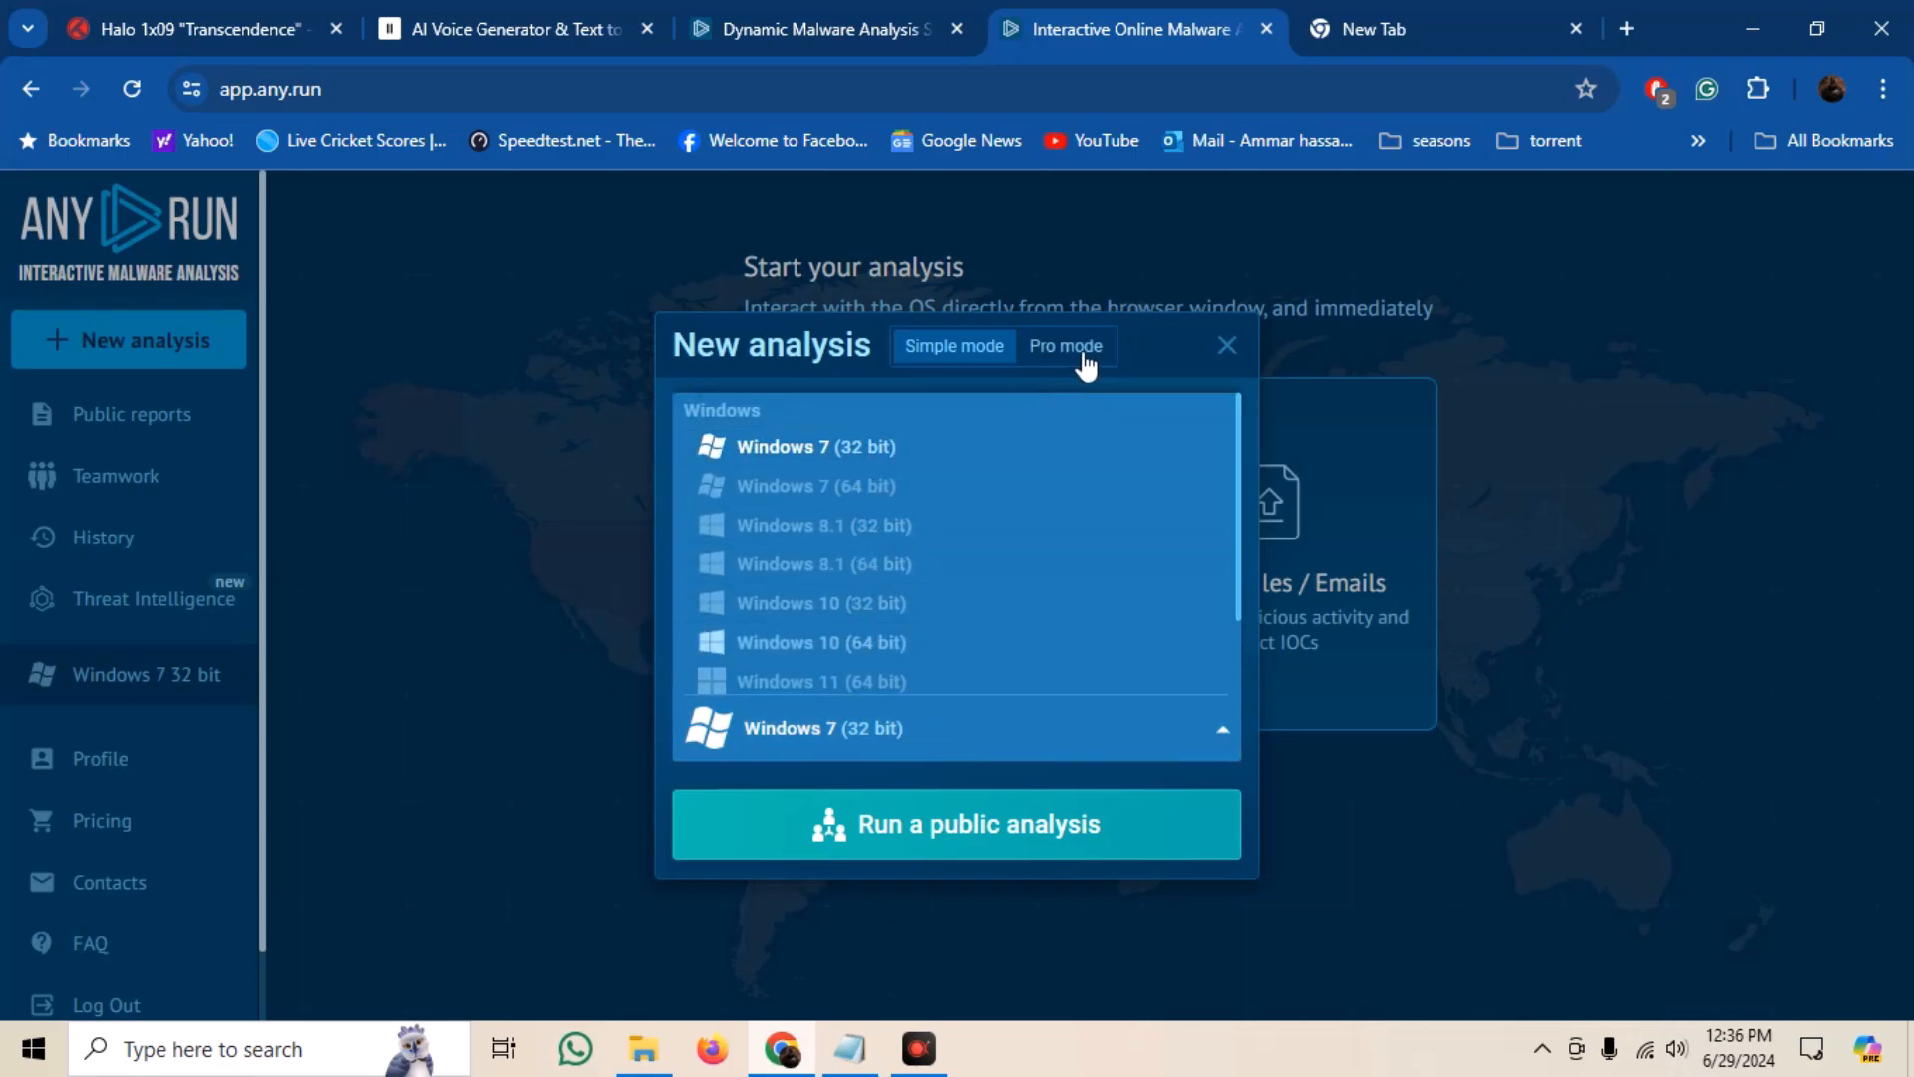
{"action": "left_click", "coordinate": [1065, 345]}
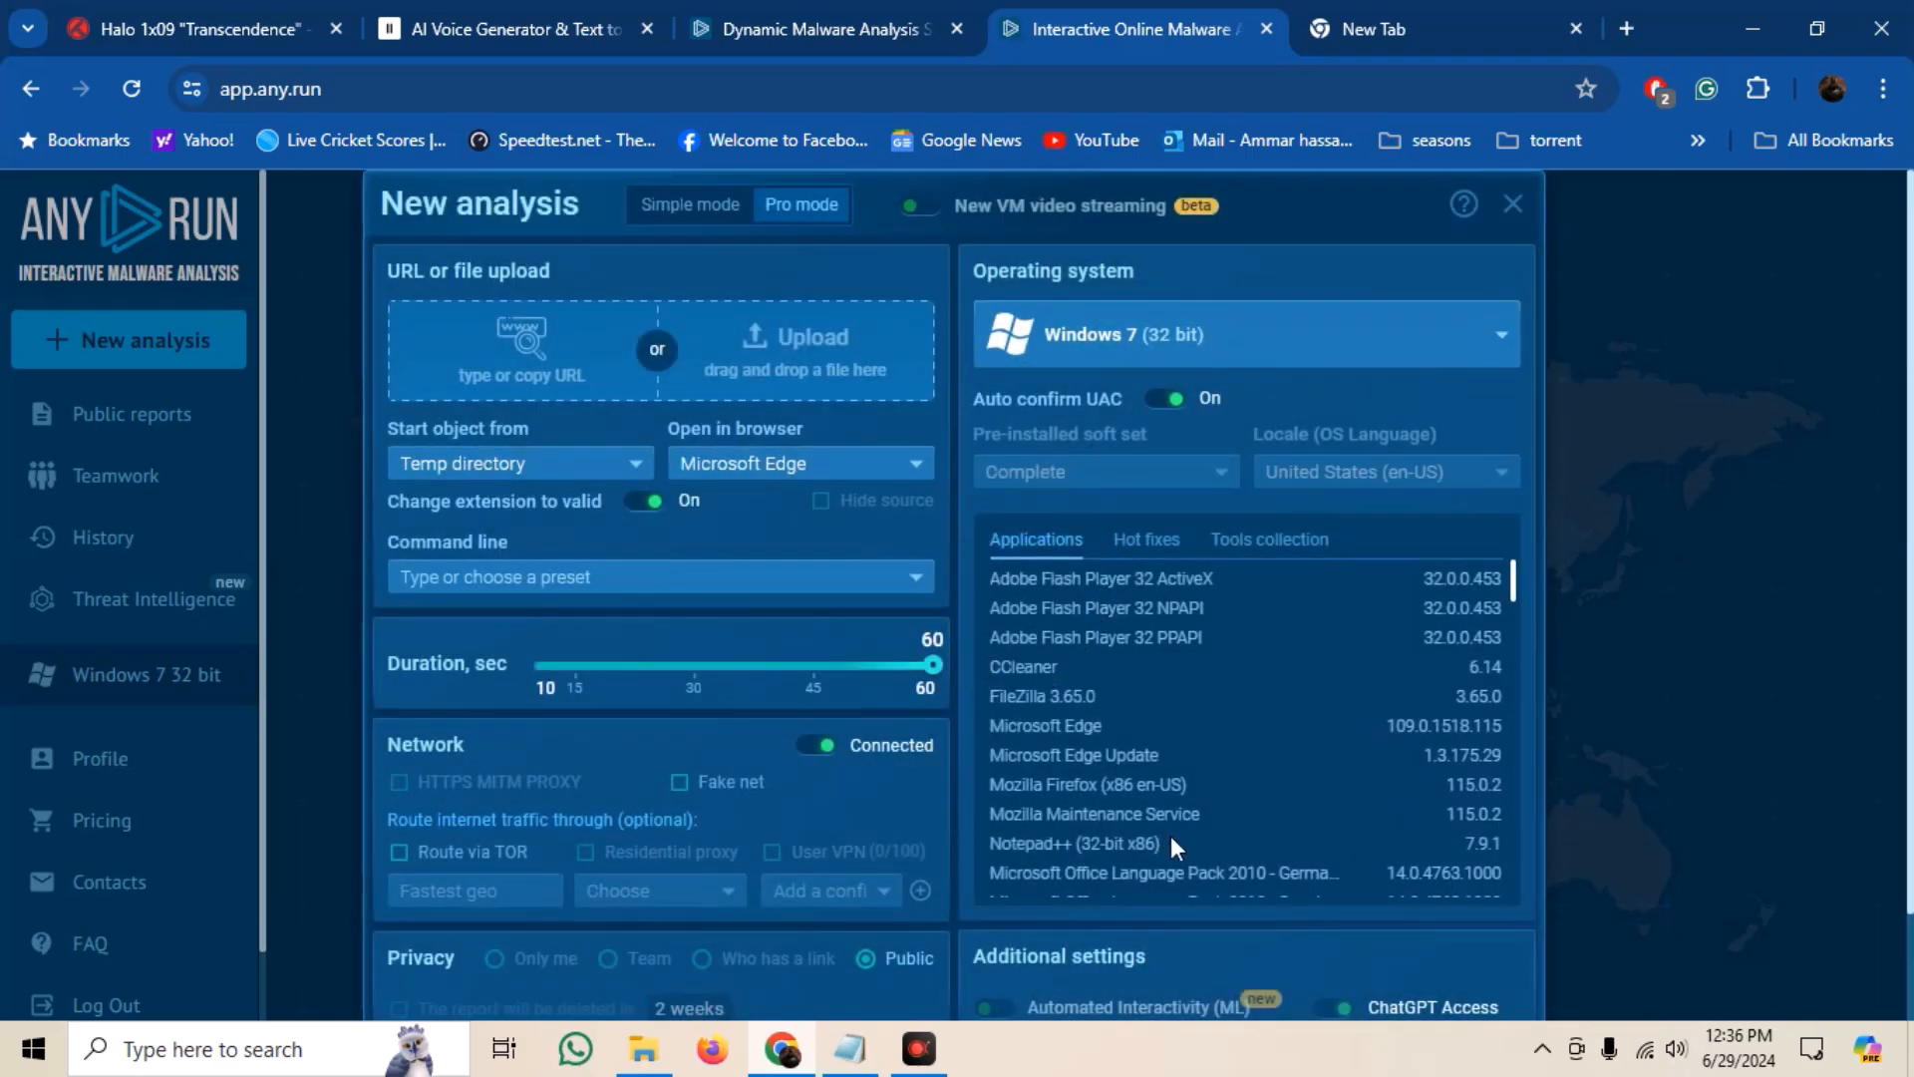
- Review the Pro mode options with Windows 7 32-bit, 60-second duration and network connected
{"action": "scroll", "scroll_direction": "down", "scroll_amount": 3}
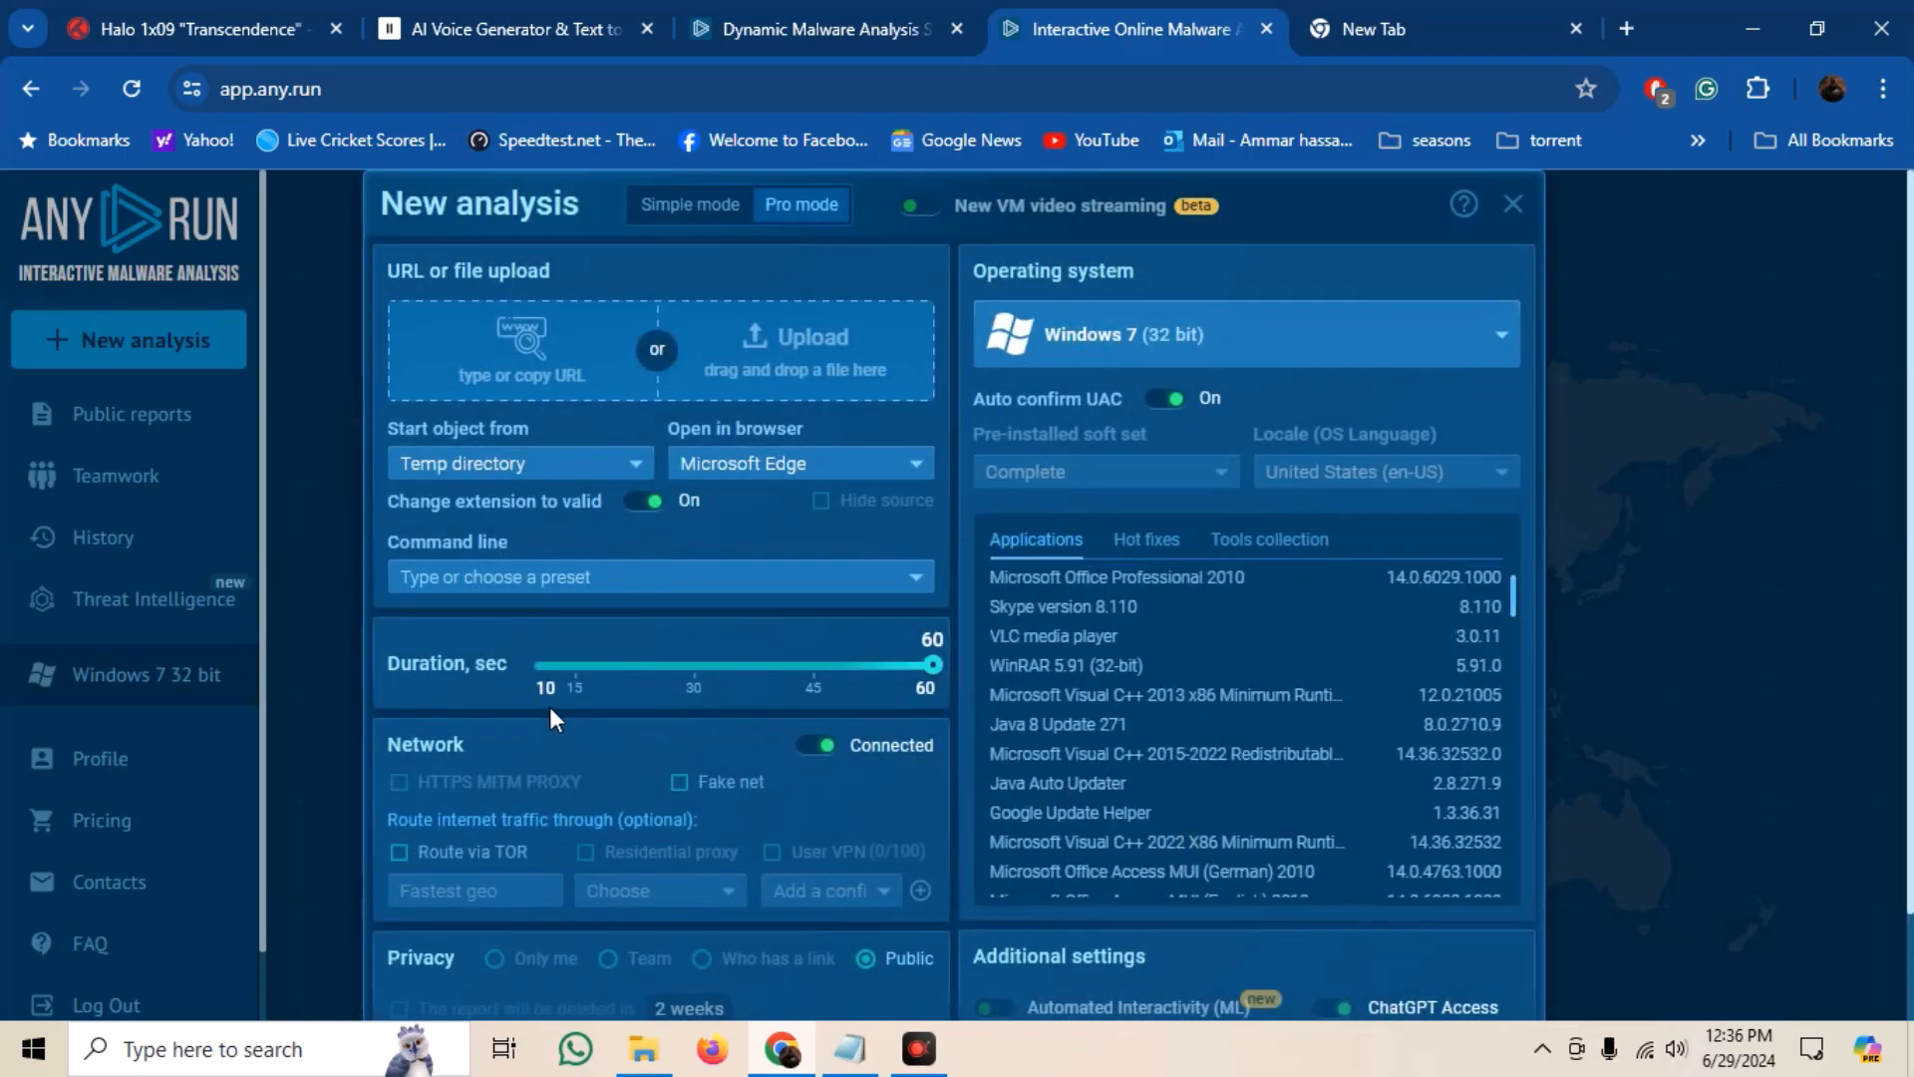
{"action": "left_click", "coordinate": [660, 576]}
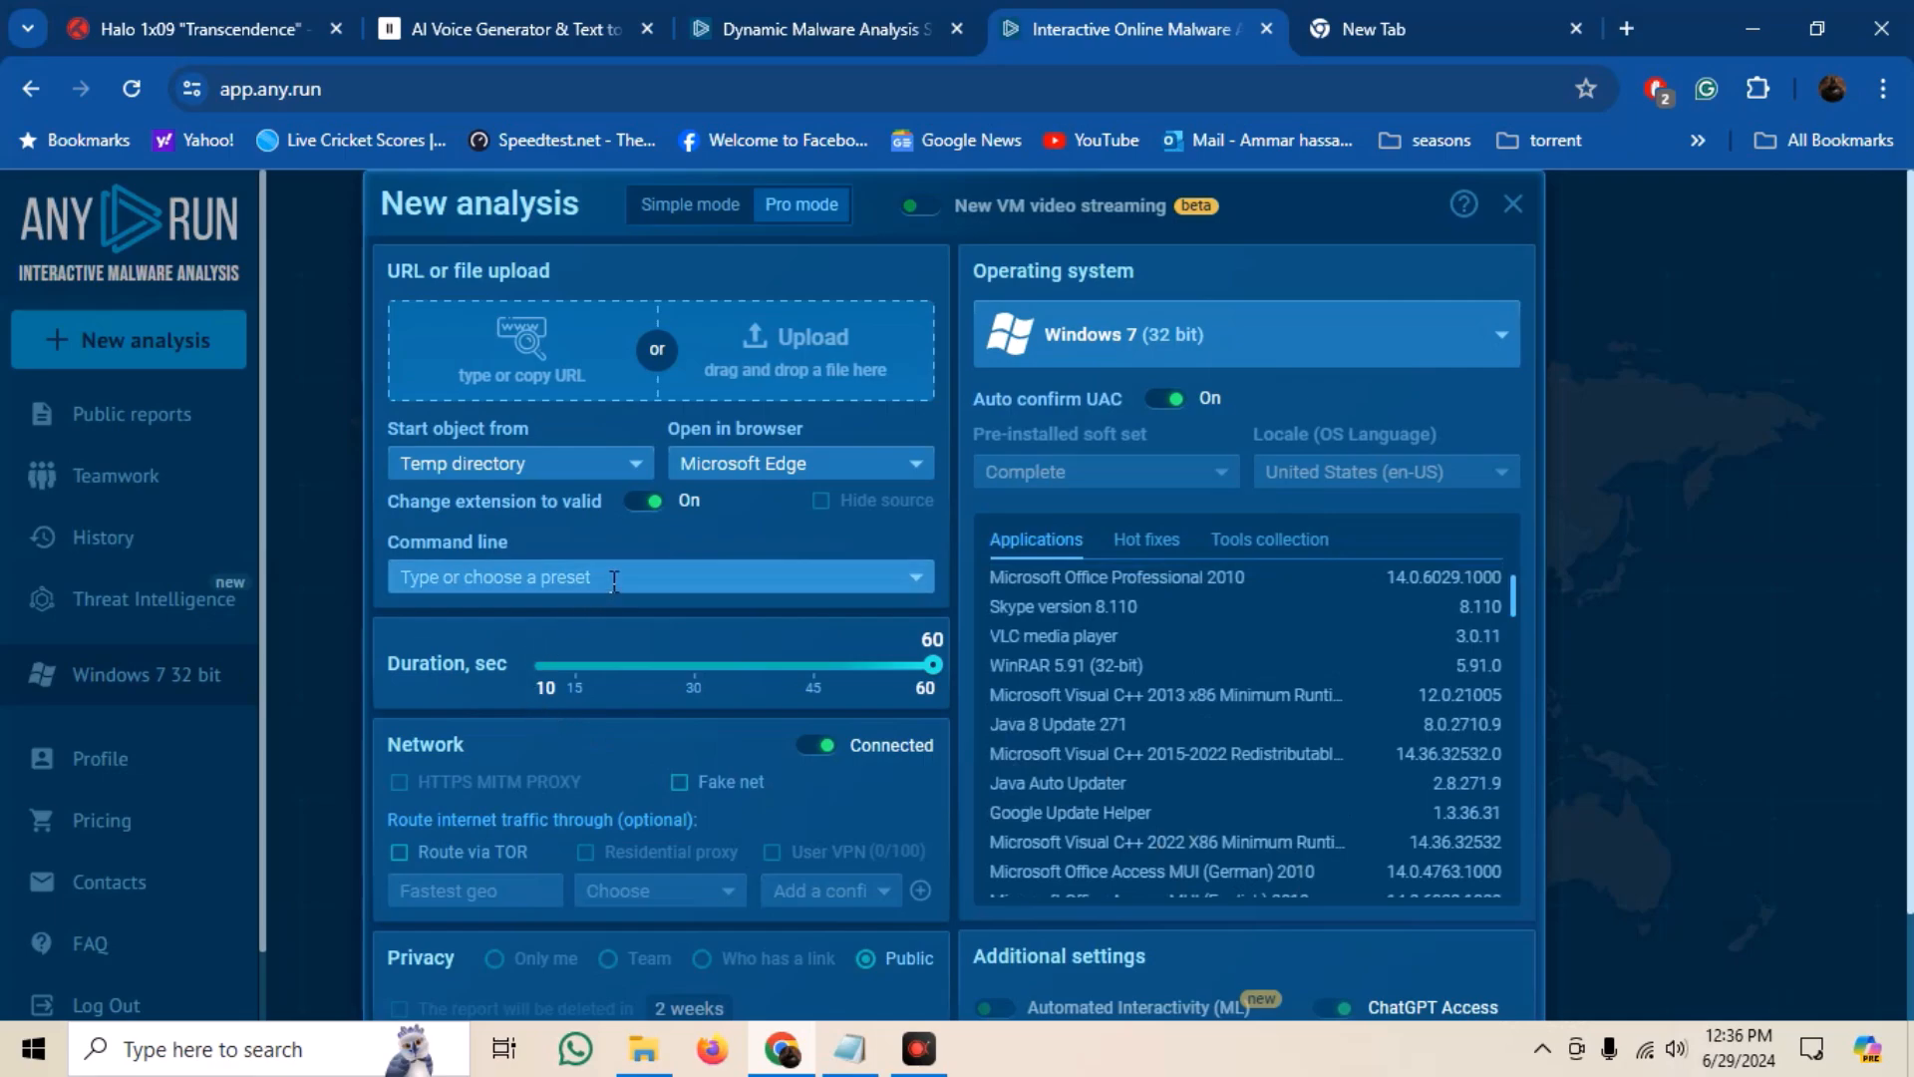
{"action": "mouse_move", "coordinate": [802, 792]}
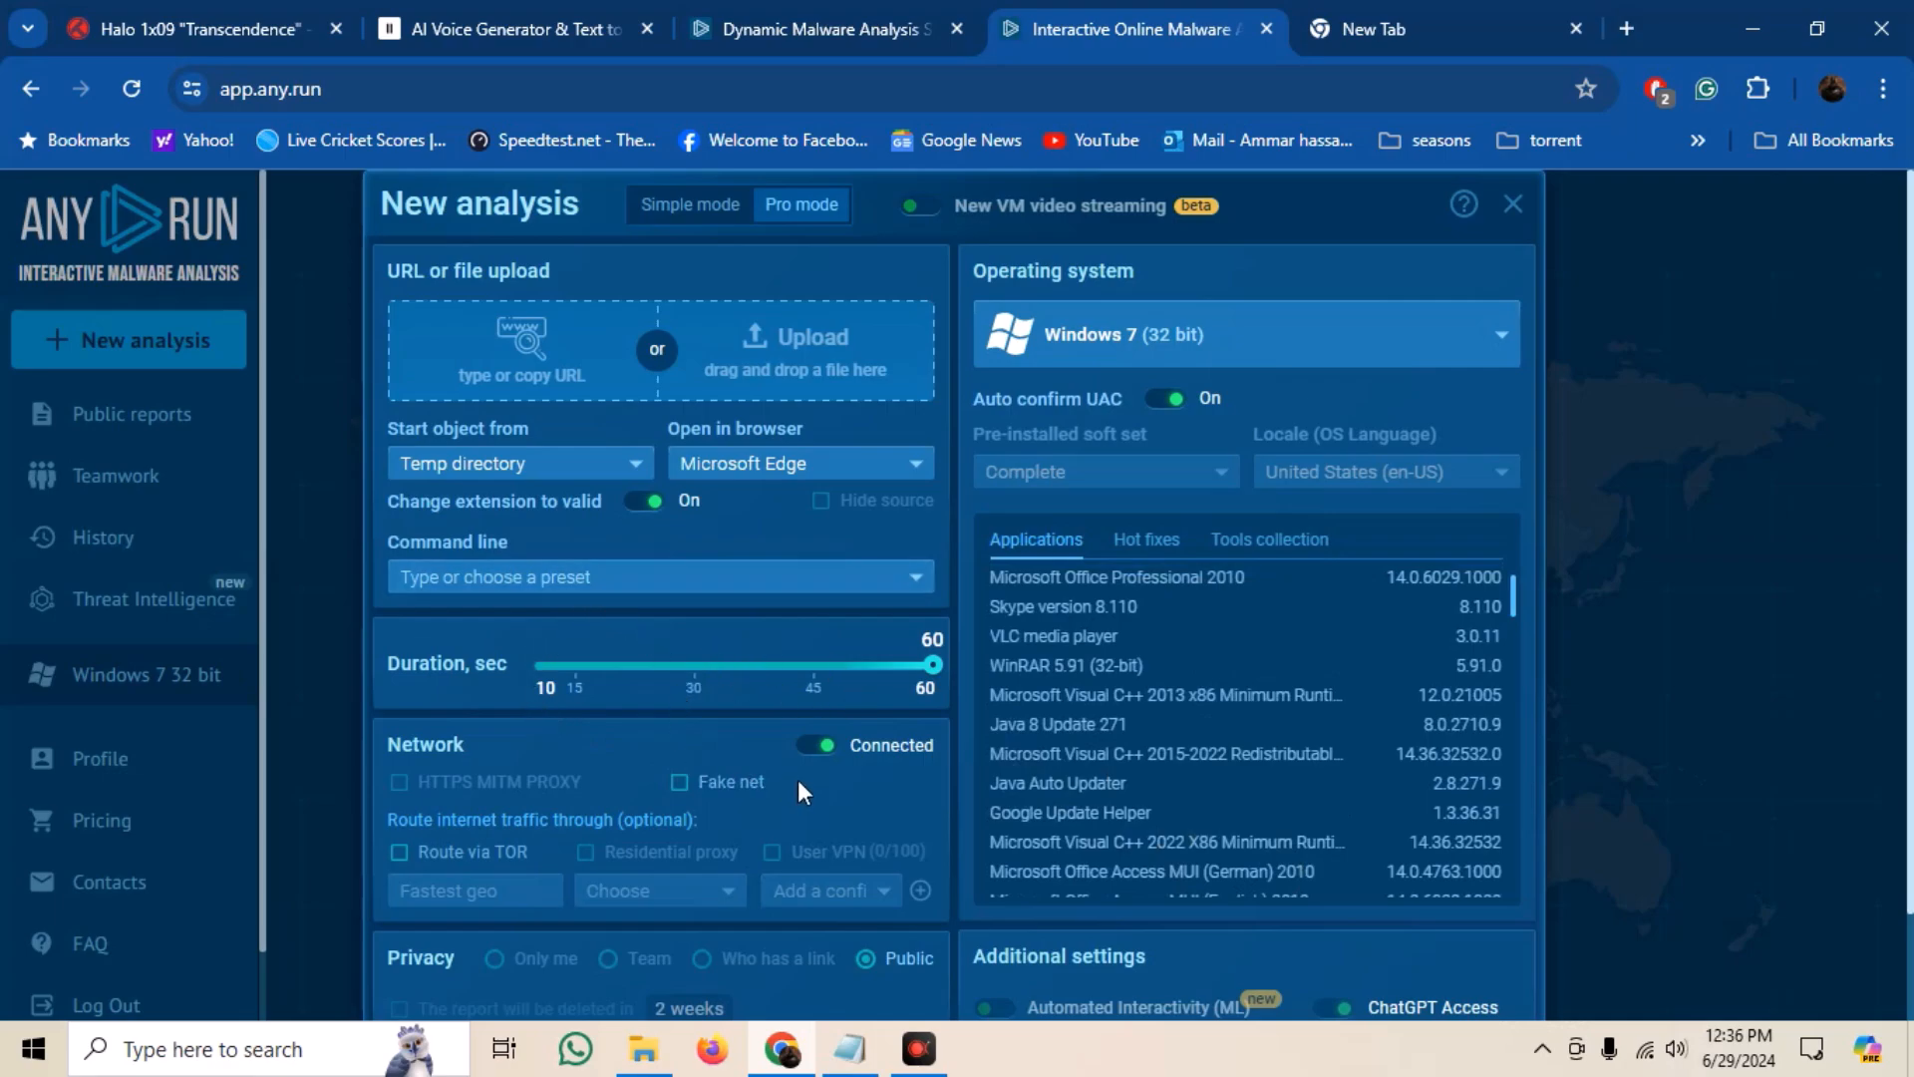
{"action": "scroll", "scroll_direction": "down", "scroll_amount": 3}
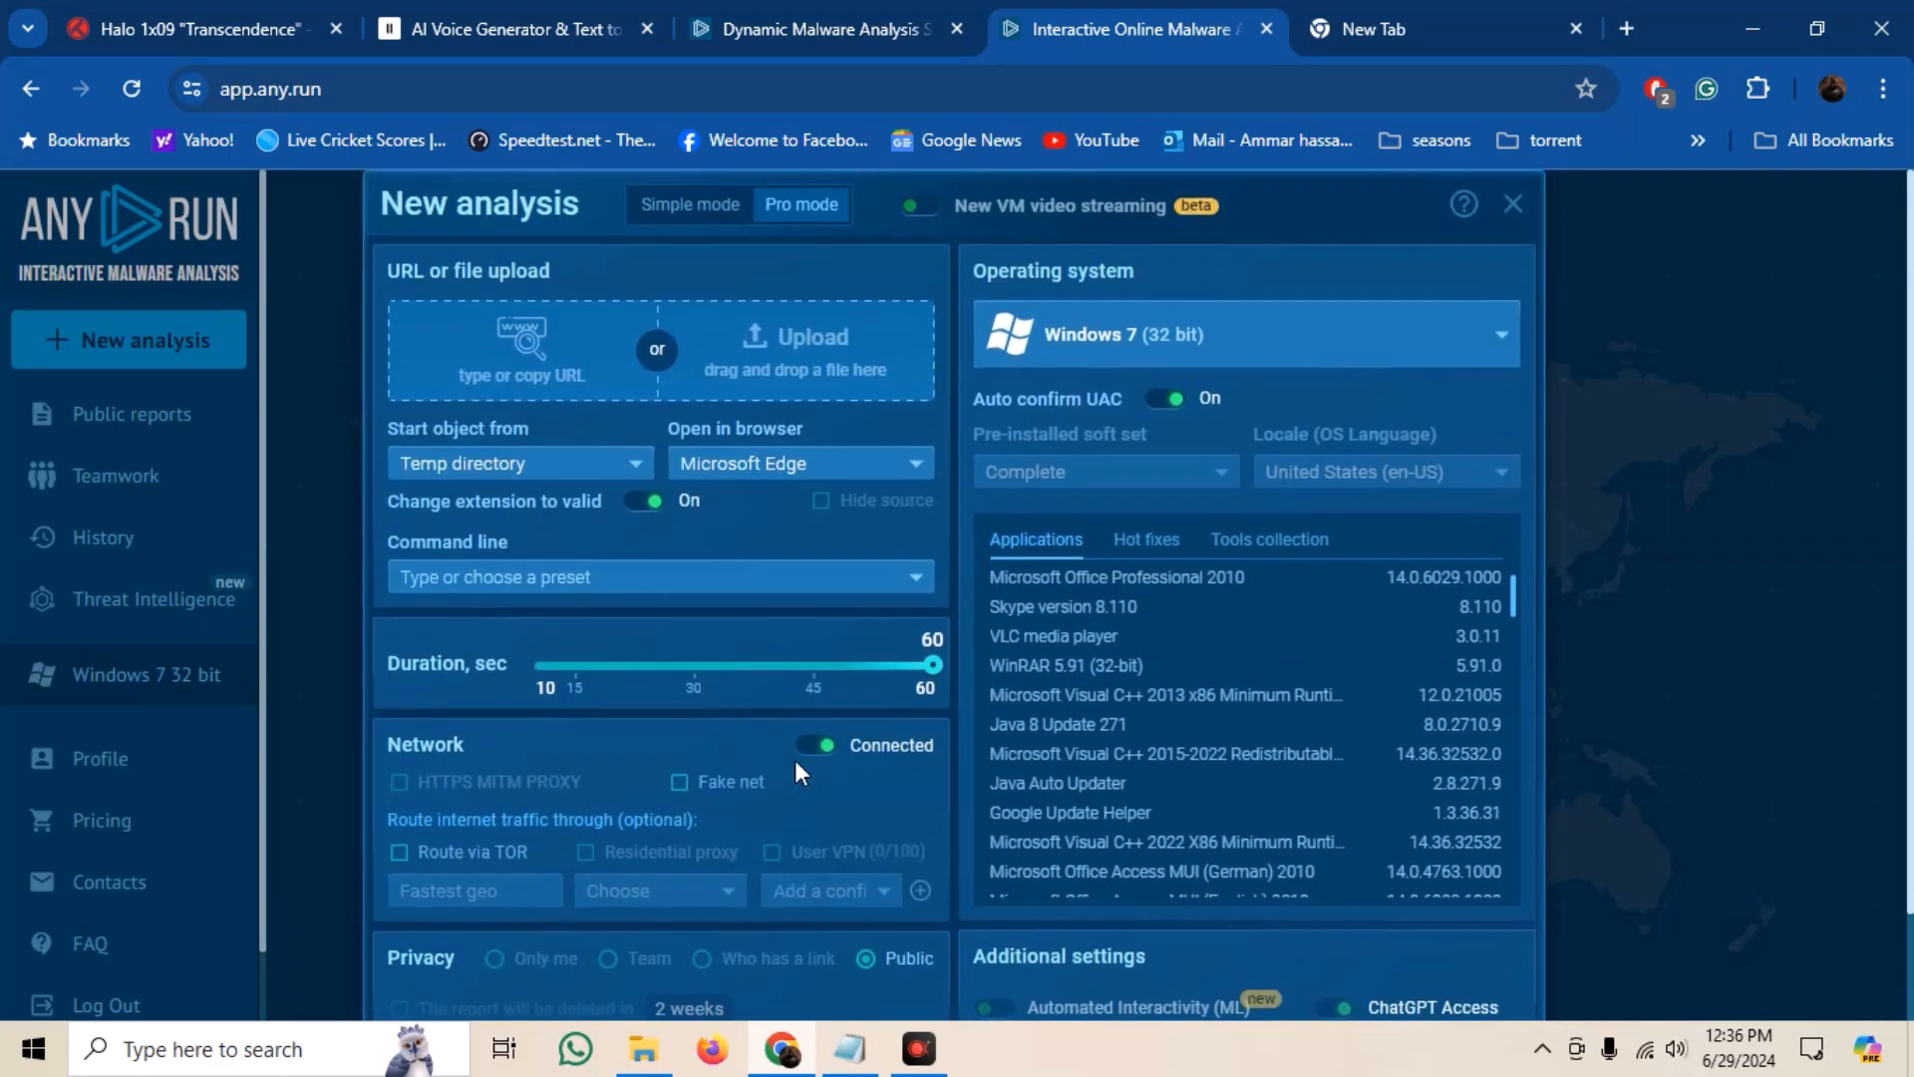
{"action": "left_click", "coordinate": [796, 229]}
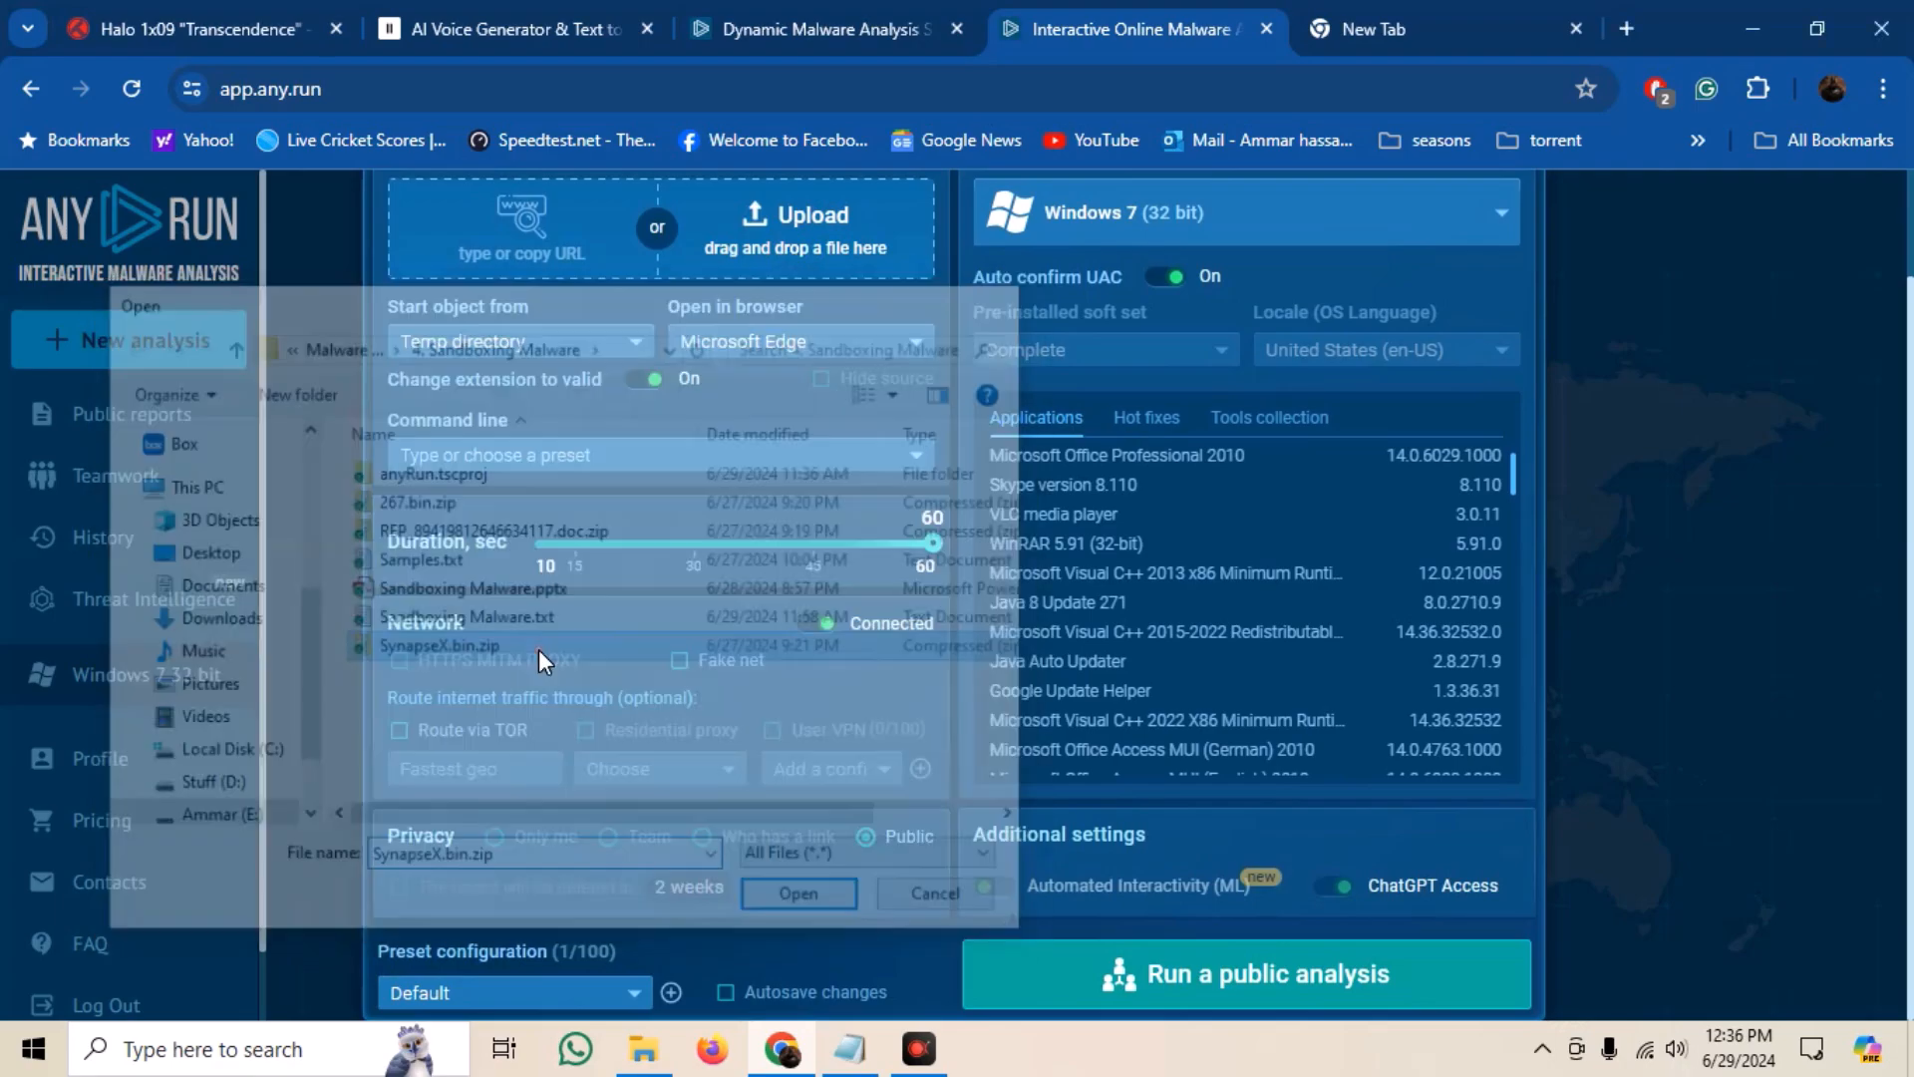
- Upload SynapseX.bin.zip as the sample and run a public analysis
{"action": "left_click", "coordinate": [797, 893]}
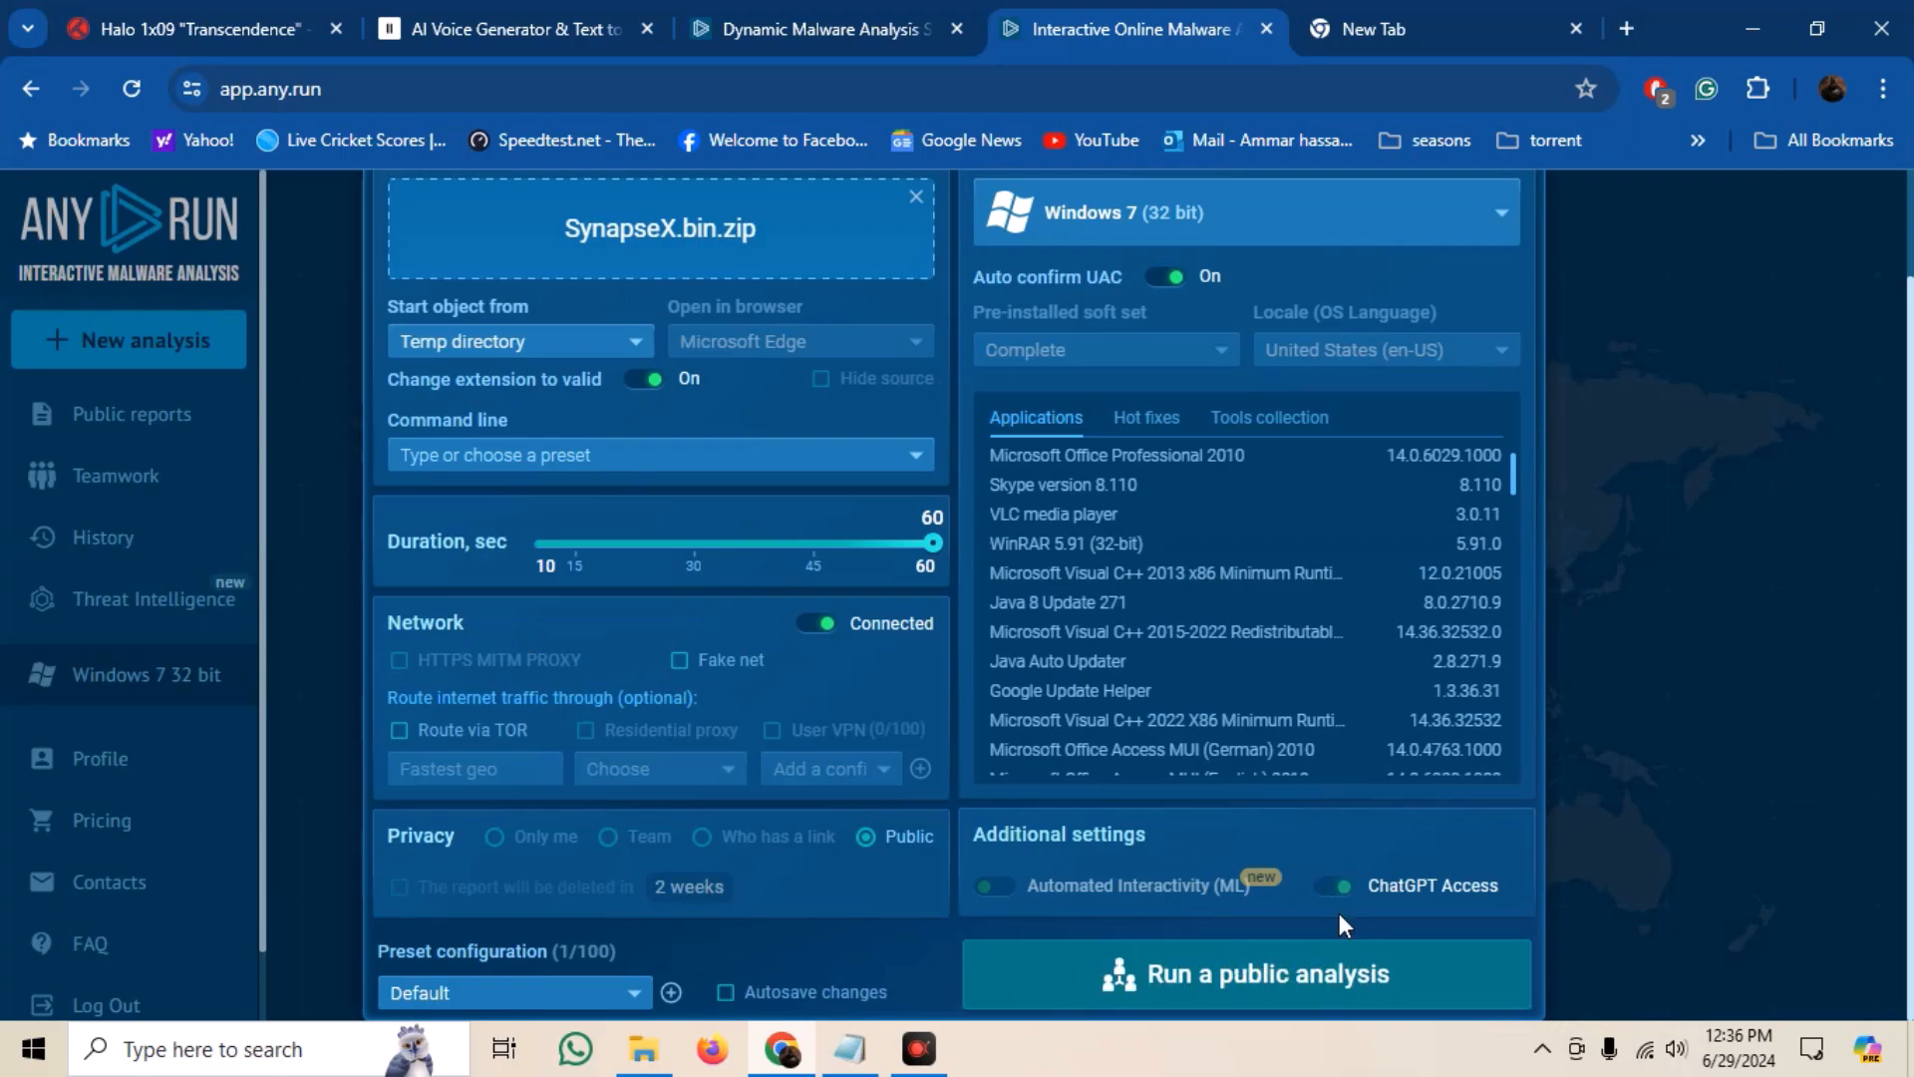
{"action": "left_click", "coordinate": [1246, 973]}
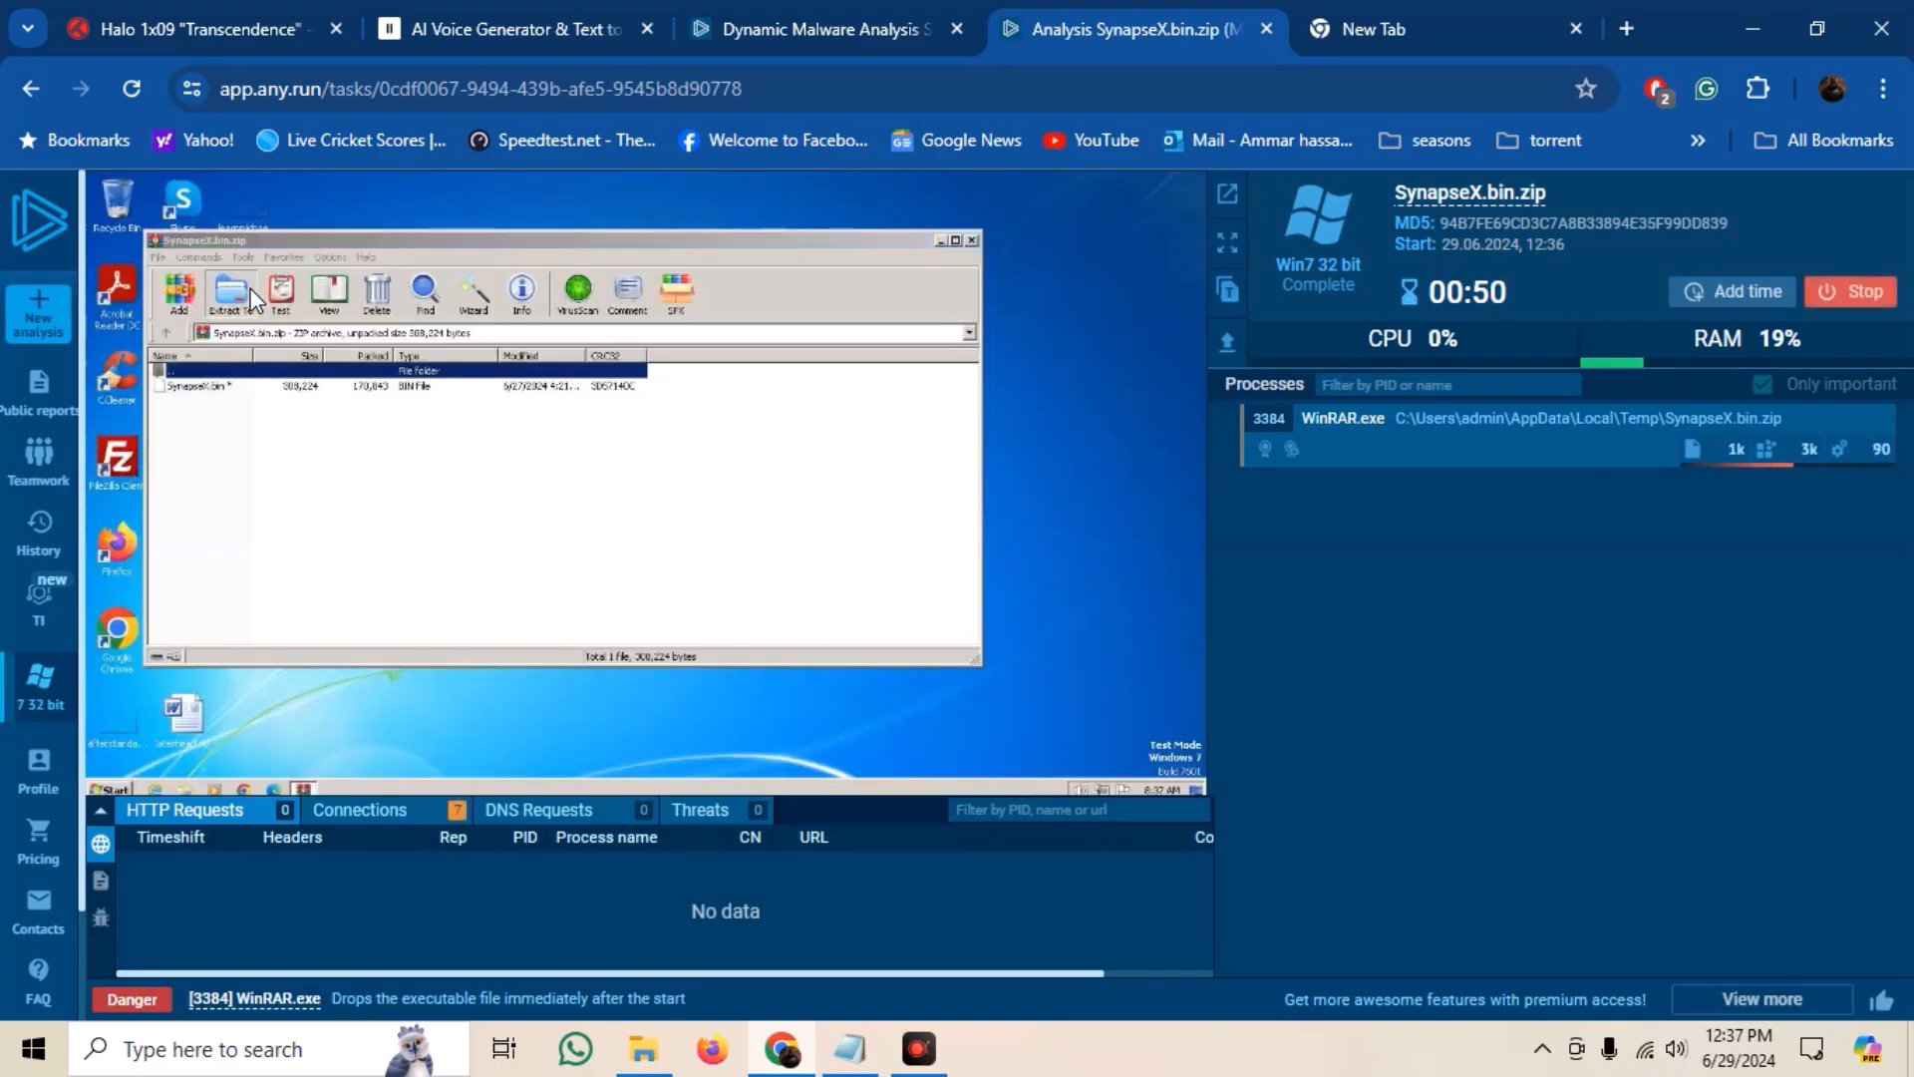
- Extract SynapseX.bin to the VM desktop and confirm renaming it with an .exe extension
{"action": "left_click", "coordinate": [232, 293]}
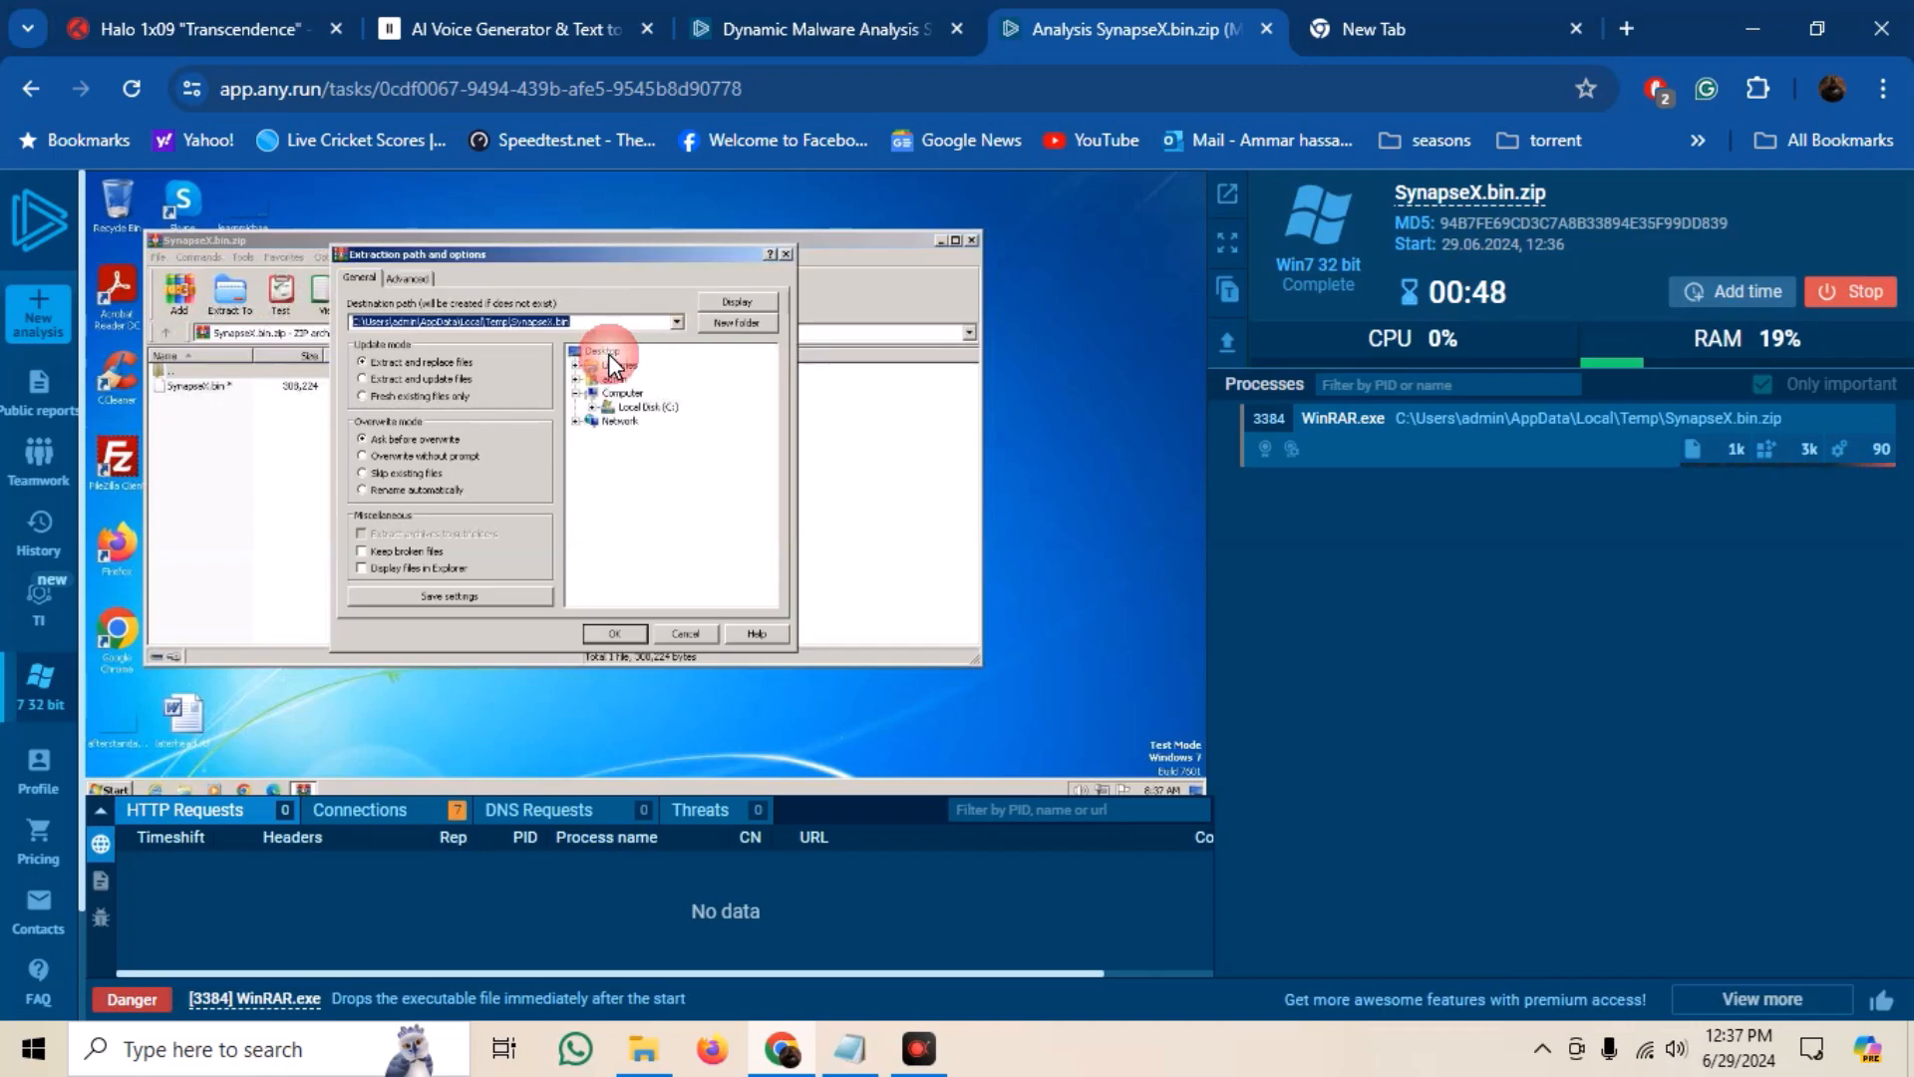
{"action": "left_click", "coordinate": [601, 351]}
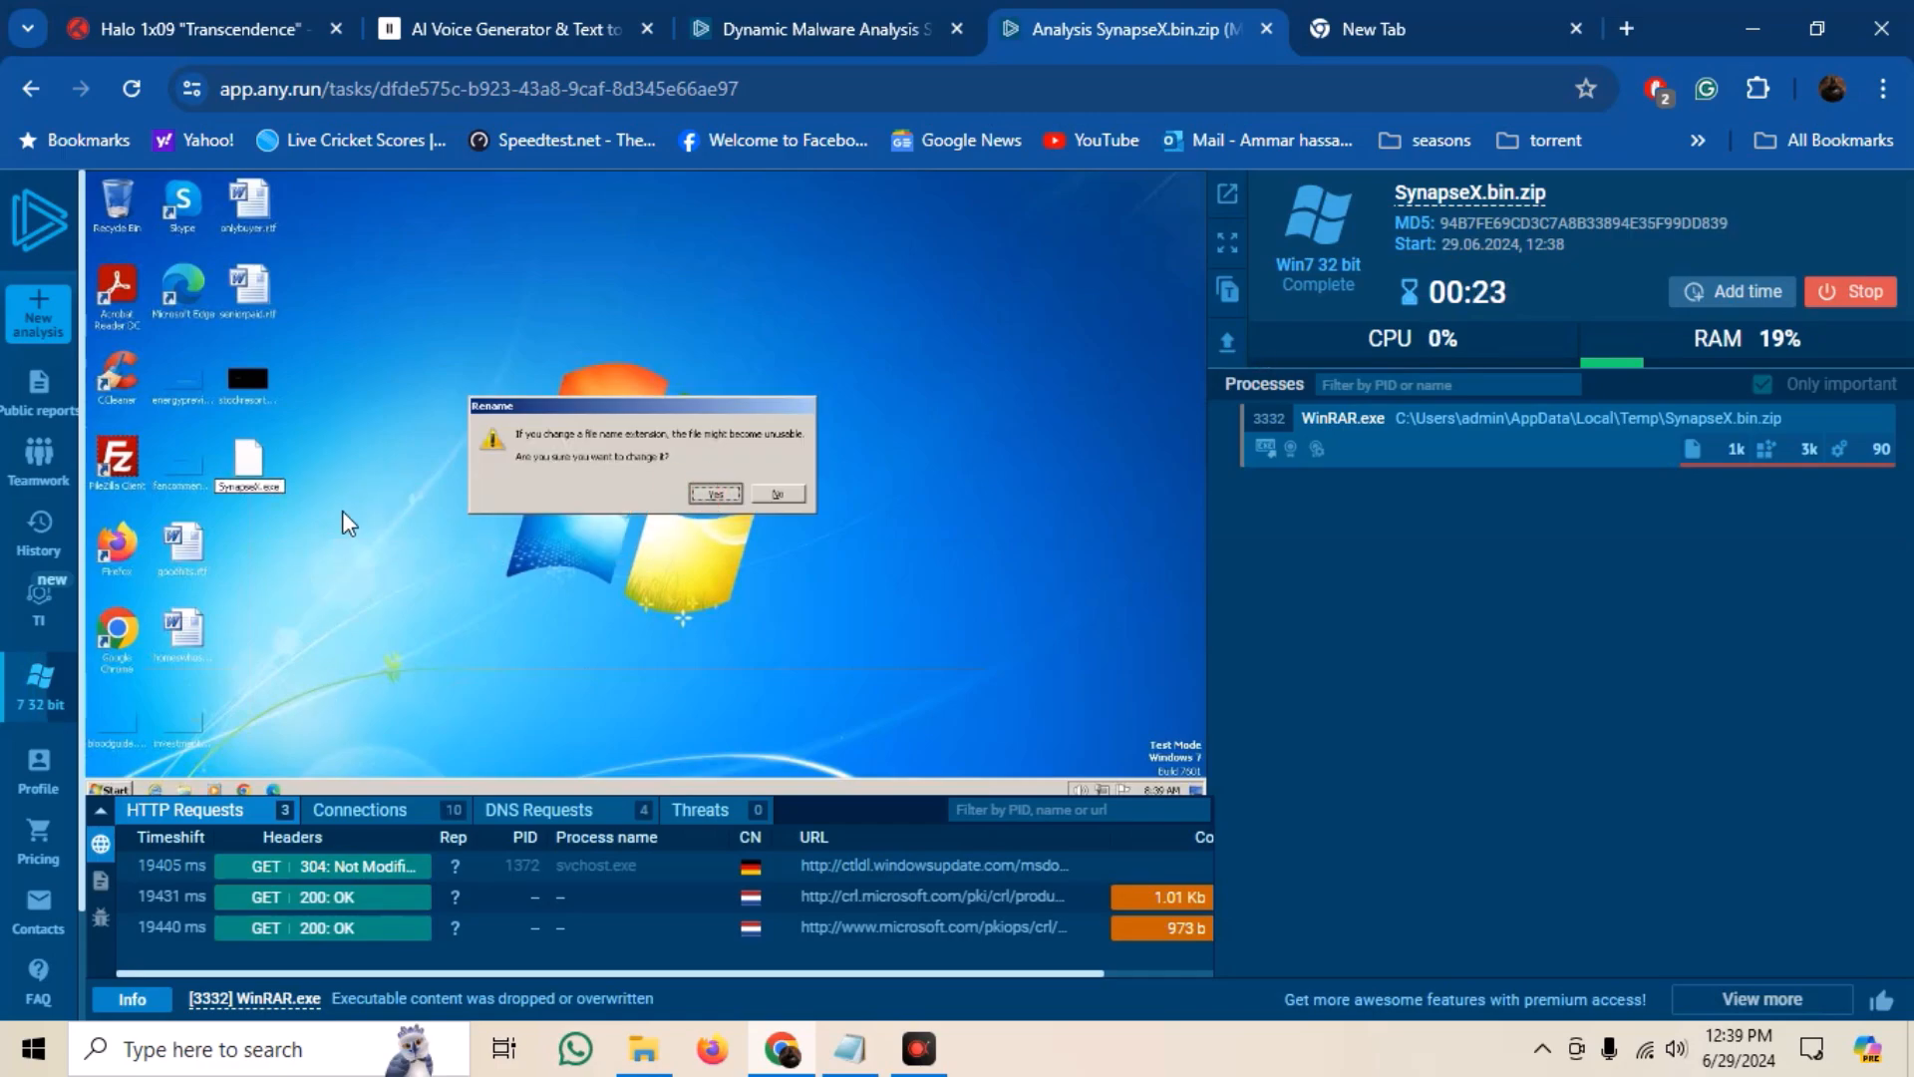
{"action": "left_click", "coordinate": [714, 493]}
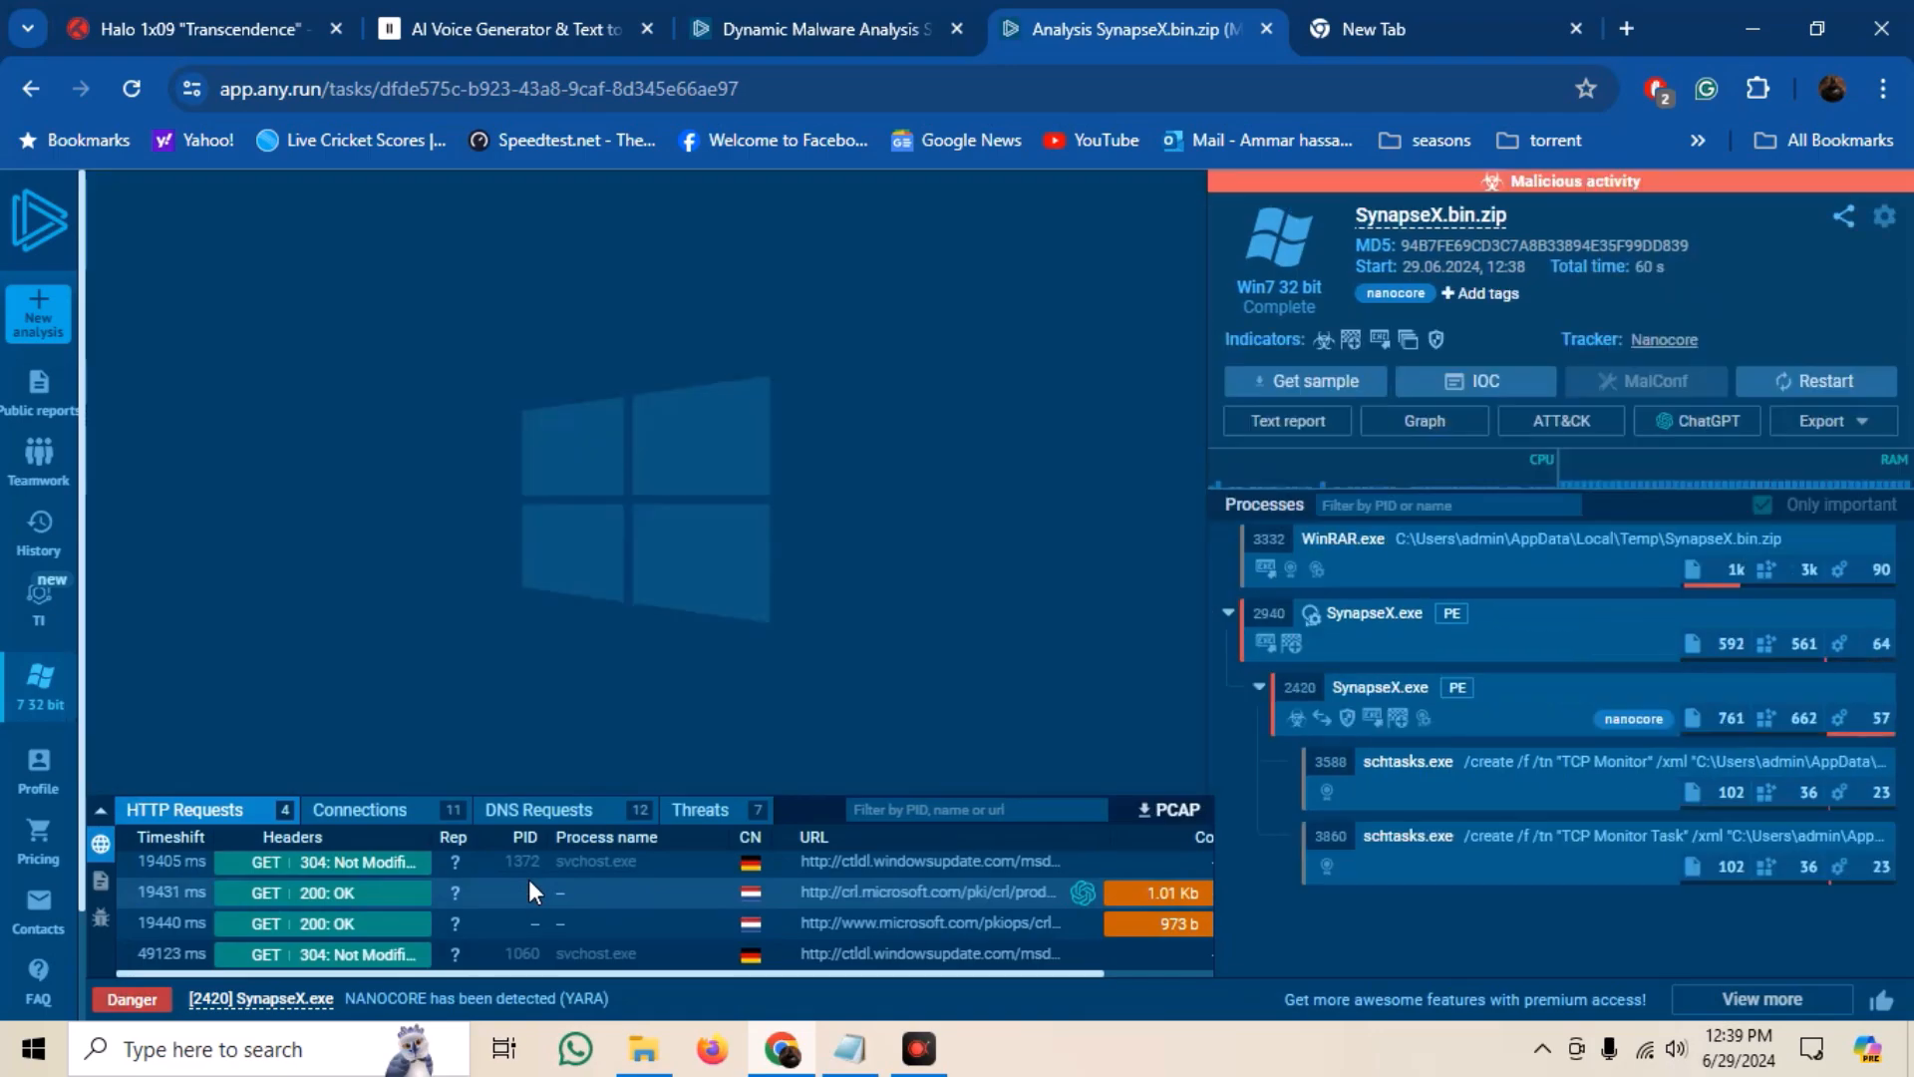
{"action": "mouse_move", "coordinate": [530, 891]}
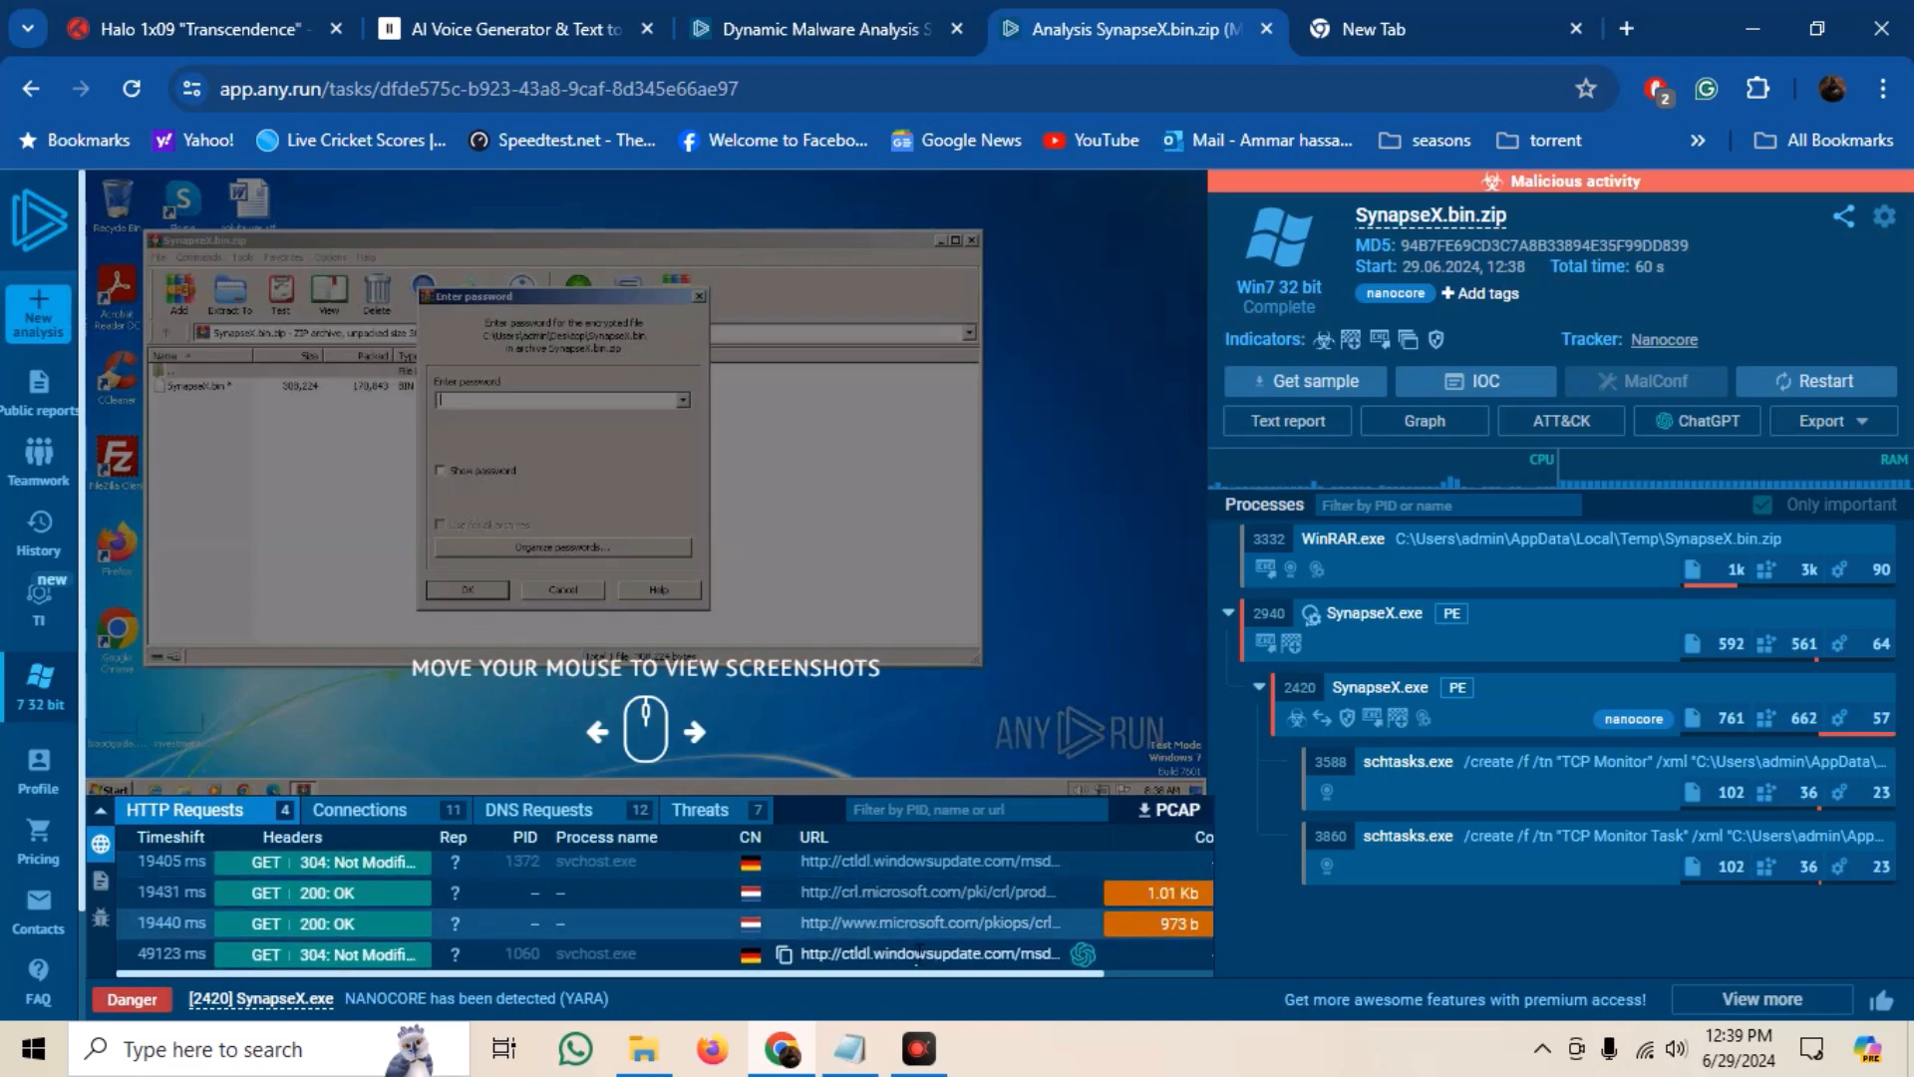
- Review SynapseX's network connections and DNS requests, ending on the Threats list showing pctechservices.myftp.biz alerts
{"action": "left_click", "coordinate": [358, 810]}
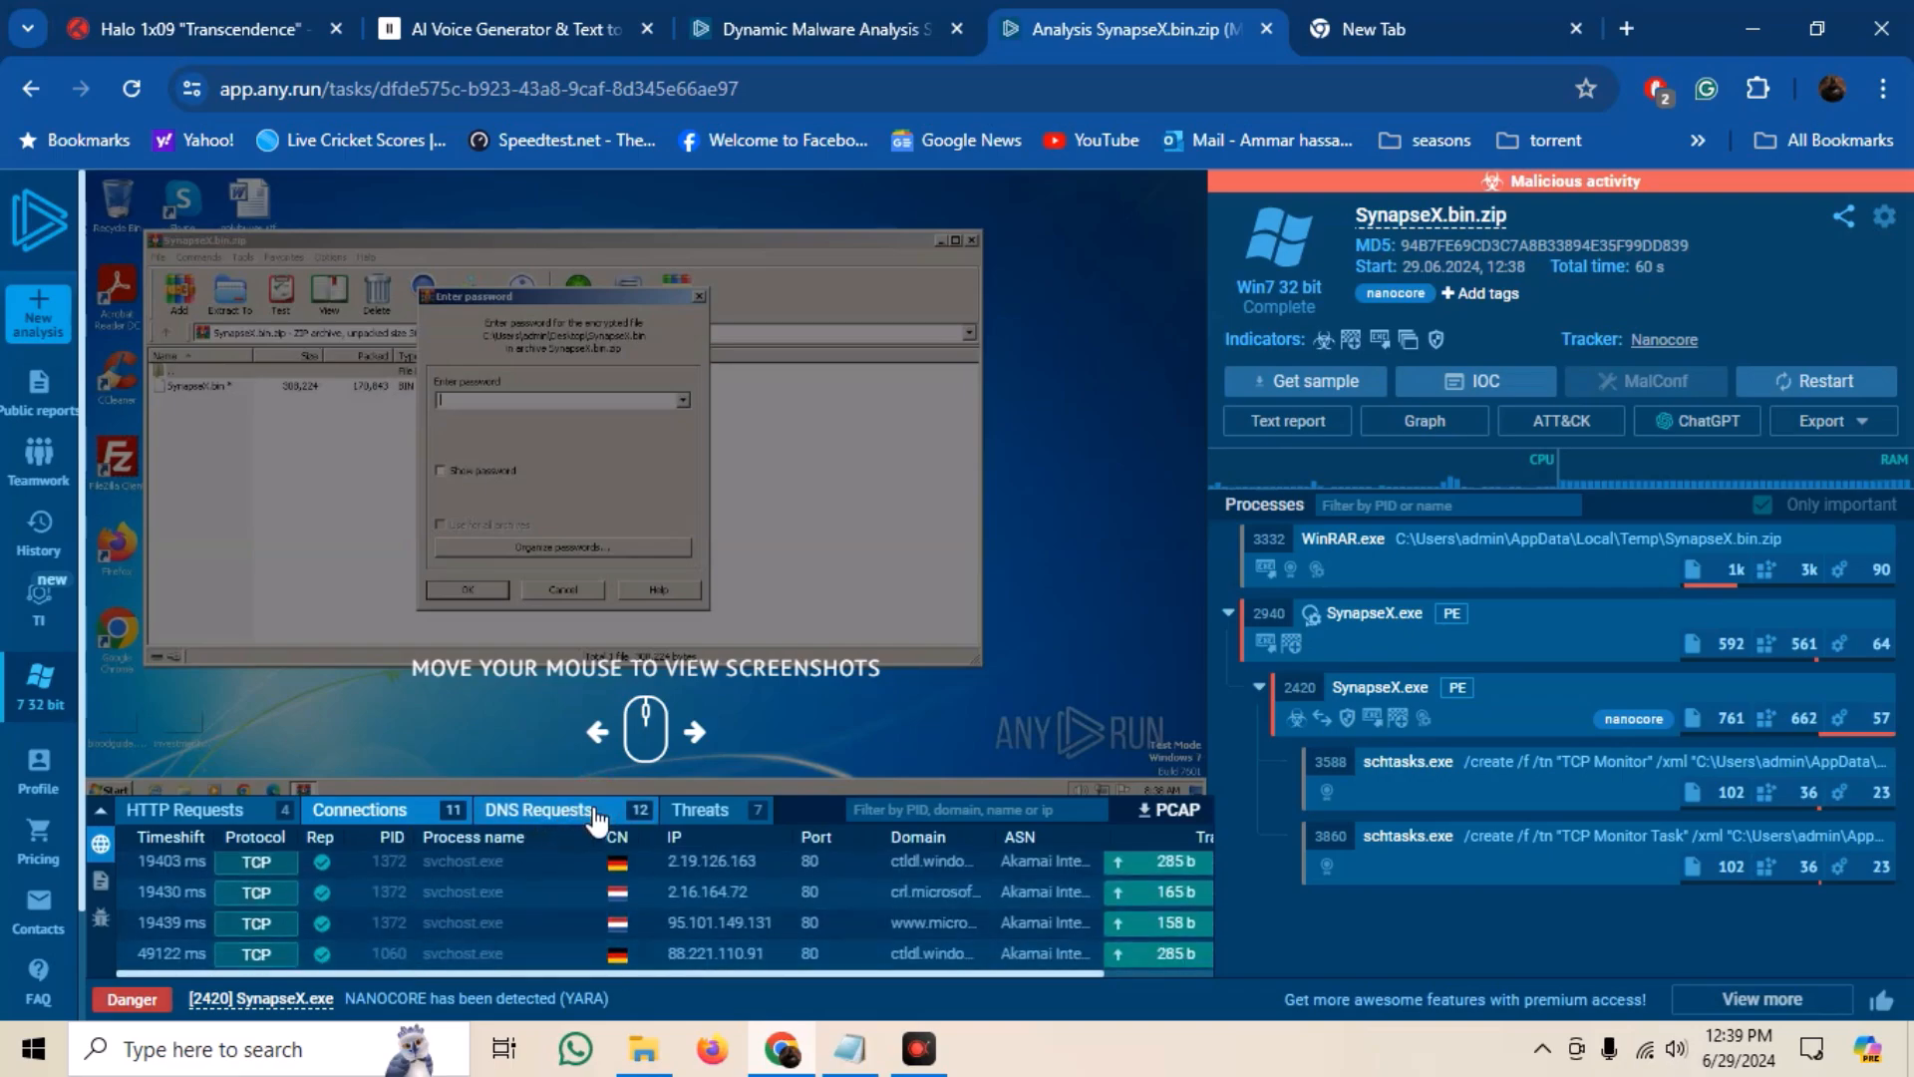
{"action": "left_click", "coordinate": [538, 810]}
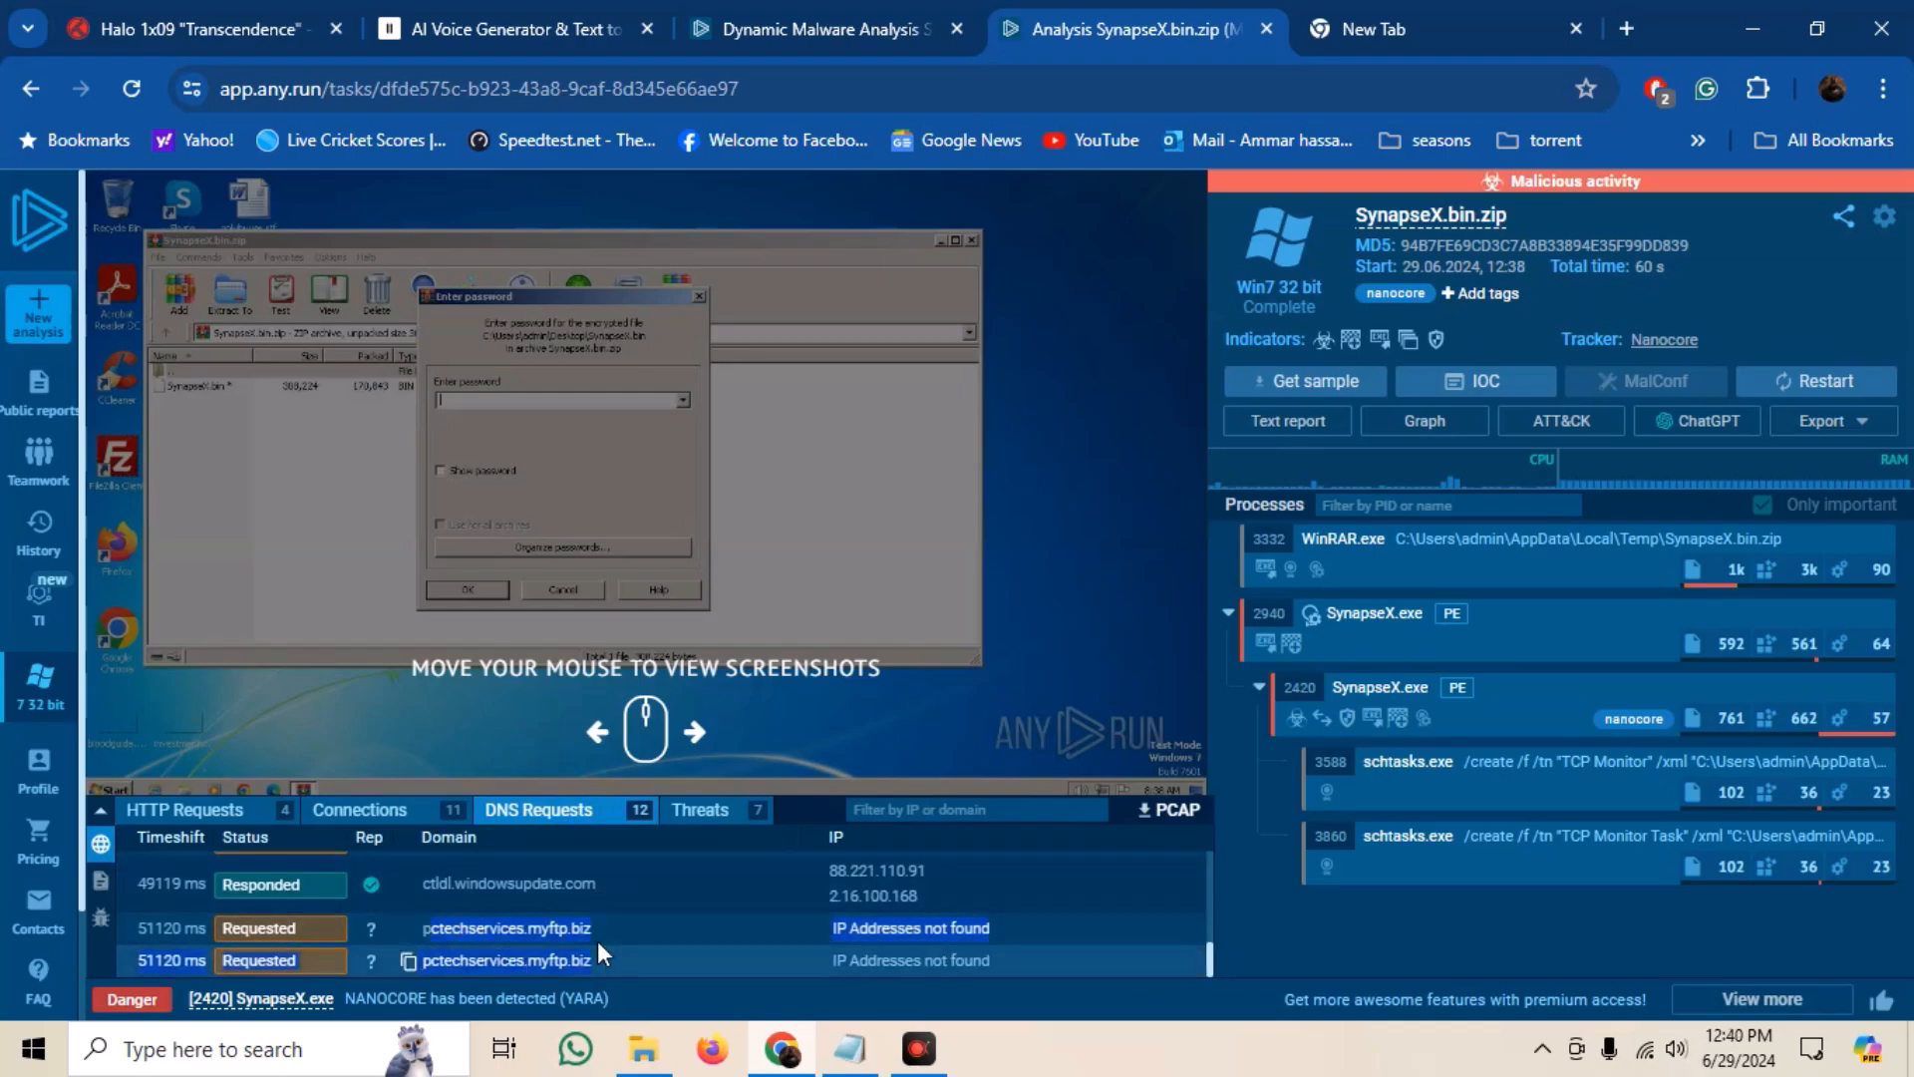
{"action": "left_click", "coordinate": [702, 810]}
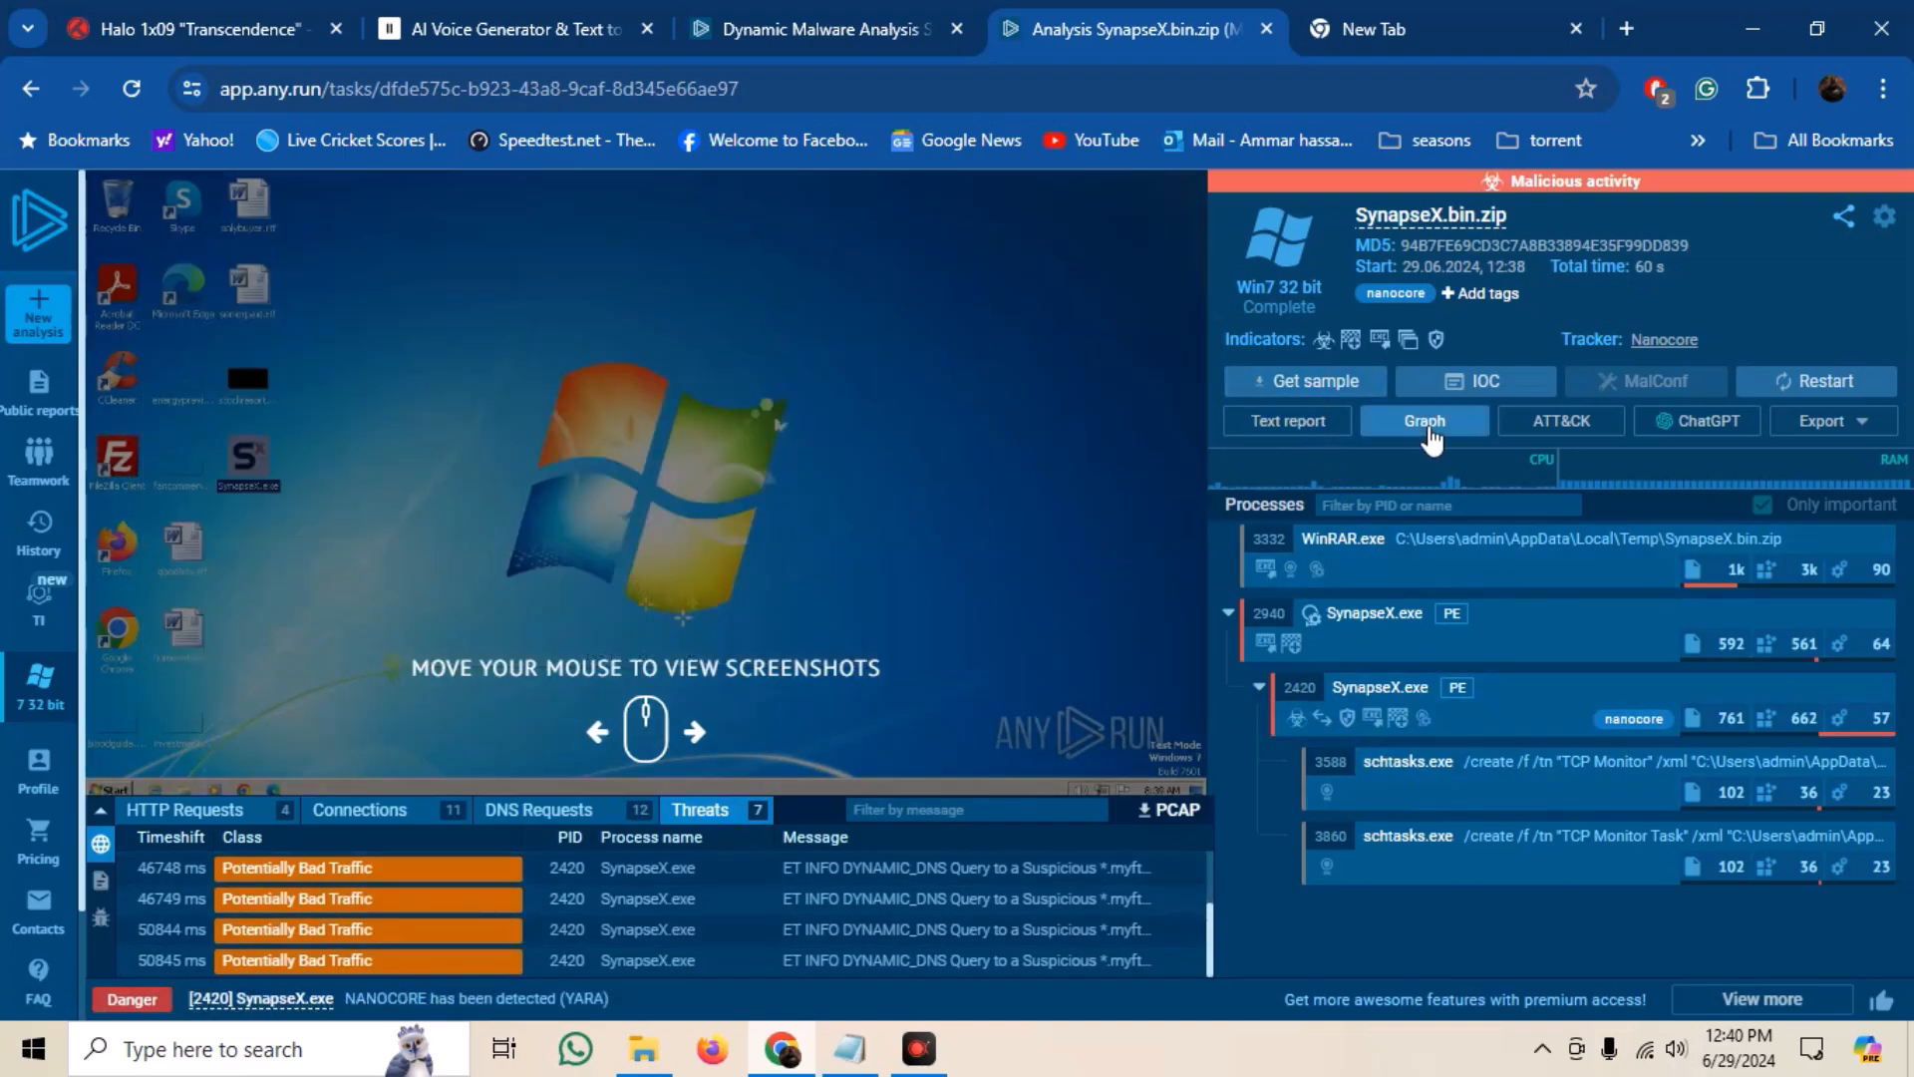
- Show the process graph where NanoCore-tagged SynapseX.exe spawns two schtasks.exe processes
{"action": "left_click", "coordinate": [1424, 420]}
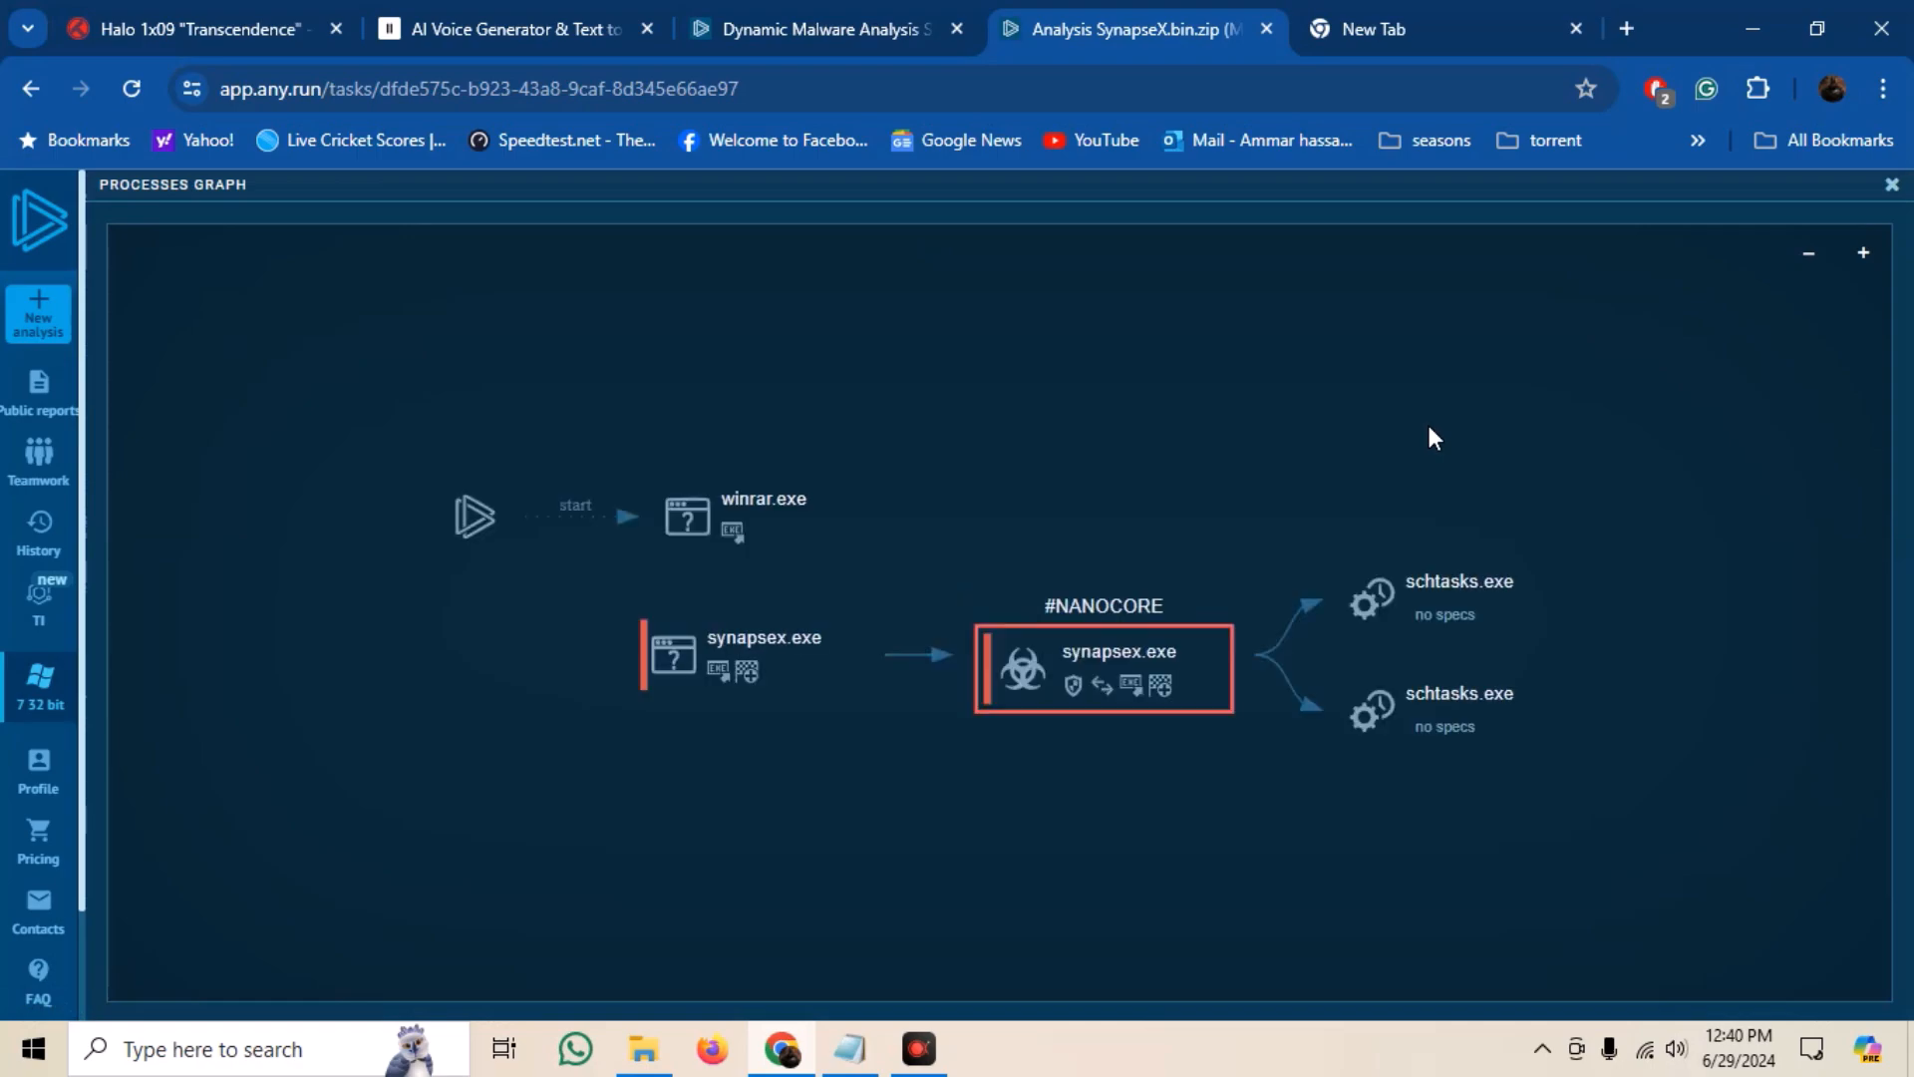
{"action": "mouse_move", "coordinate": [1334, 807]}
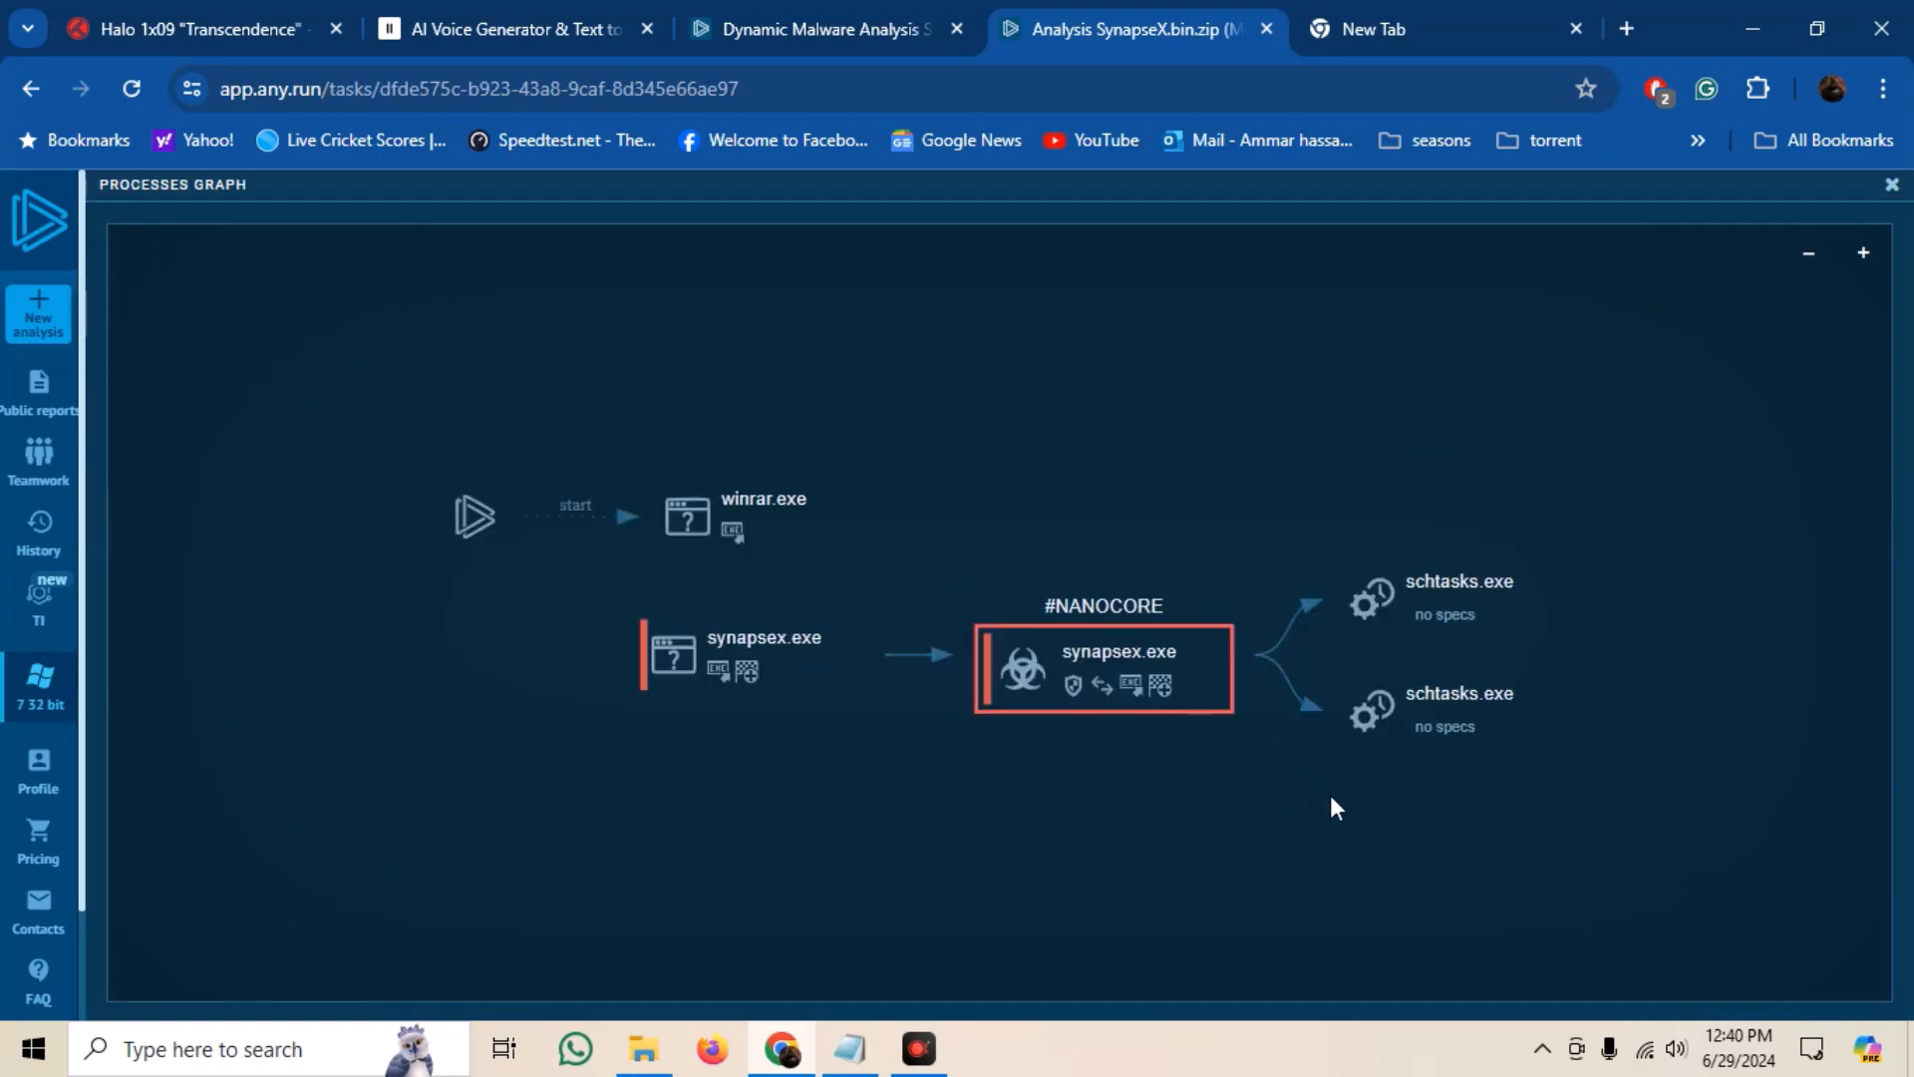
{"action": "mouse_move", "coordinate": [1773, 297]}
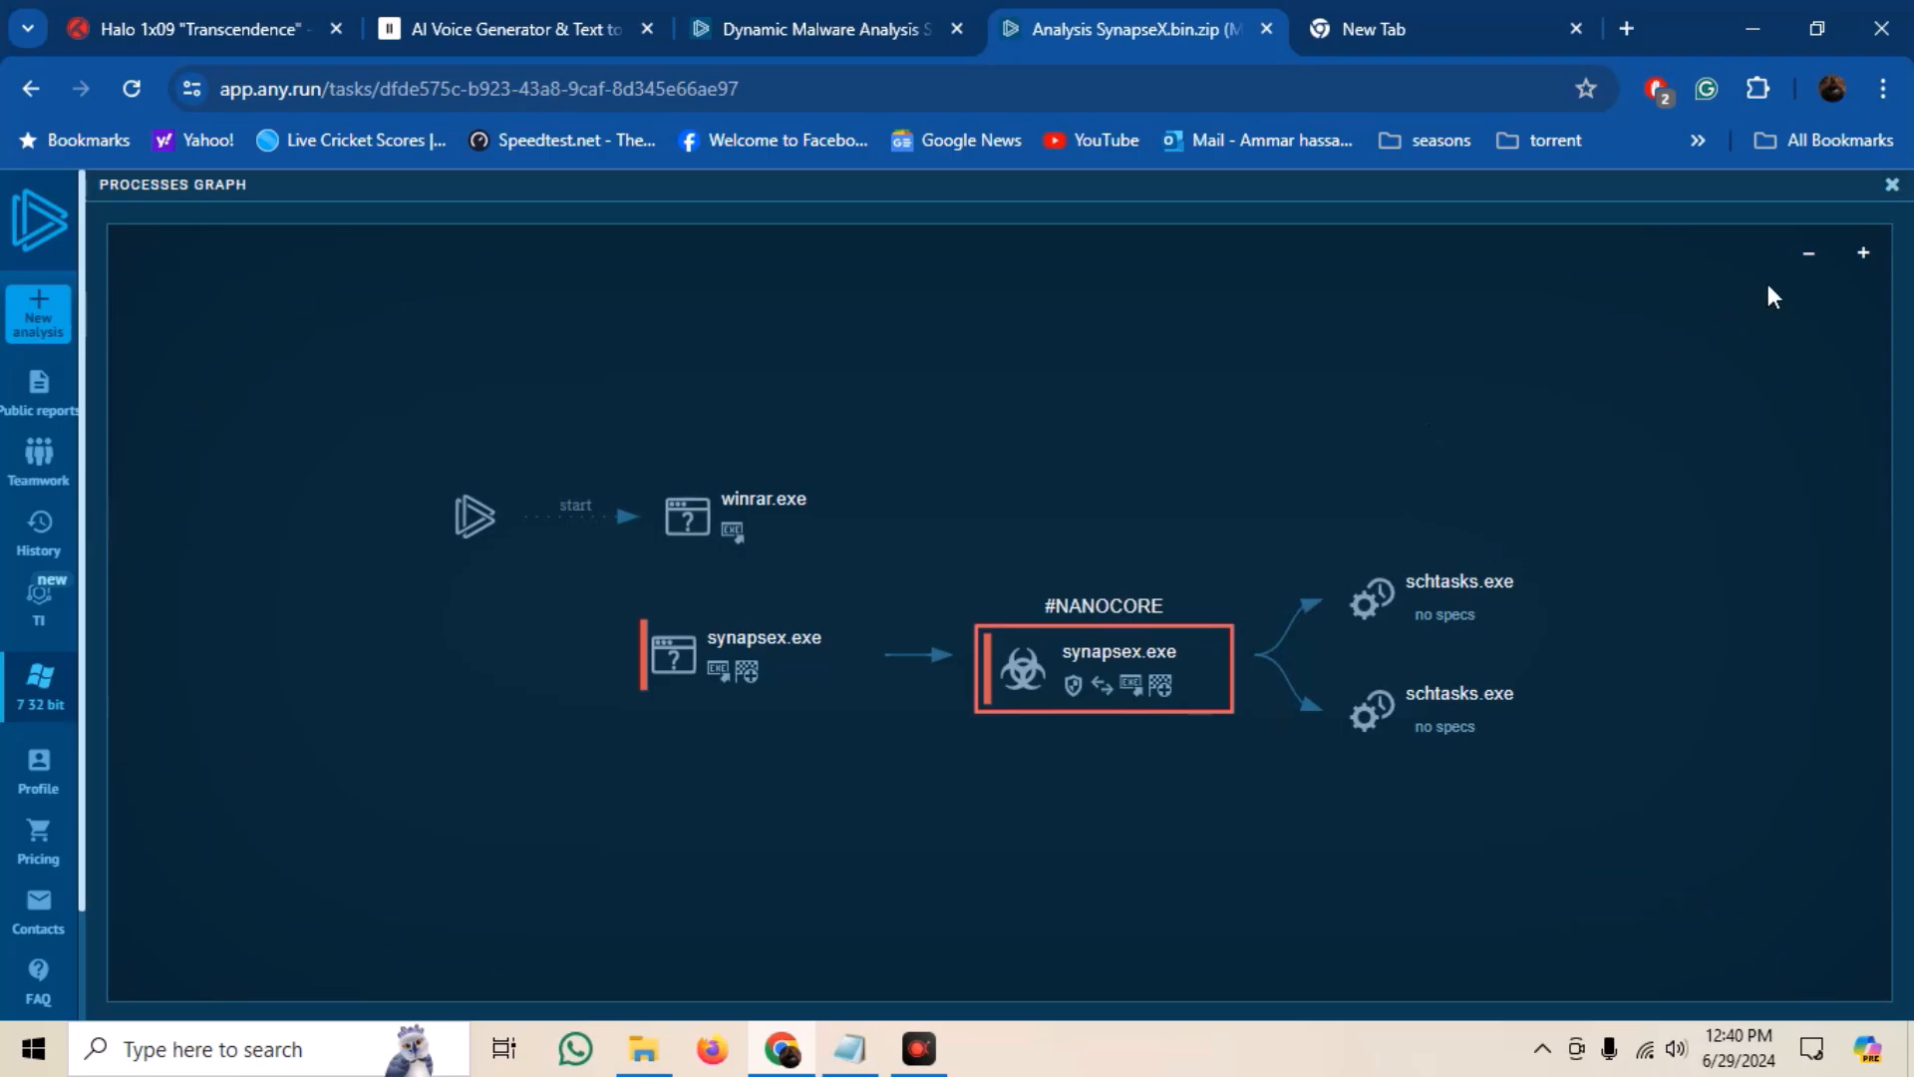